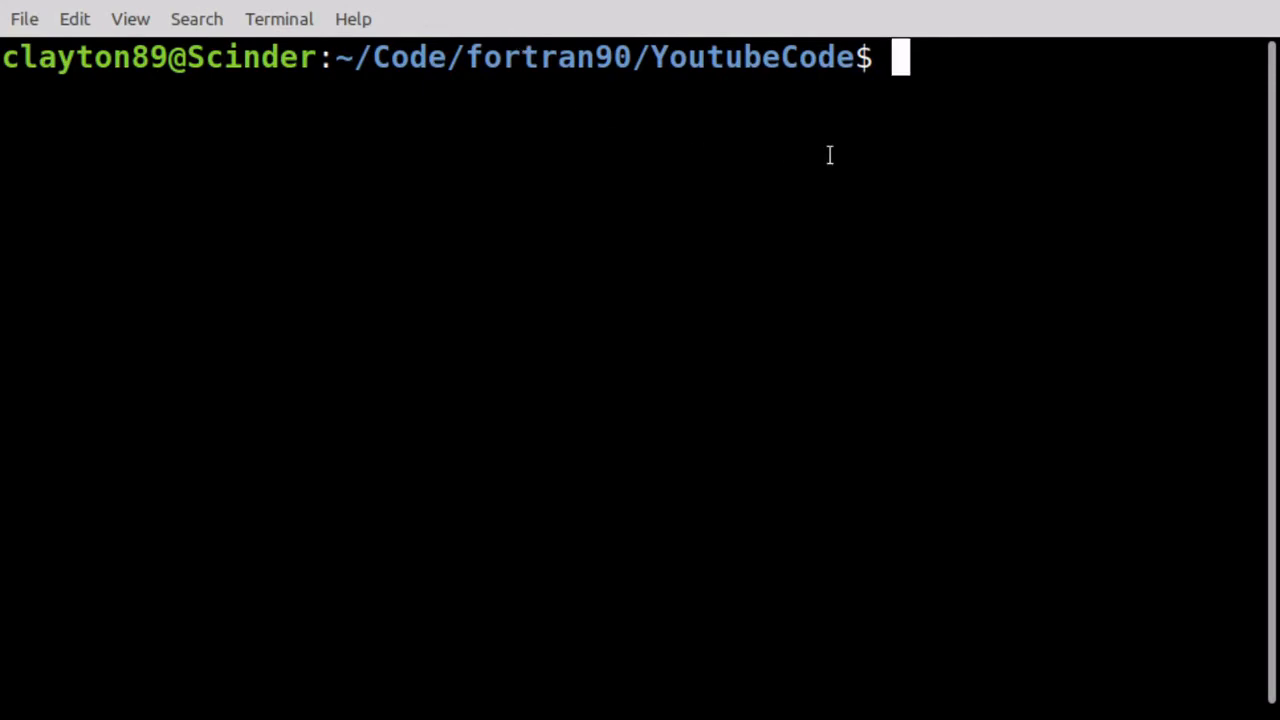
{"action": "mouse_move", "coordinate": [1072, 82]}
{"action": "type", "text": "ls"}
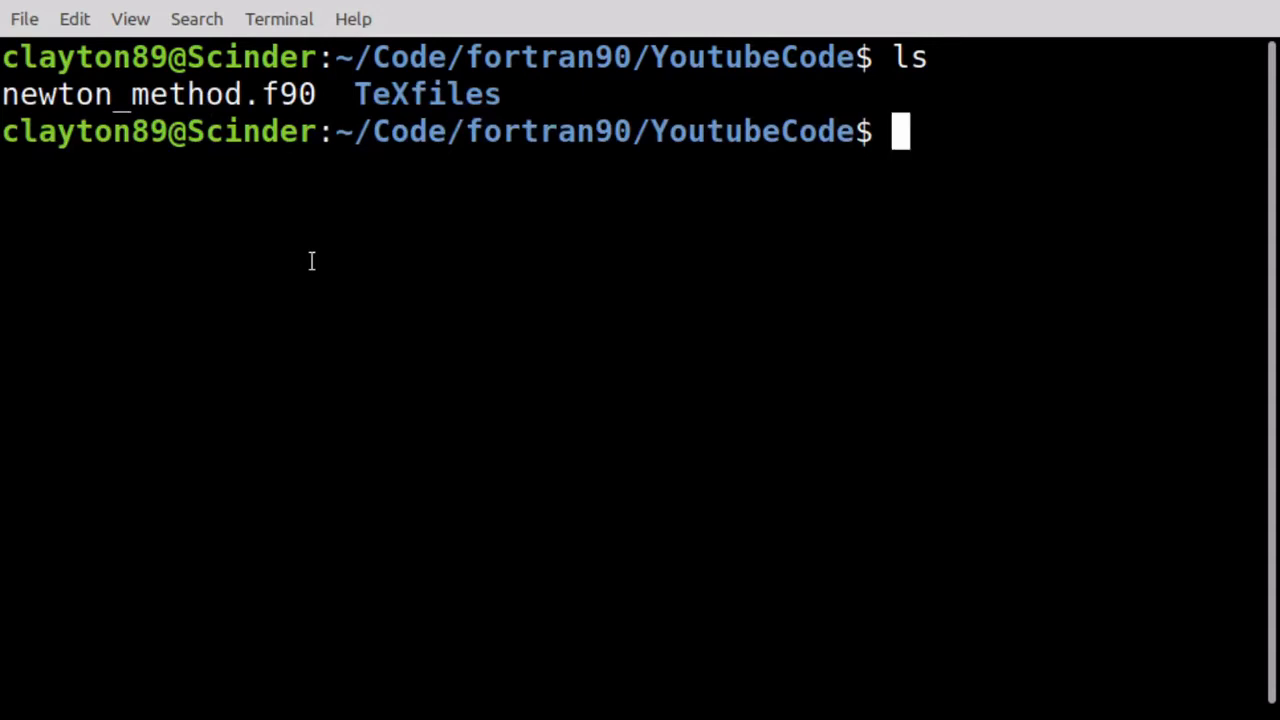
Open newton_method.f90 in vim, find it empty, and quit back to the shell with :q
{"action": "type", "text": "vim newton_method.f90"}
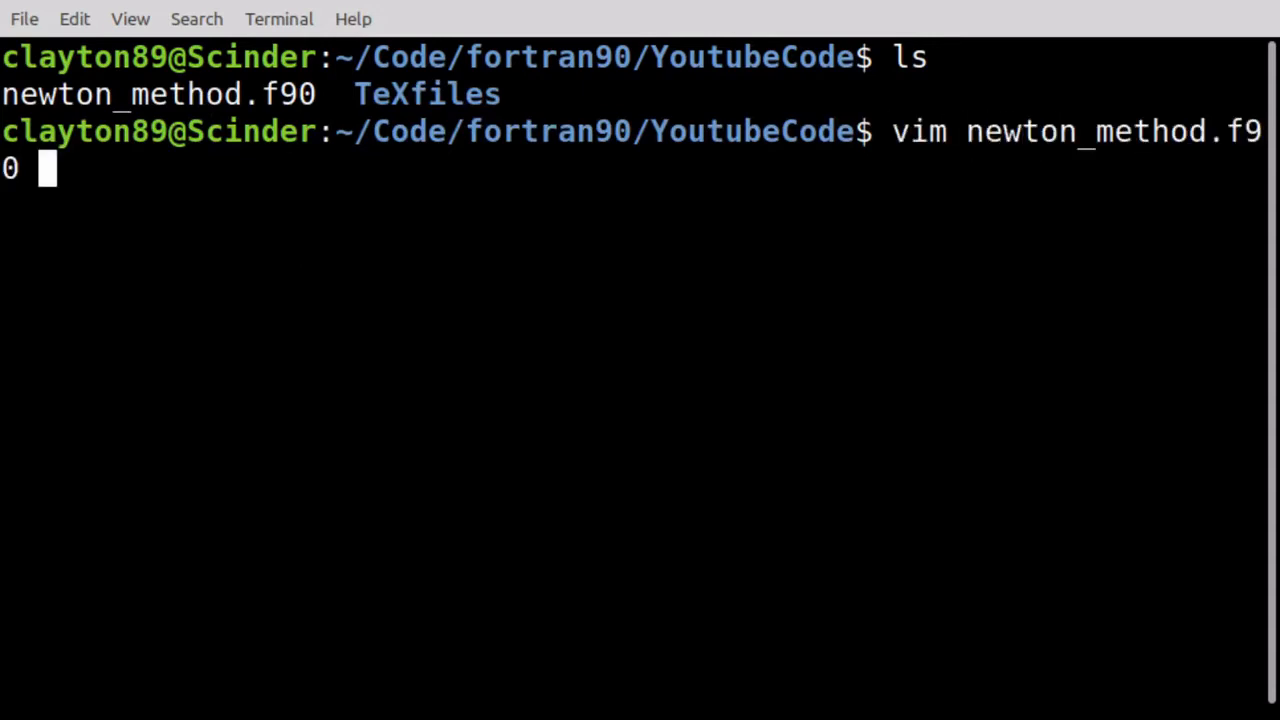
{"action": "key", "text": "Return"}
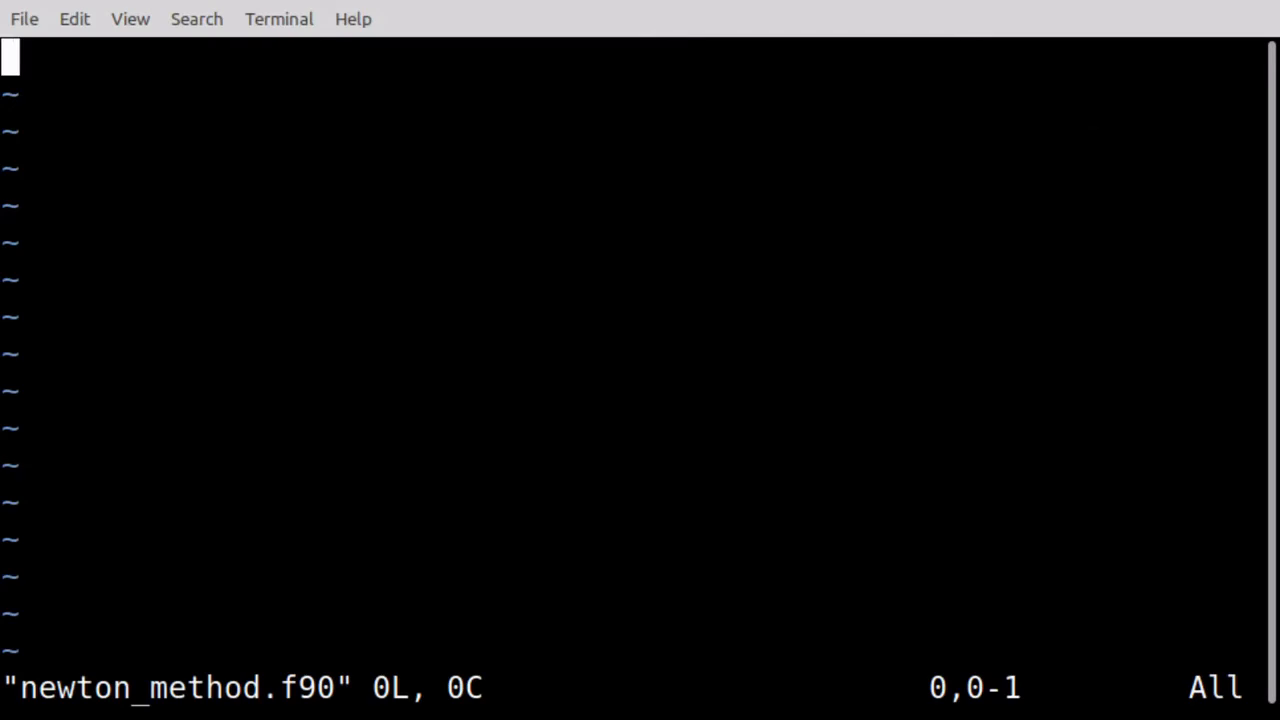
{"action": "type", "text": ":q"}
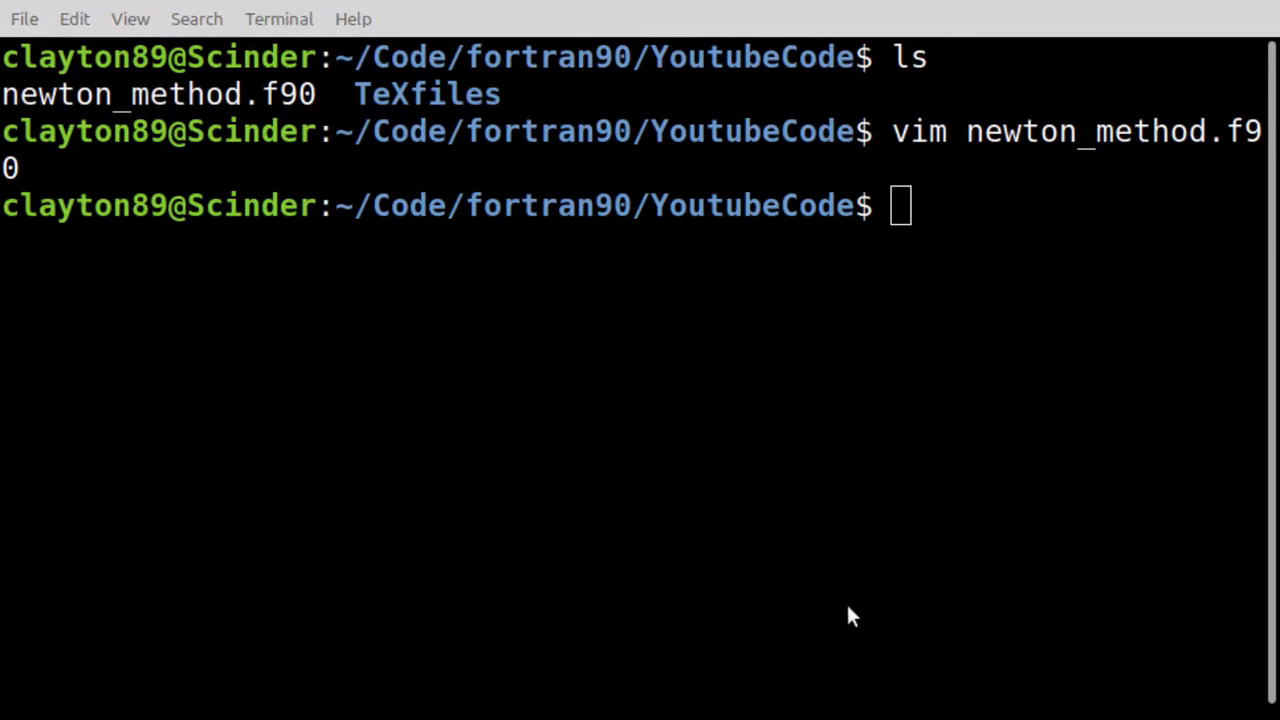
{"action": "mouse_move", "coordinate": [166, 424]}
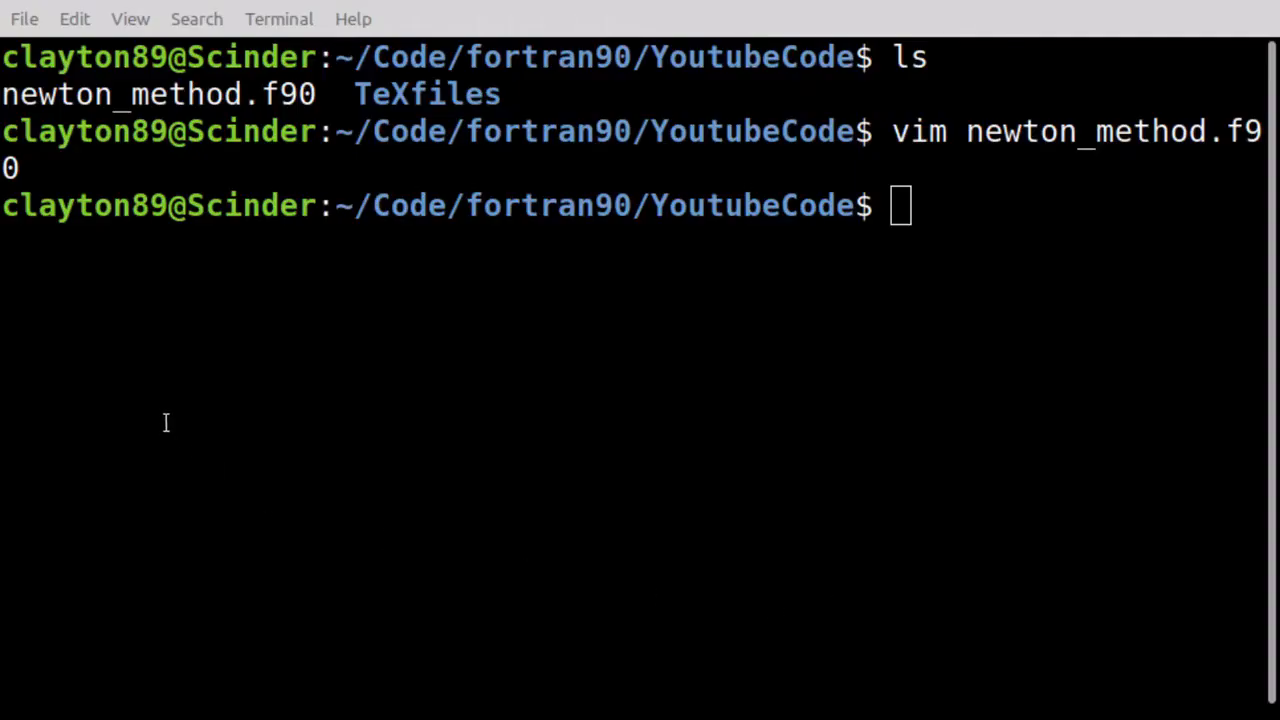
Write PROGRAM newtonMethod and END PROGRAM newtonMethod lines and save with :w
{"action": "type", "text": "vim"}
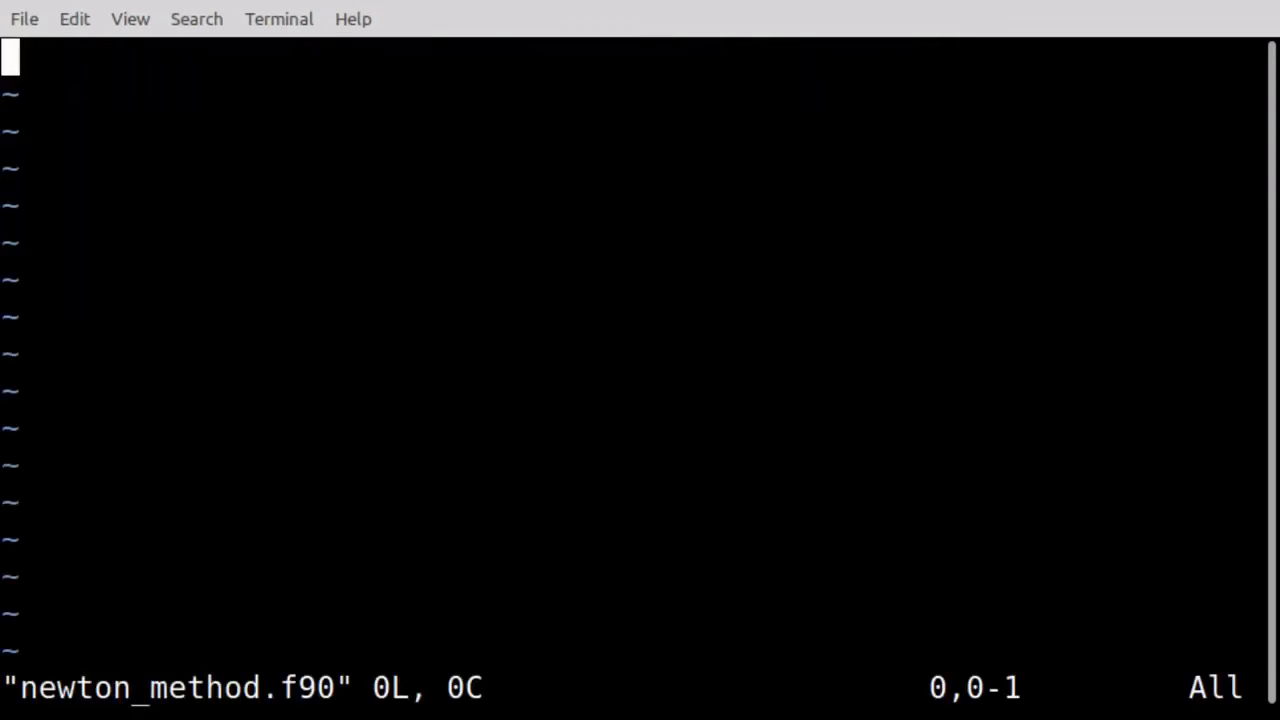
{"action": "key", "text": "i"}
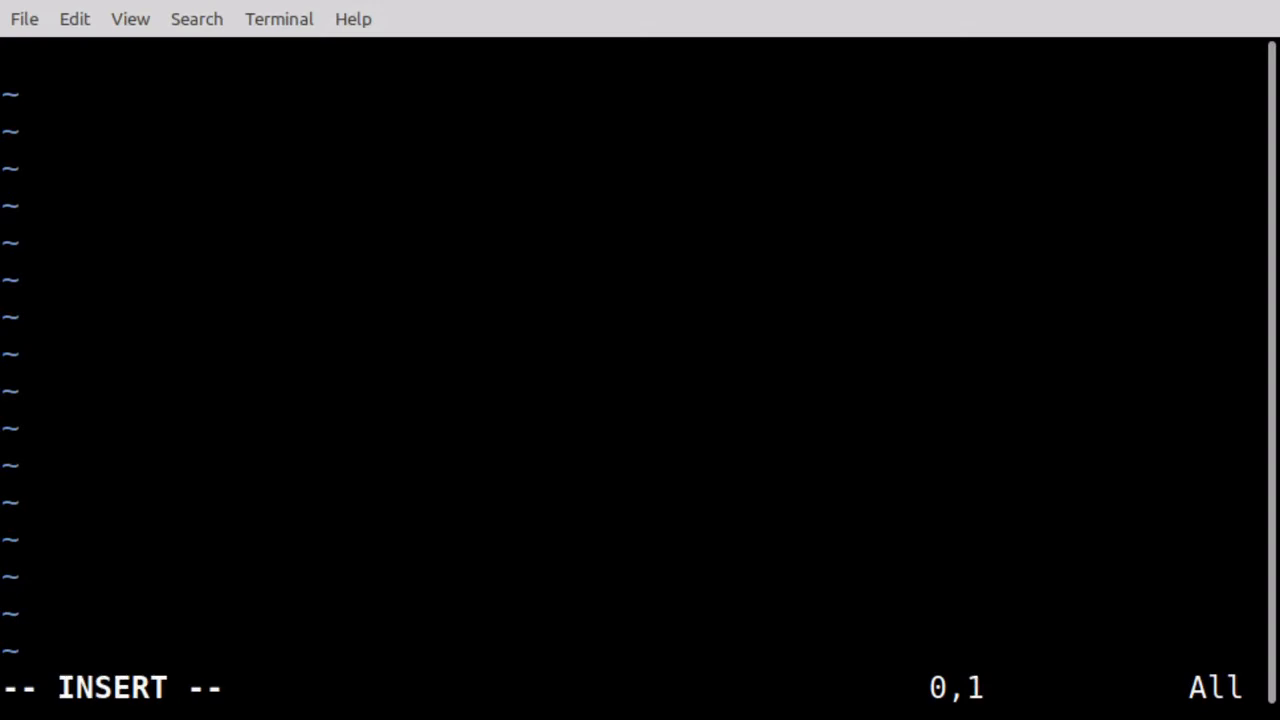
{"action": "type", "text": "PROGRAM"}
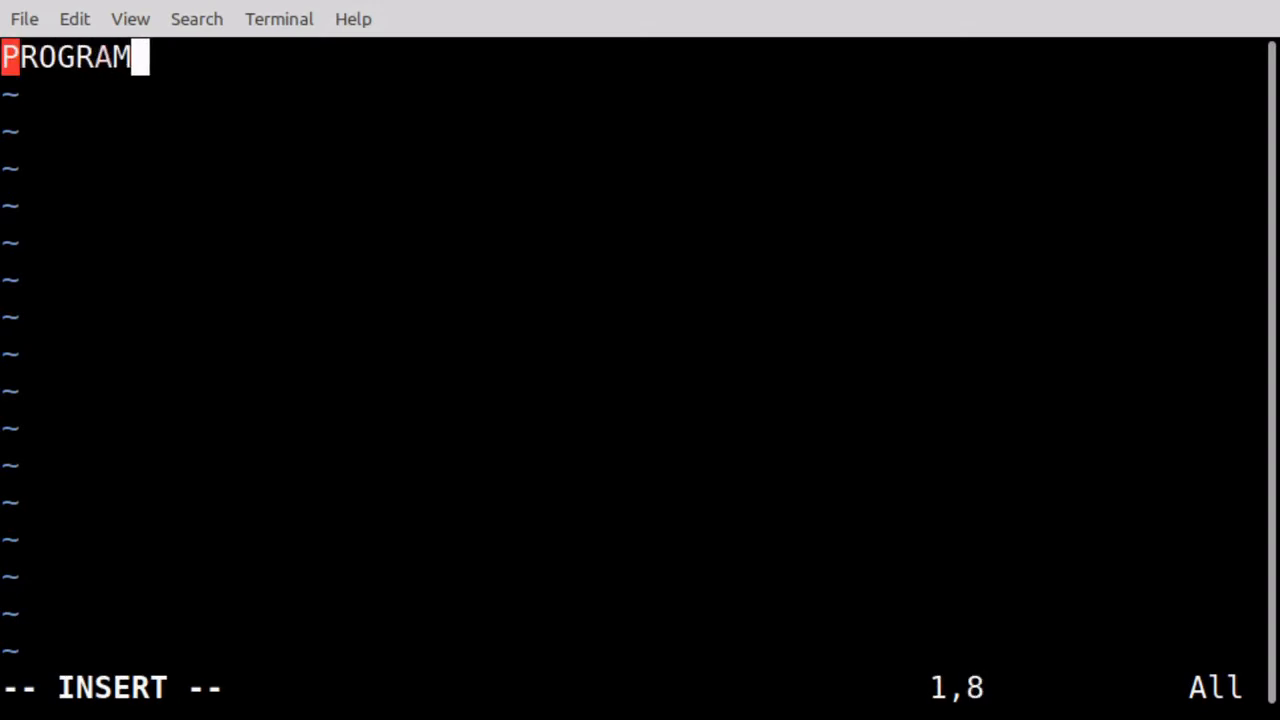
{"action": "type", "text": "\" \""}
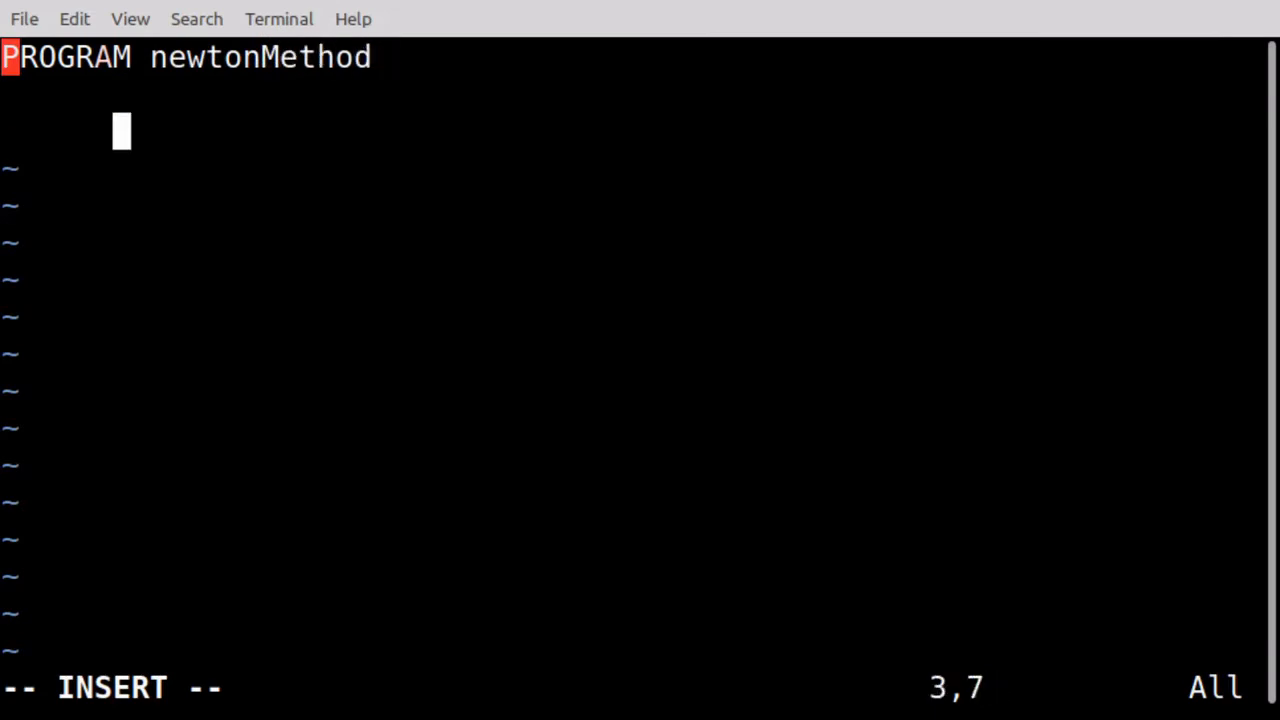
{"action": "type", "text": "END PRO"}
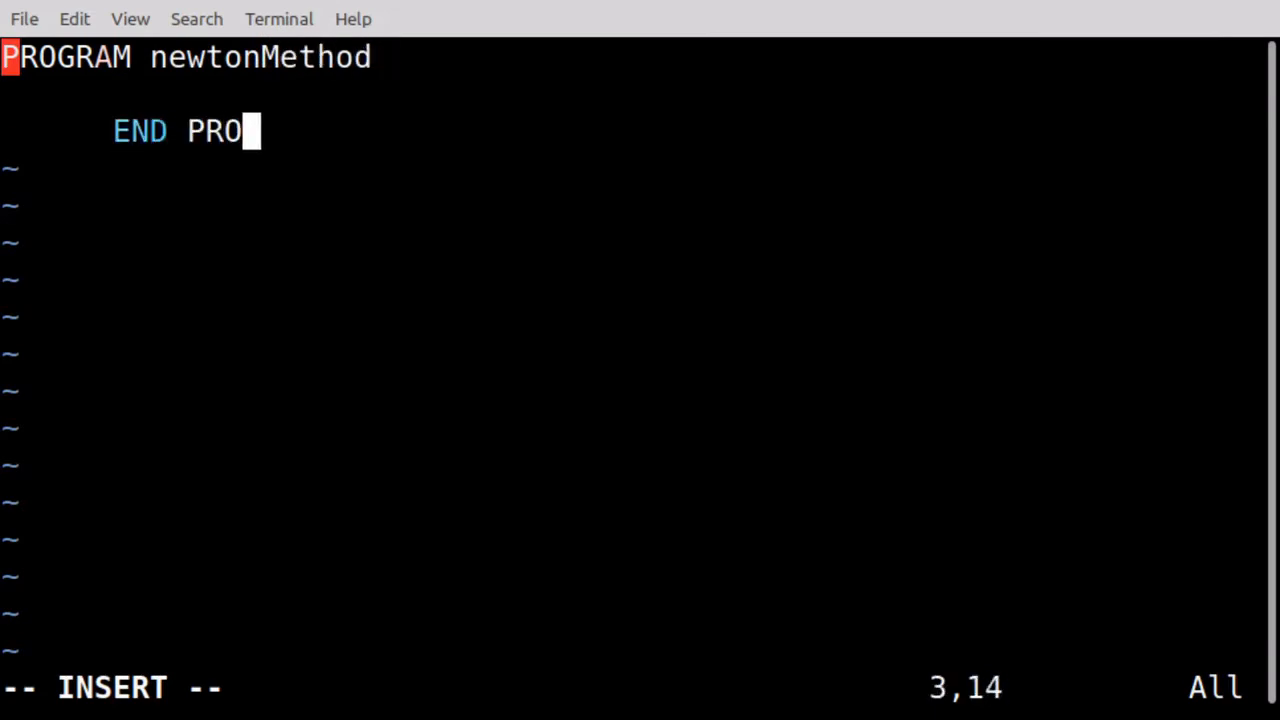
{"action": "type", "text": "GRAM newt"}
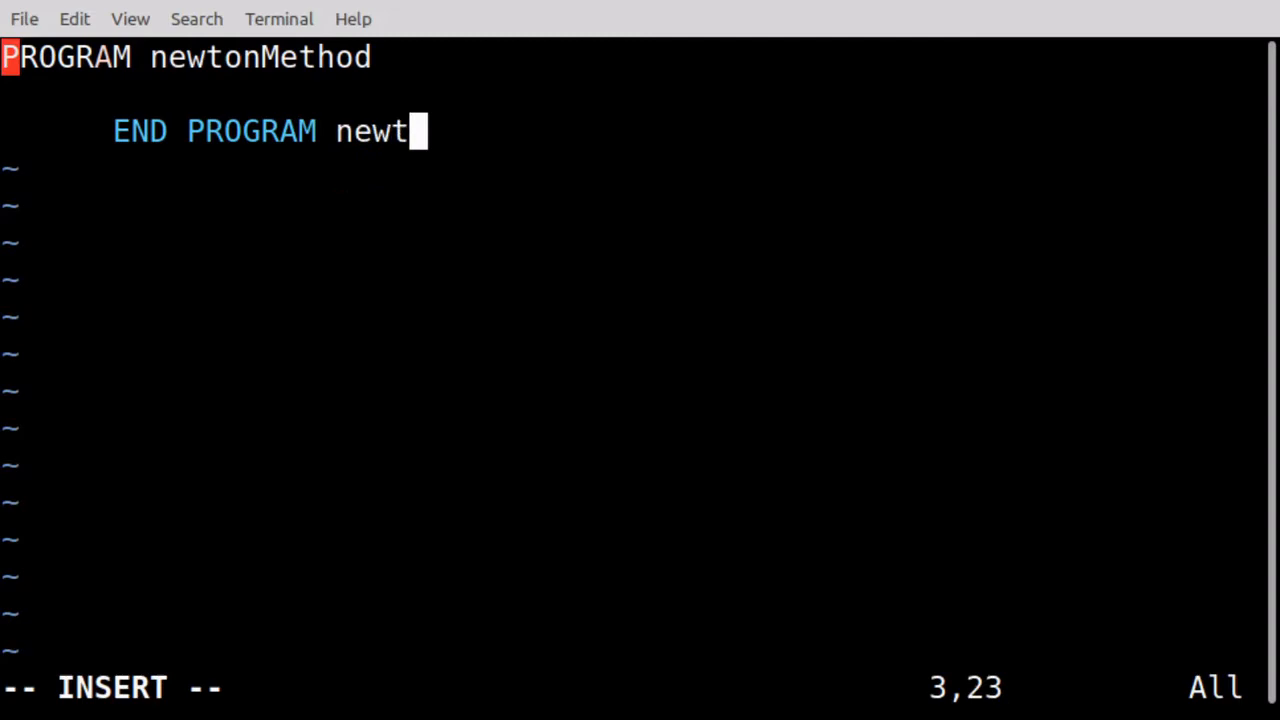
{"action": "type", "text": "onMethod"}
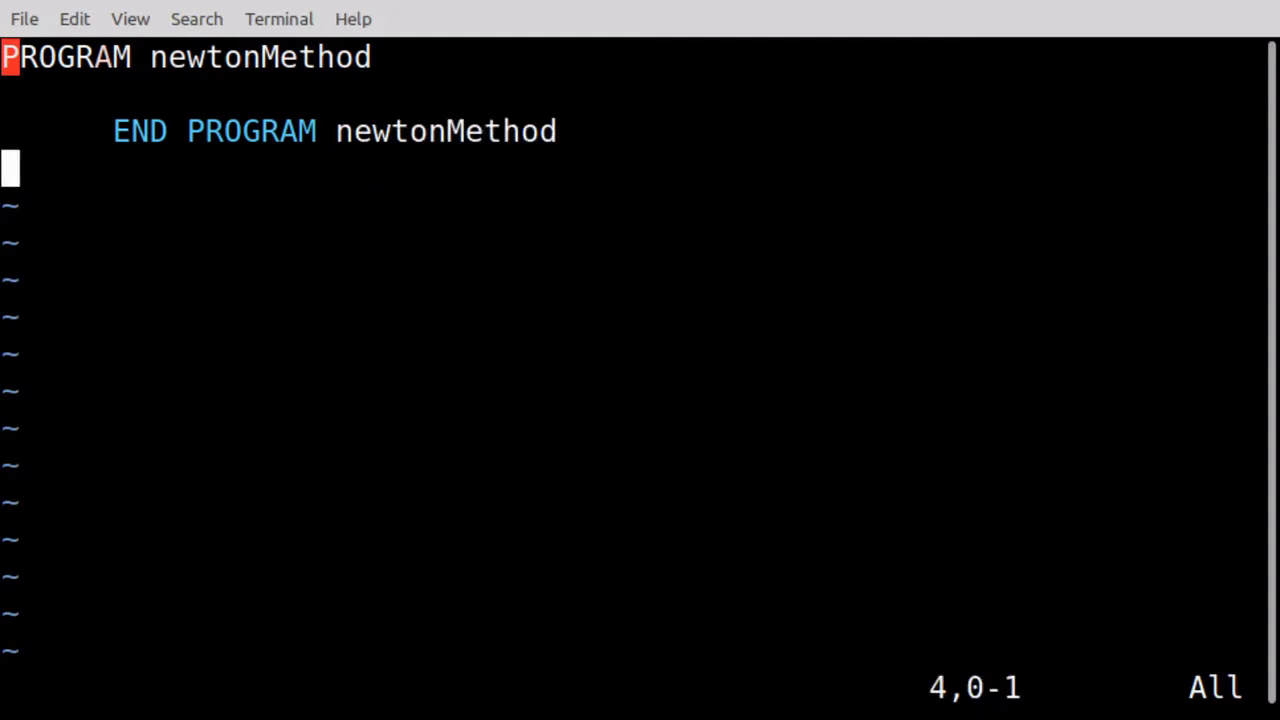
{"action": "type", "text": ":w"}
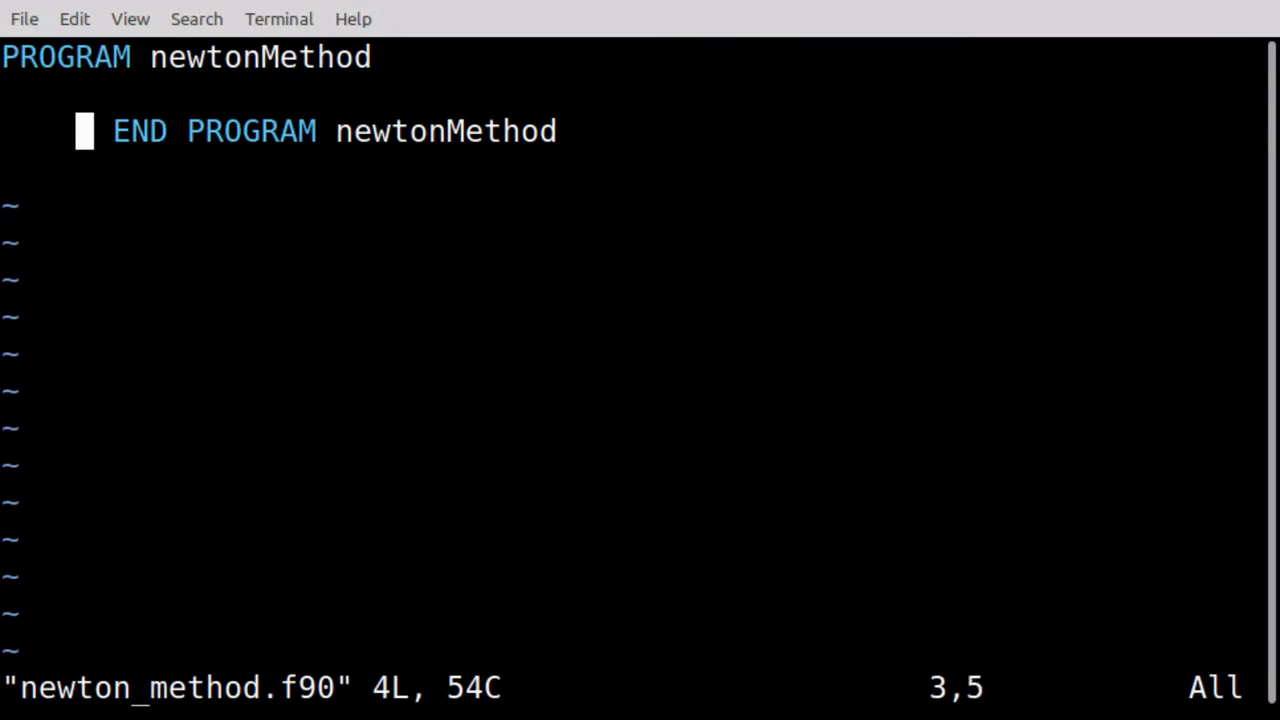
Start a REAL(KIND=8) :: declaration on the line under PROGRAM newtonMethod
{"action": "key", "text": "i"}
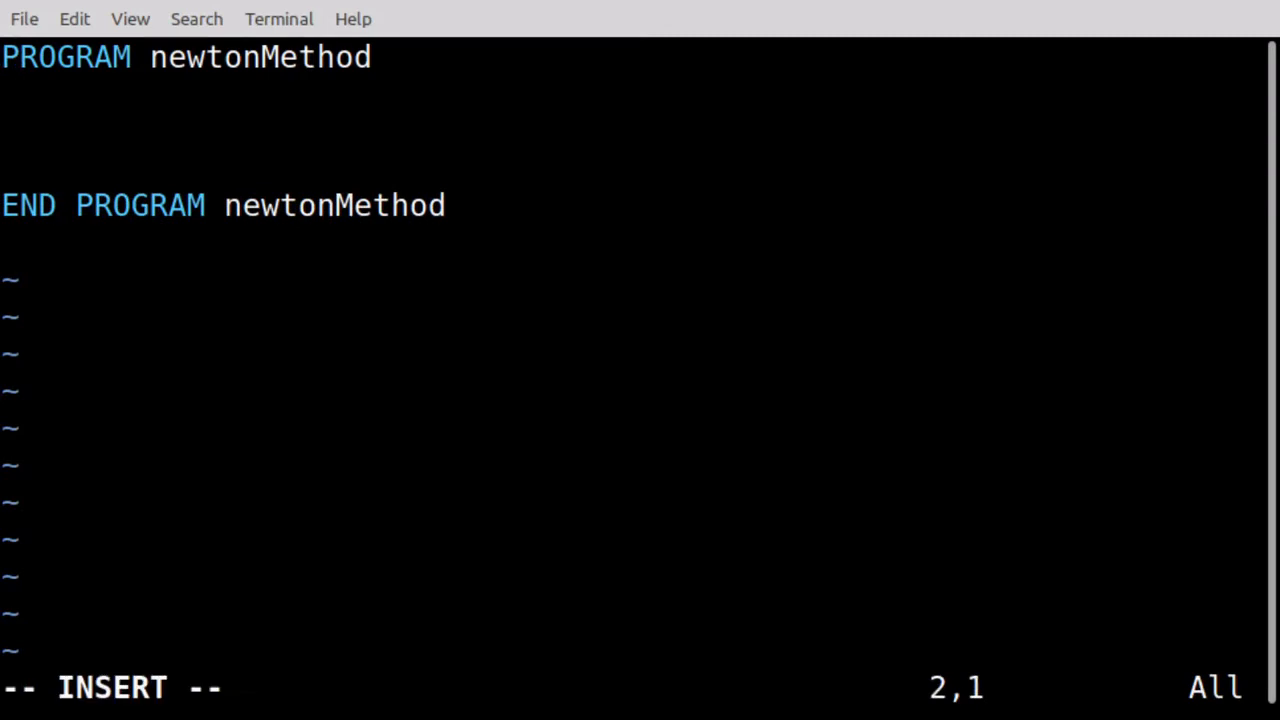
{"action": "type", "text": "R"}
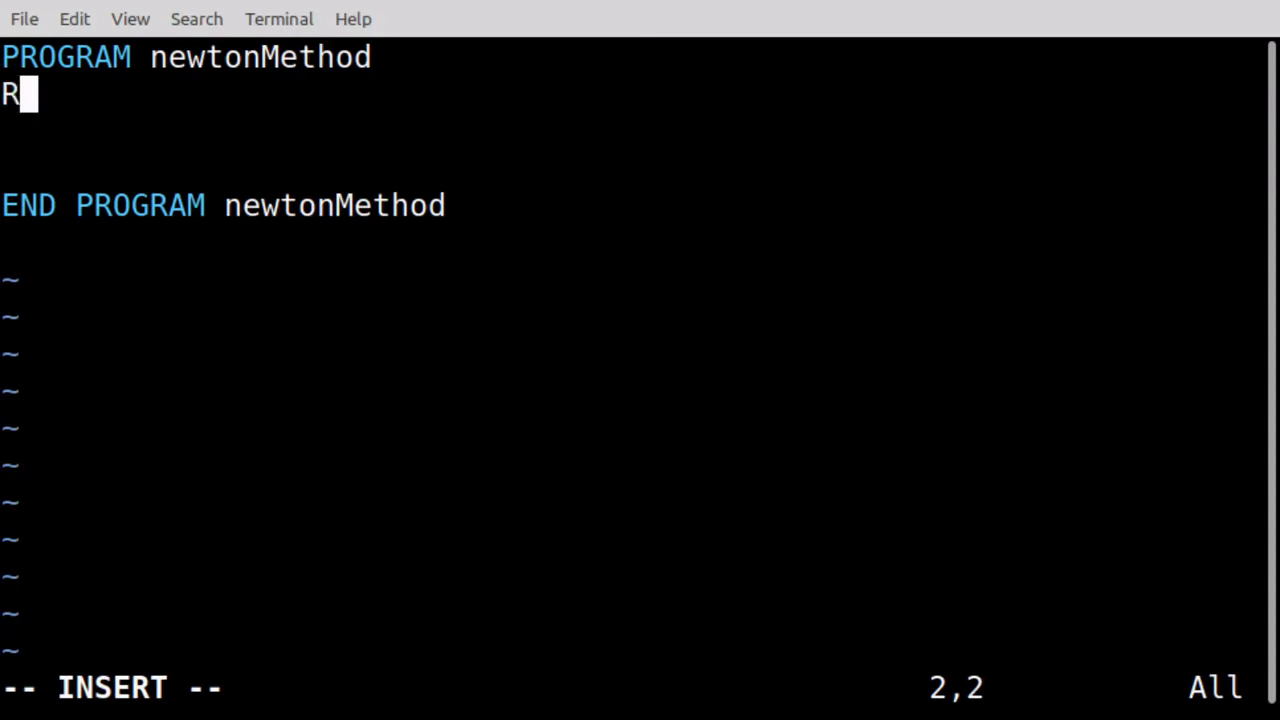
{"action": "type", "text": "EAL(KIN"}
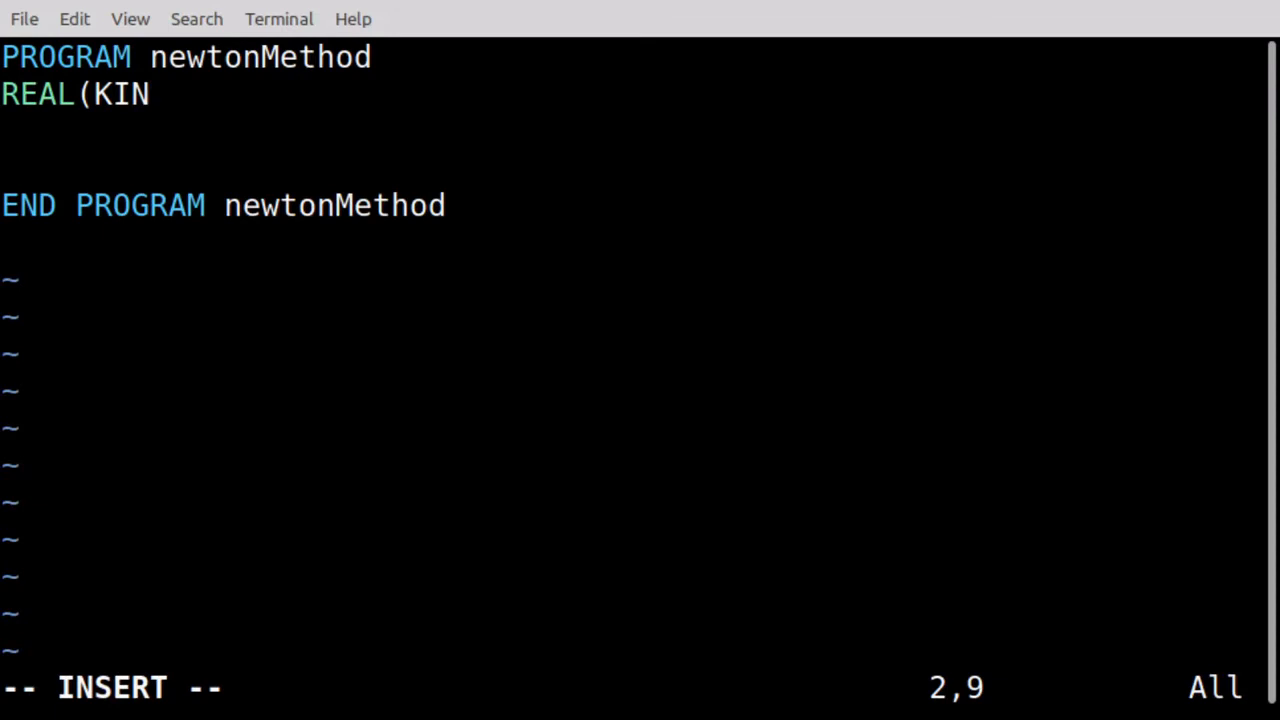
{"action": "type", "text": "D="}
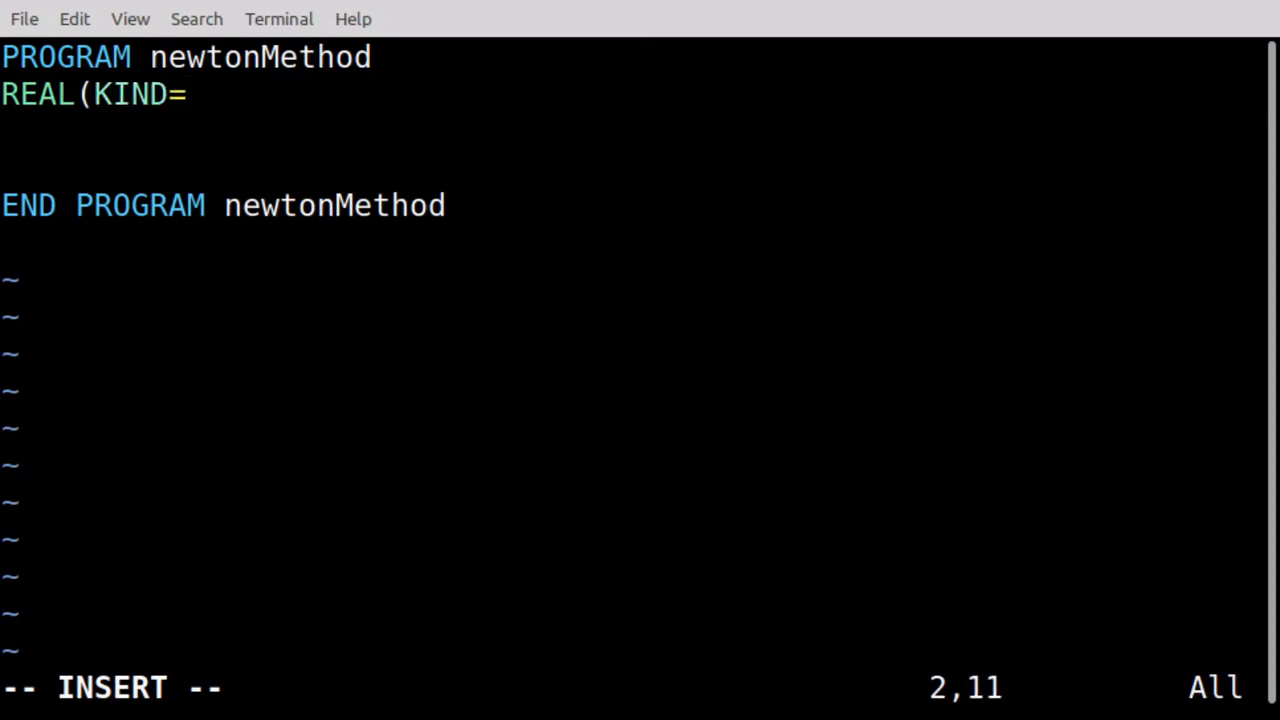
{"action": "type", "text": "8)"}
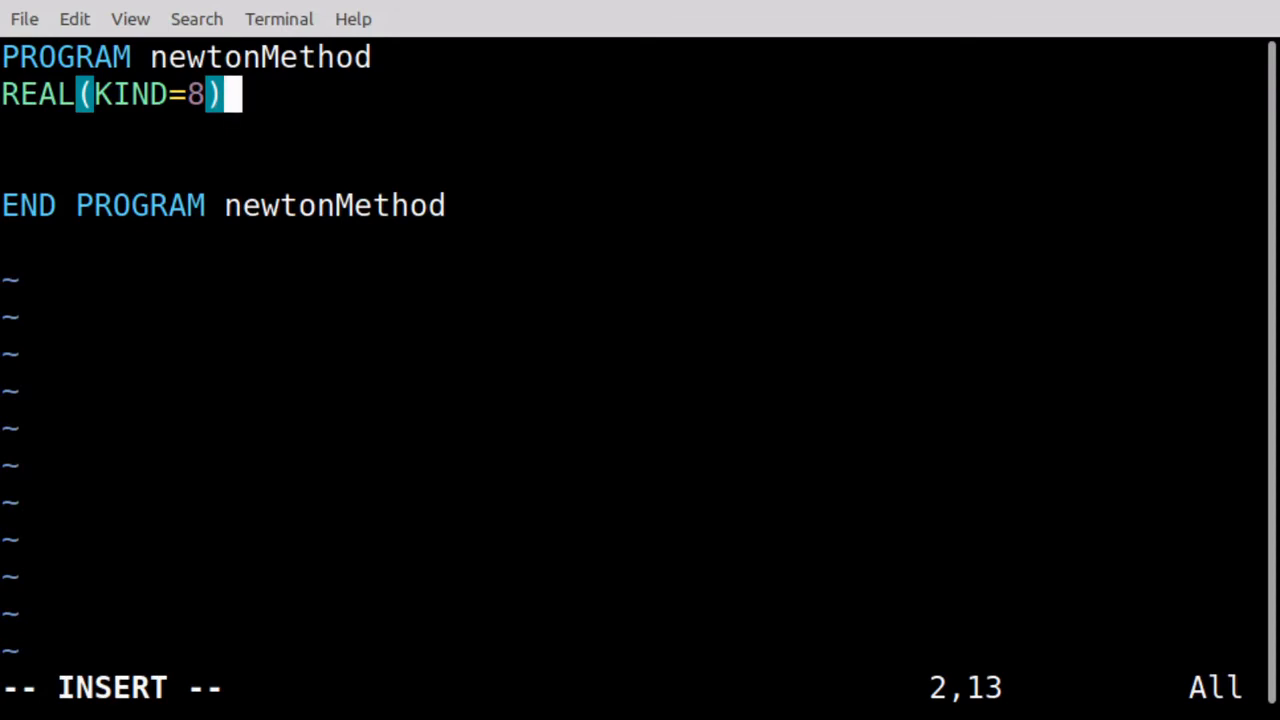
{"action": "type", "text": "::"}
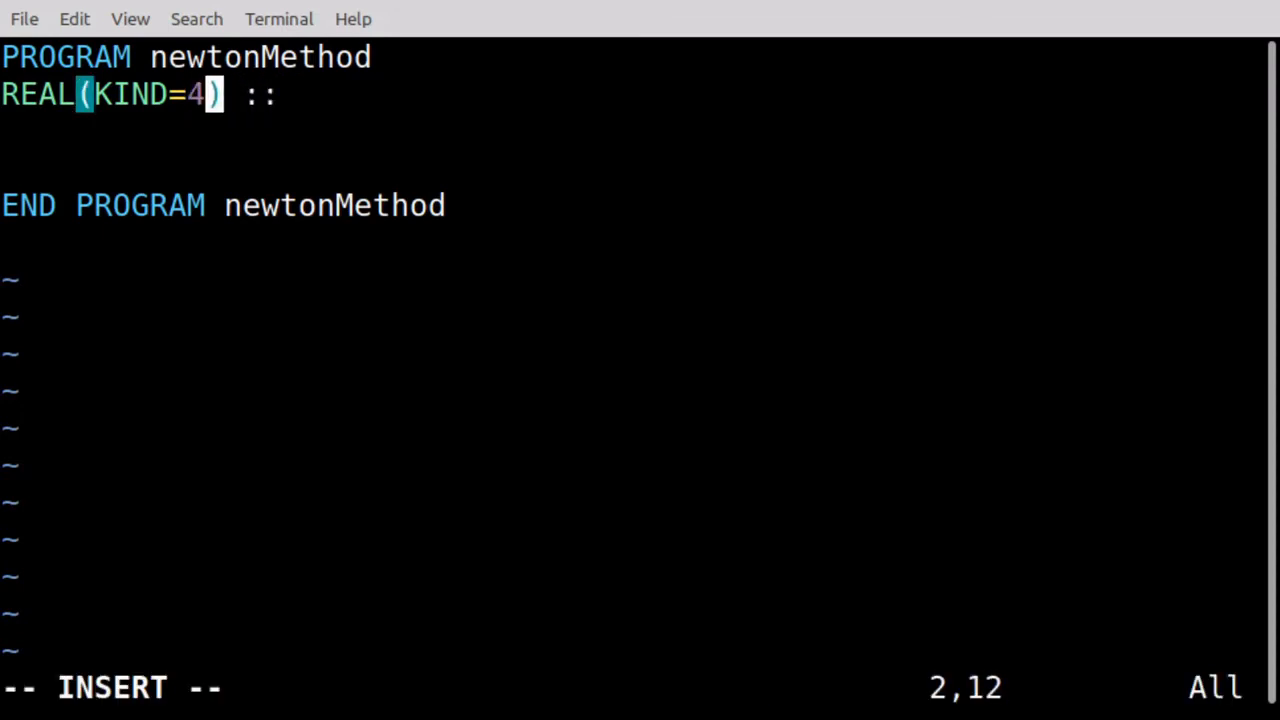
{"action": "key", "text": "Escape"}
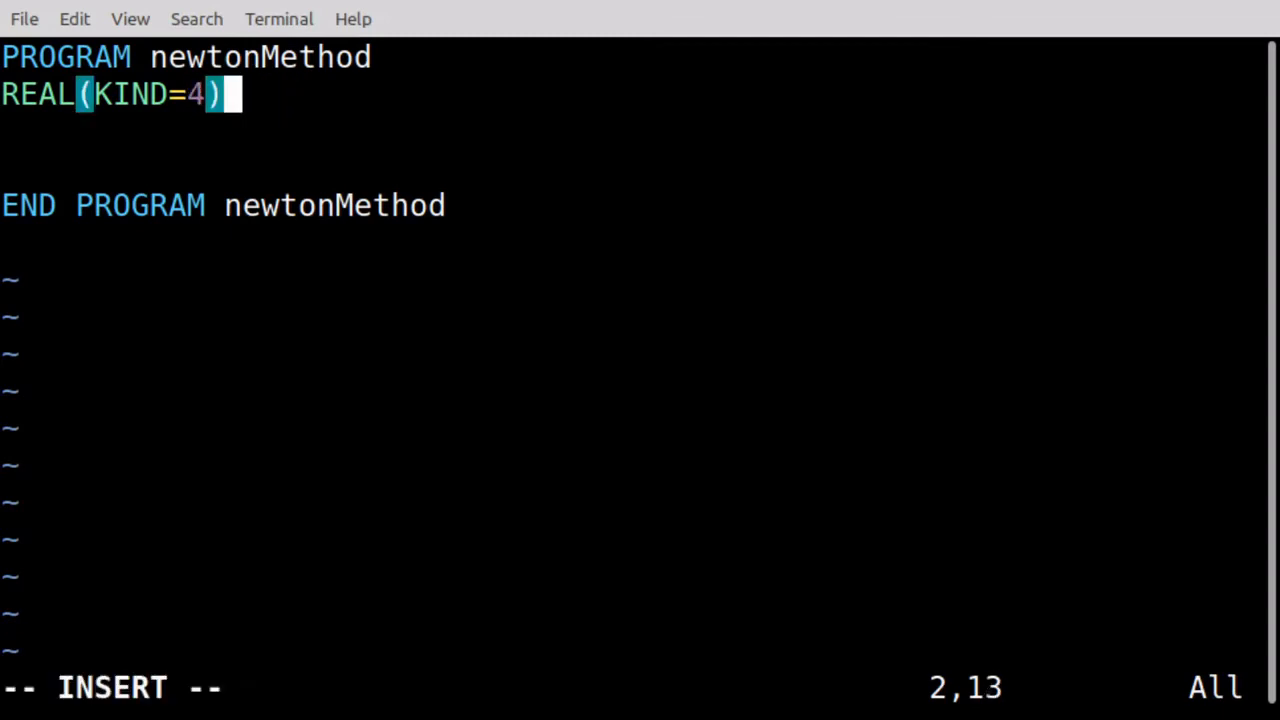
Extend the declaration to REAL(KIND=8) :: x_new, x_old, f, f_prime and add a line below
{"action": "type", "text": "8 ::"}
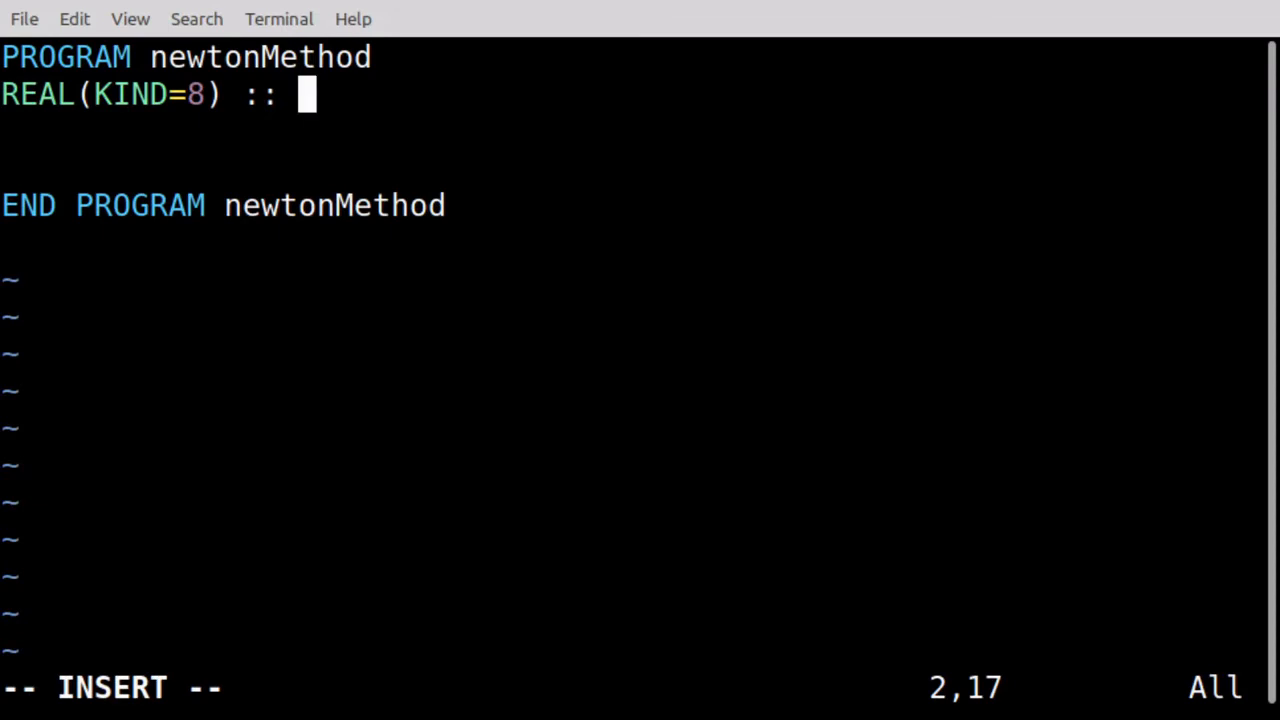
{"action": "type", "text": "x_"}
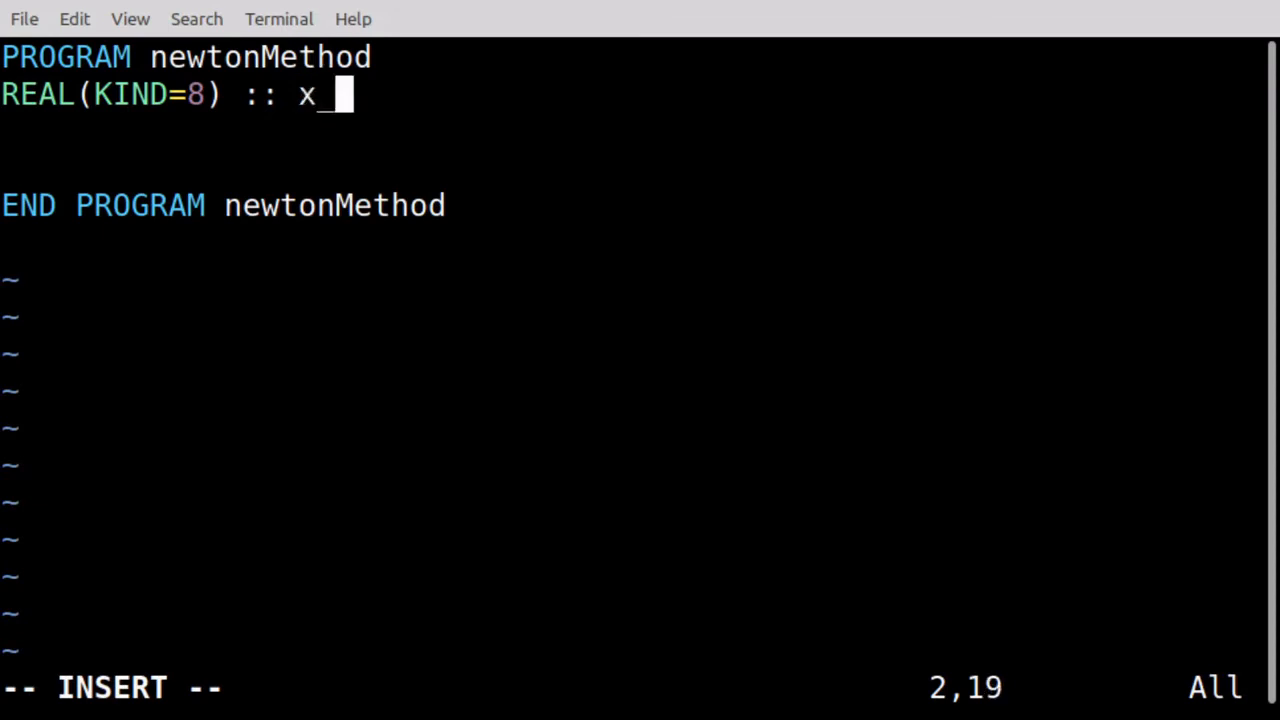
{"action": "type", "text": "new, x"}
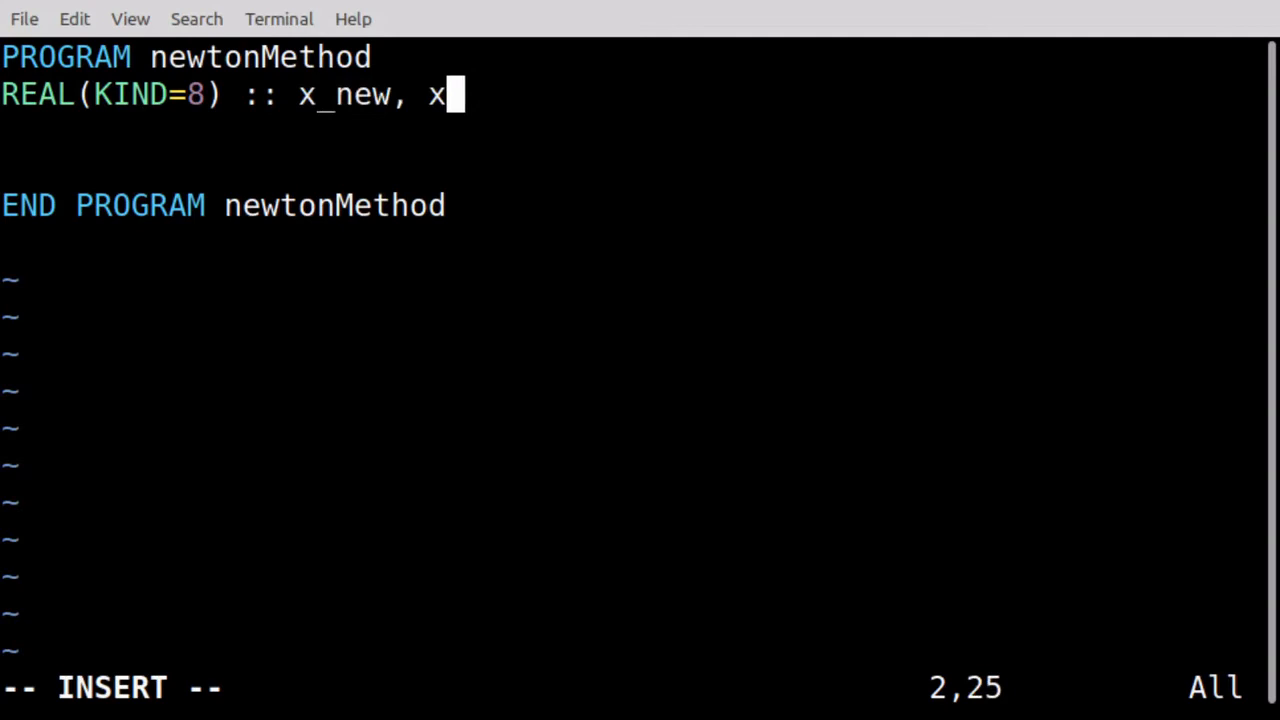
{"action": "type", "text": "_old"}
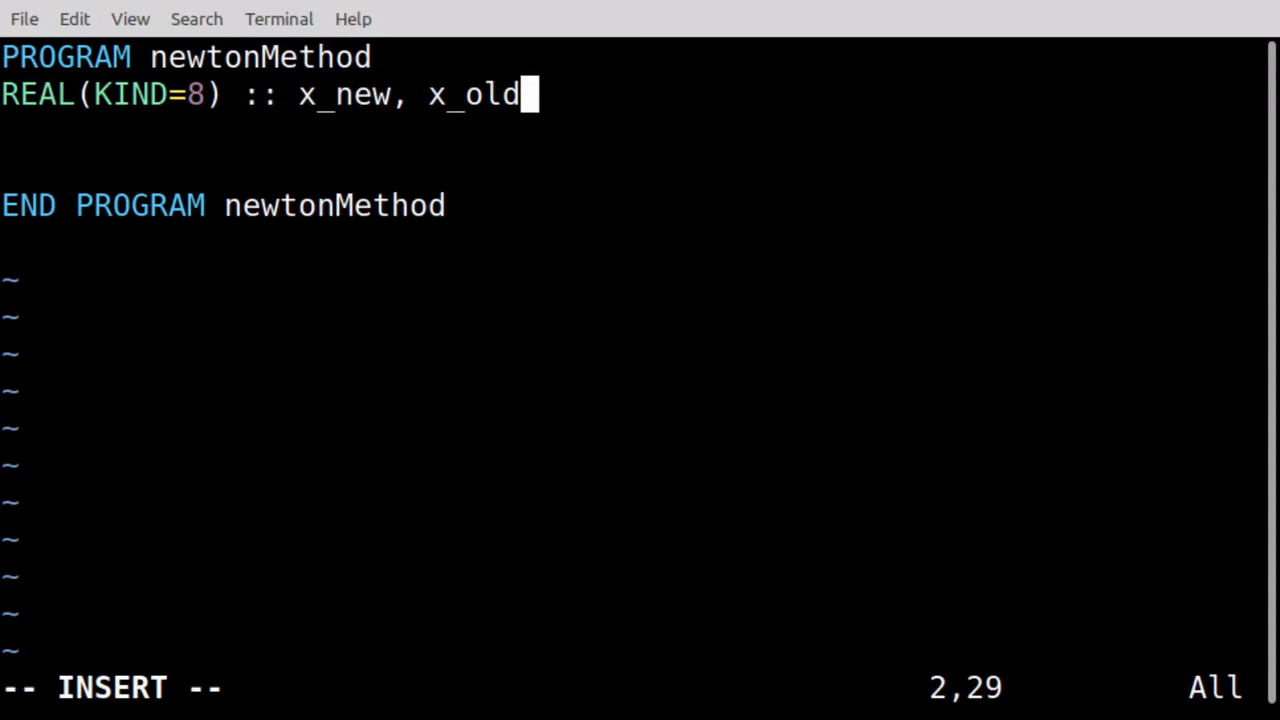
{"action": "type", "text": ","}
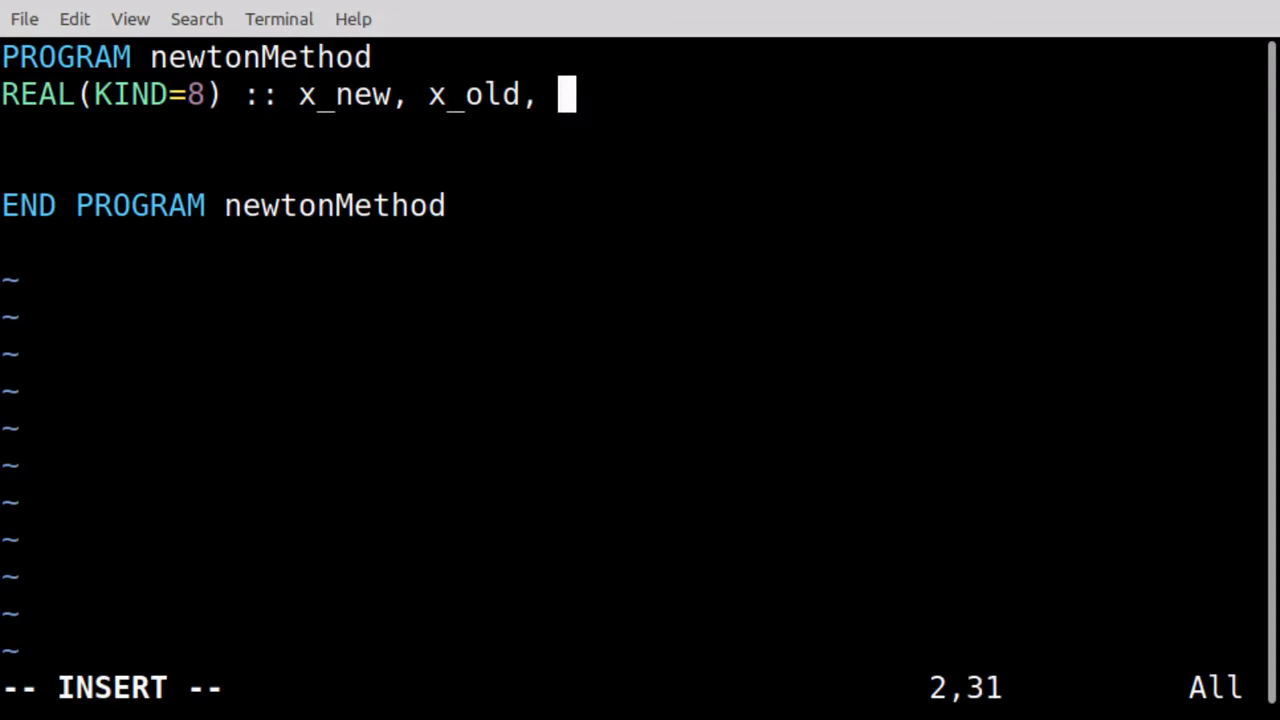
{"action": "type", "text": "f,"}
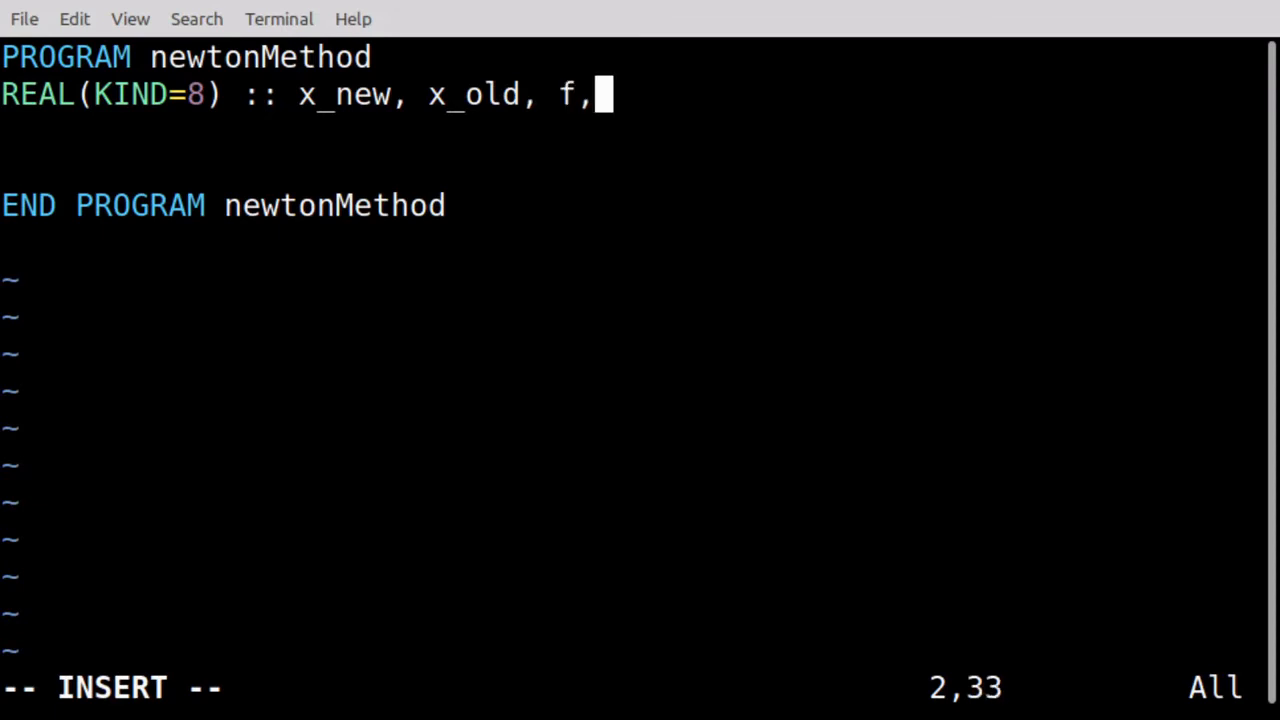
{"action": "type", "text": "\" \""}
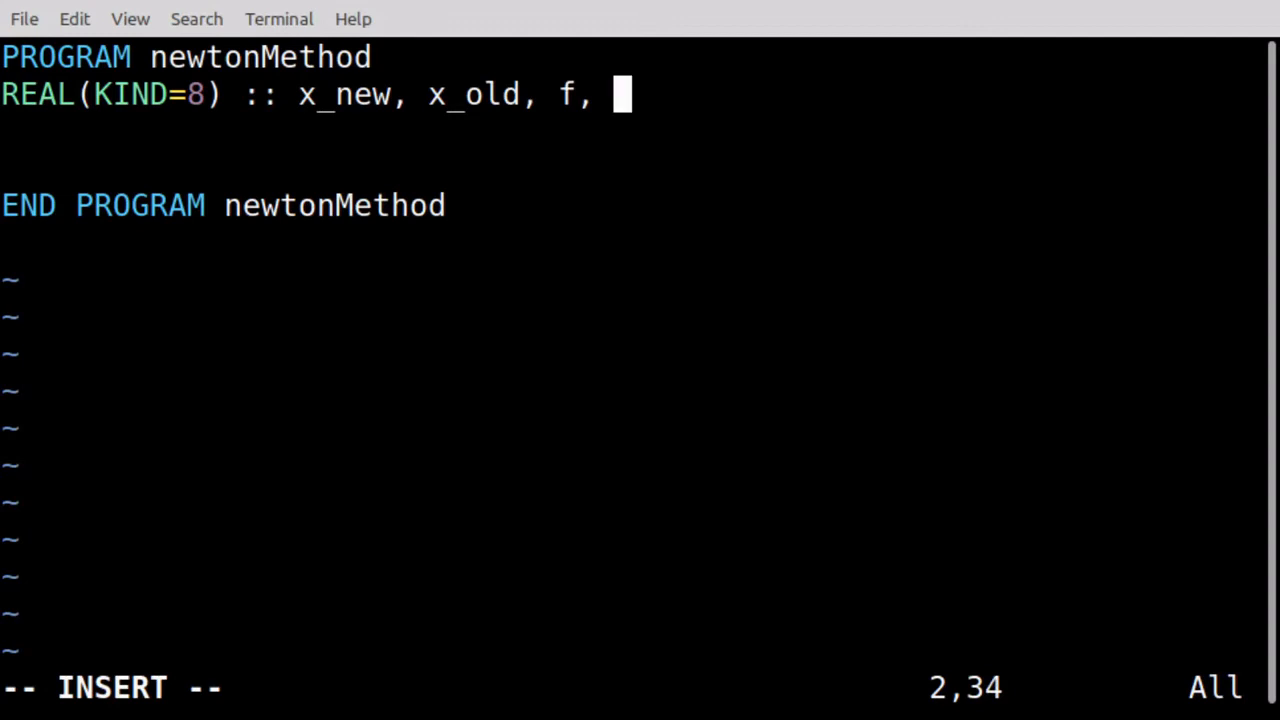
{"action": "type", "text": "f_prime"}
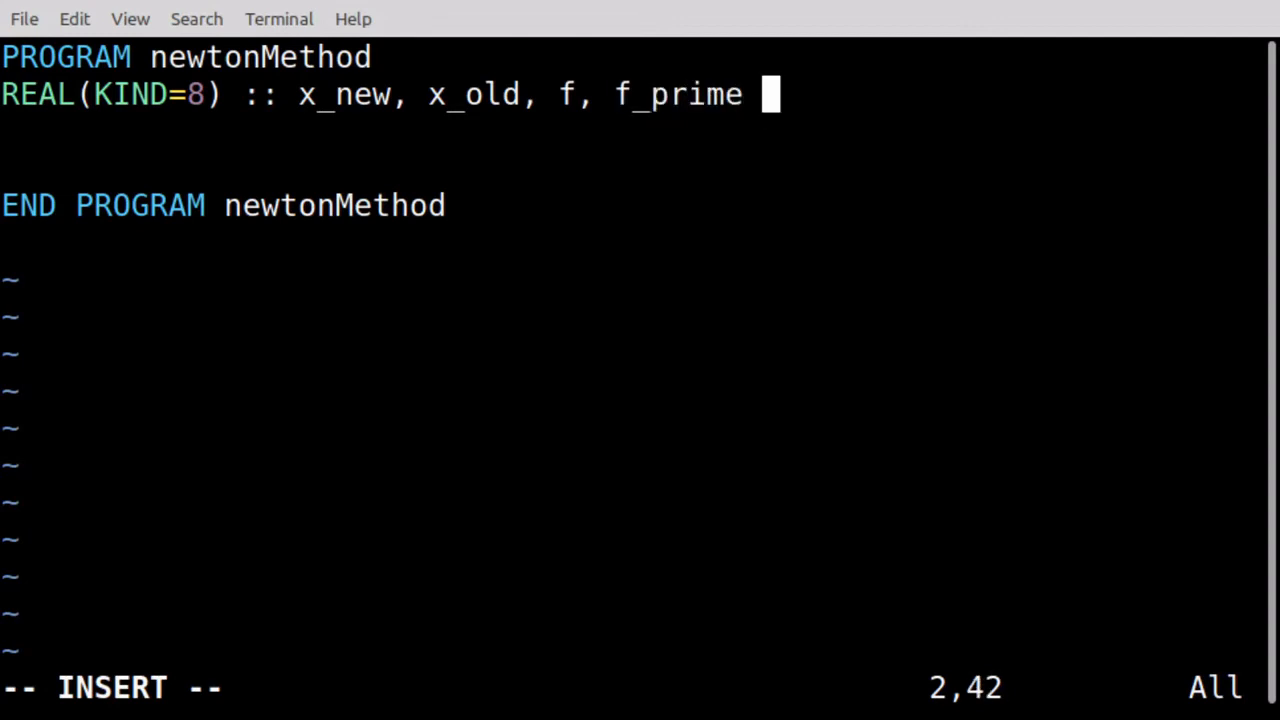
{"action": "key", "text": "Enter"}
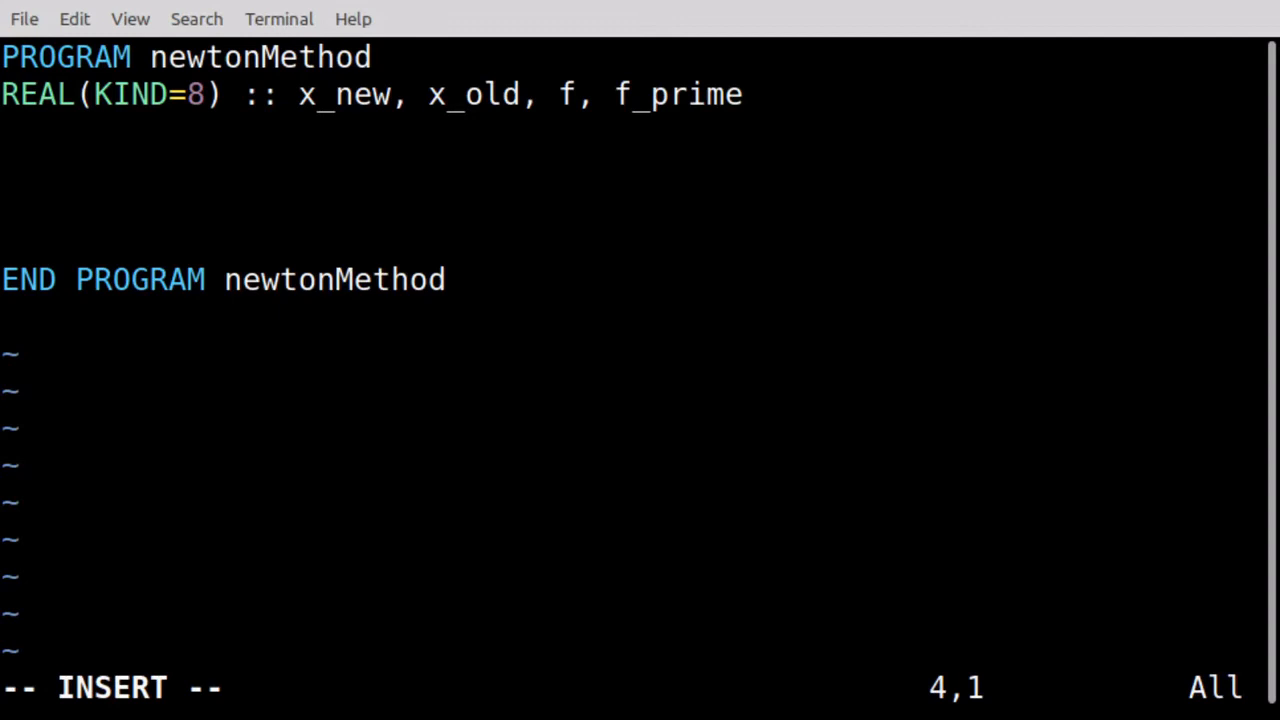
Write a DO WHILE () loop header with matching END DO below the declarations
{"action": "type", "text": "WH"}
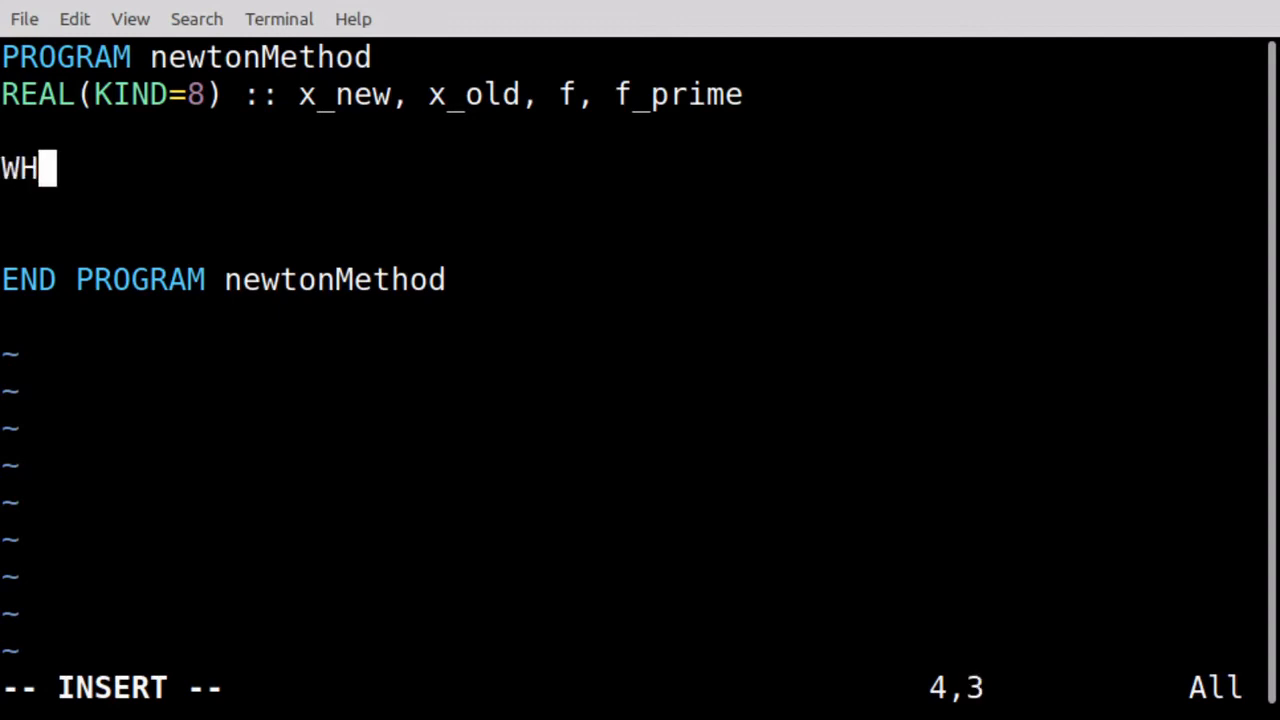
{"action": "key", "text": "BackSpace"}
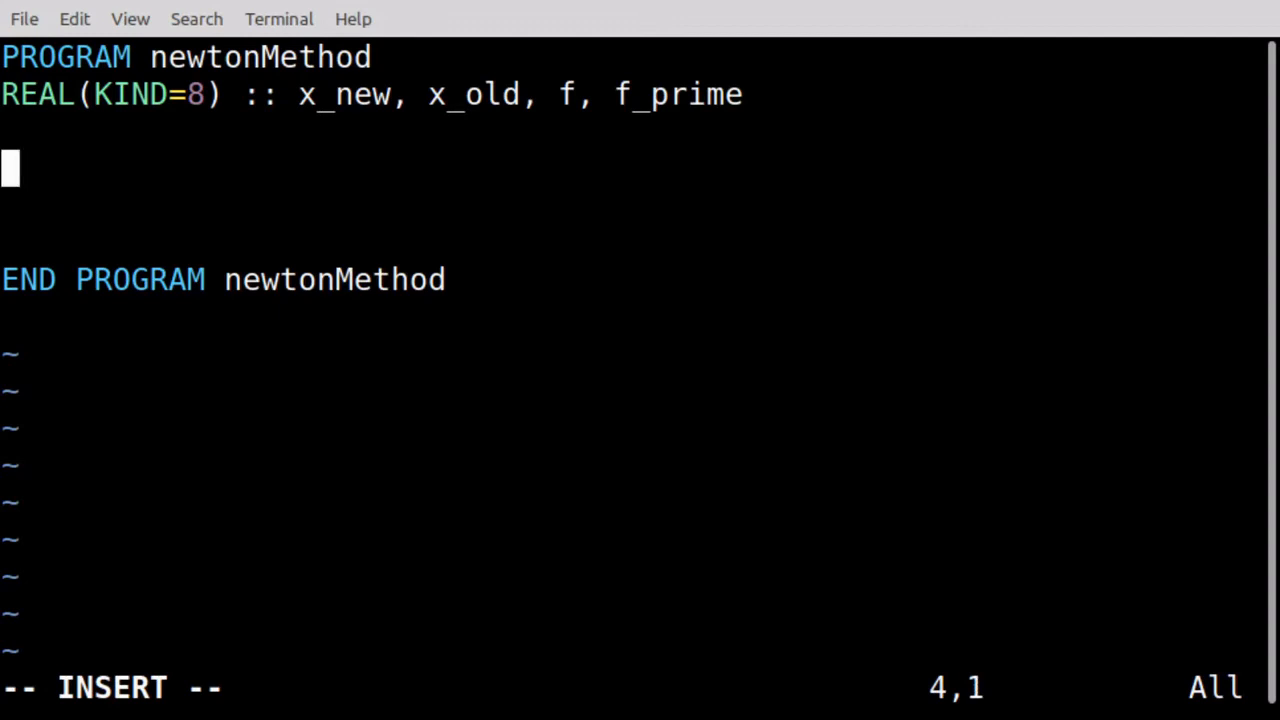
{"action": "type", "text": "DO WHILE"}
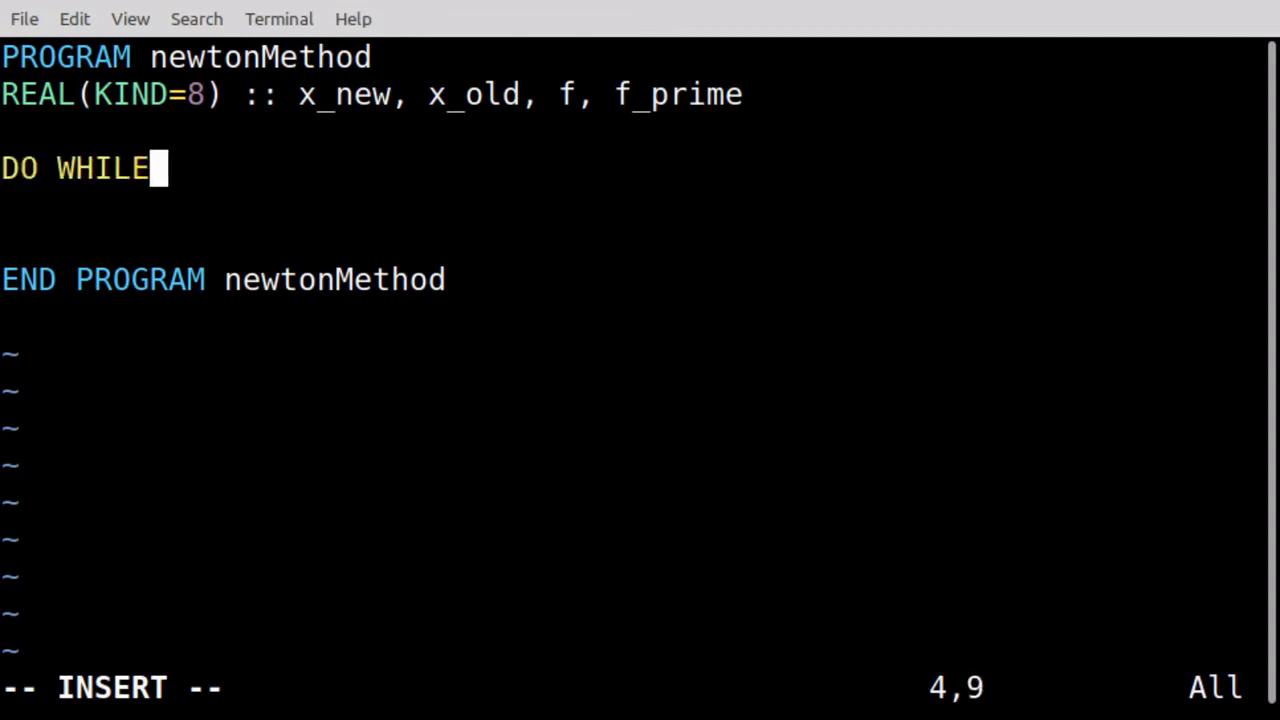
{"action": "type", "text": "()"}
{"action": "type", "text": "END DO"}
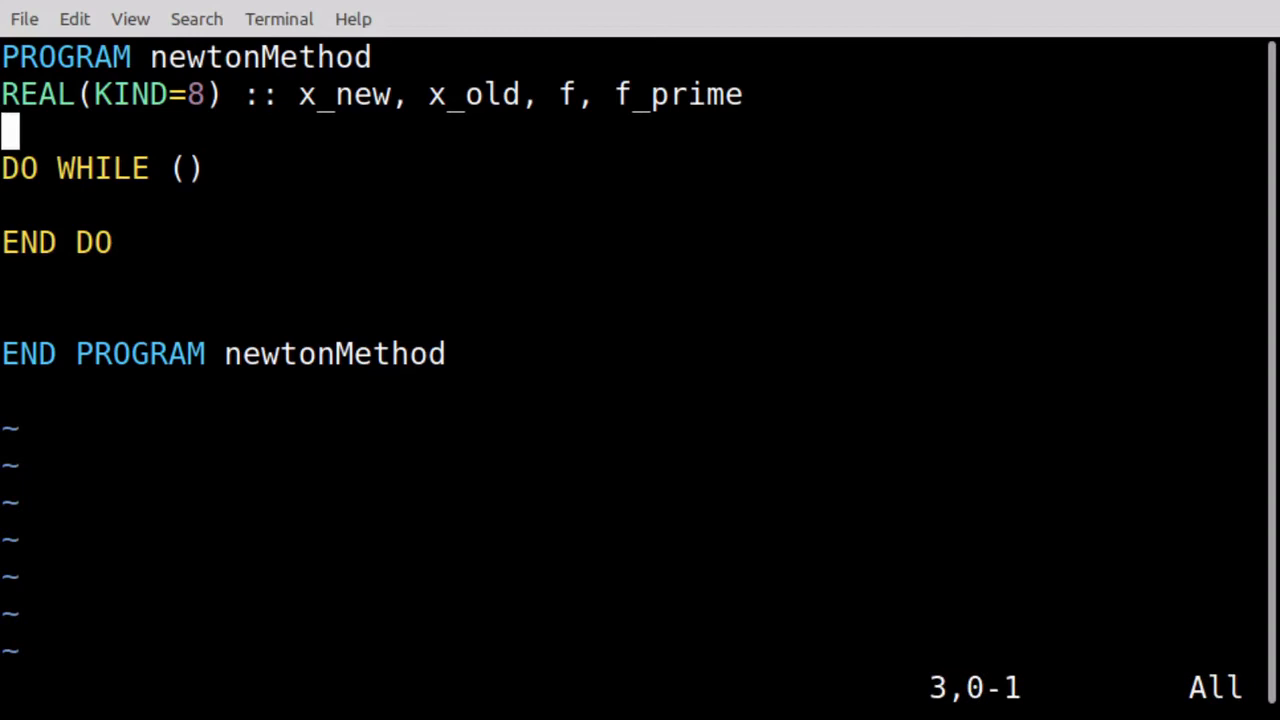
{"action": "left_click", "coordinate": [176, 168]}
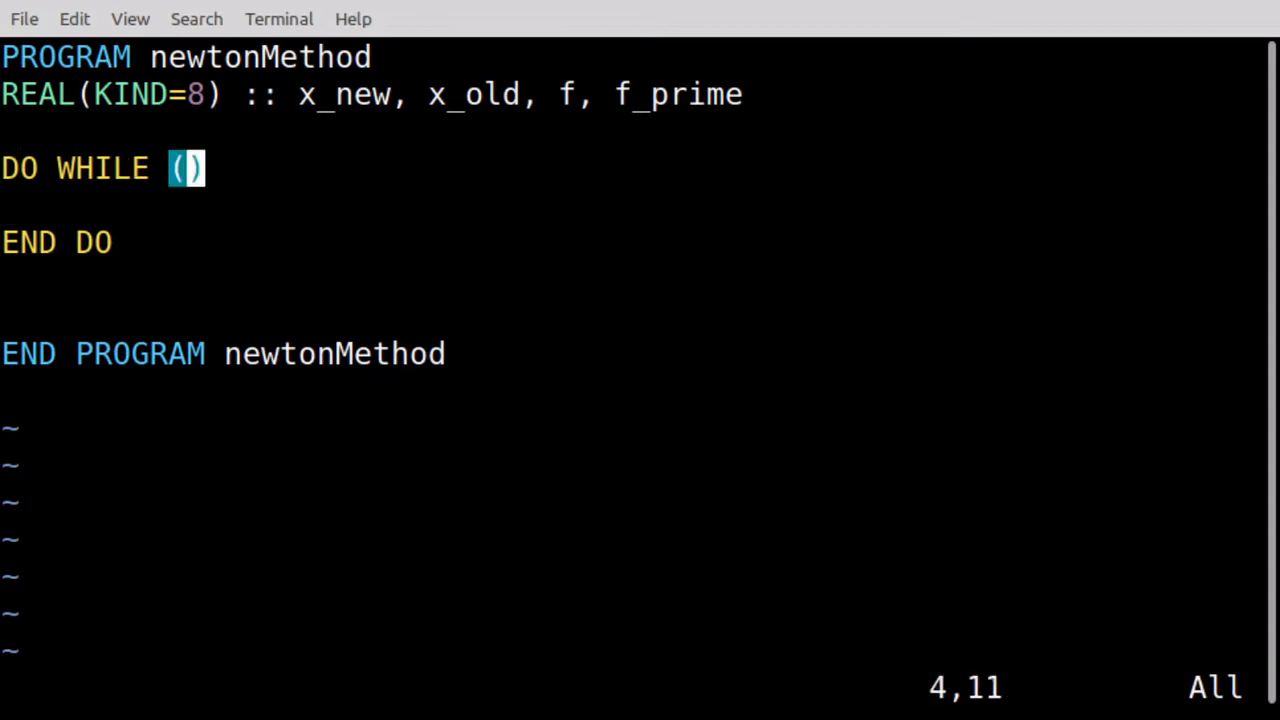
{"action": "key", "text": "i"}
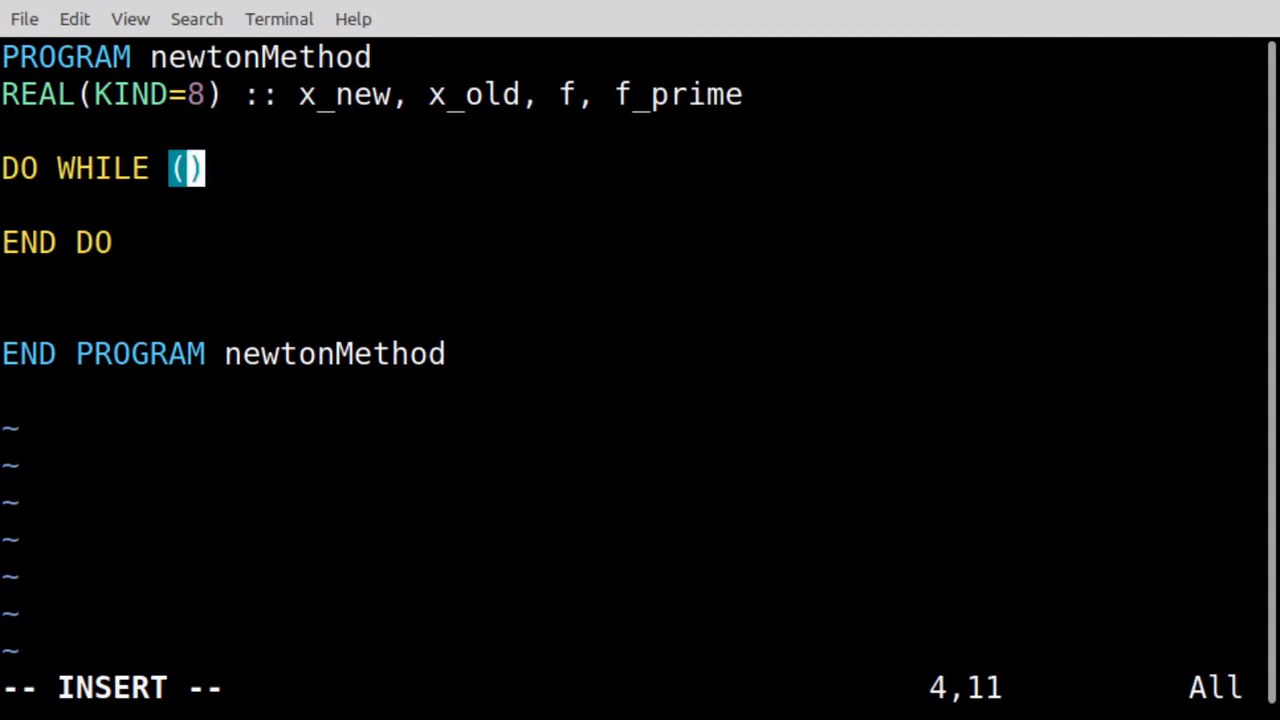
Fill the loop condition with ABS(x_new - x_old) .GE. TOL
{"action": "type", "text": "ABS(x_"}
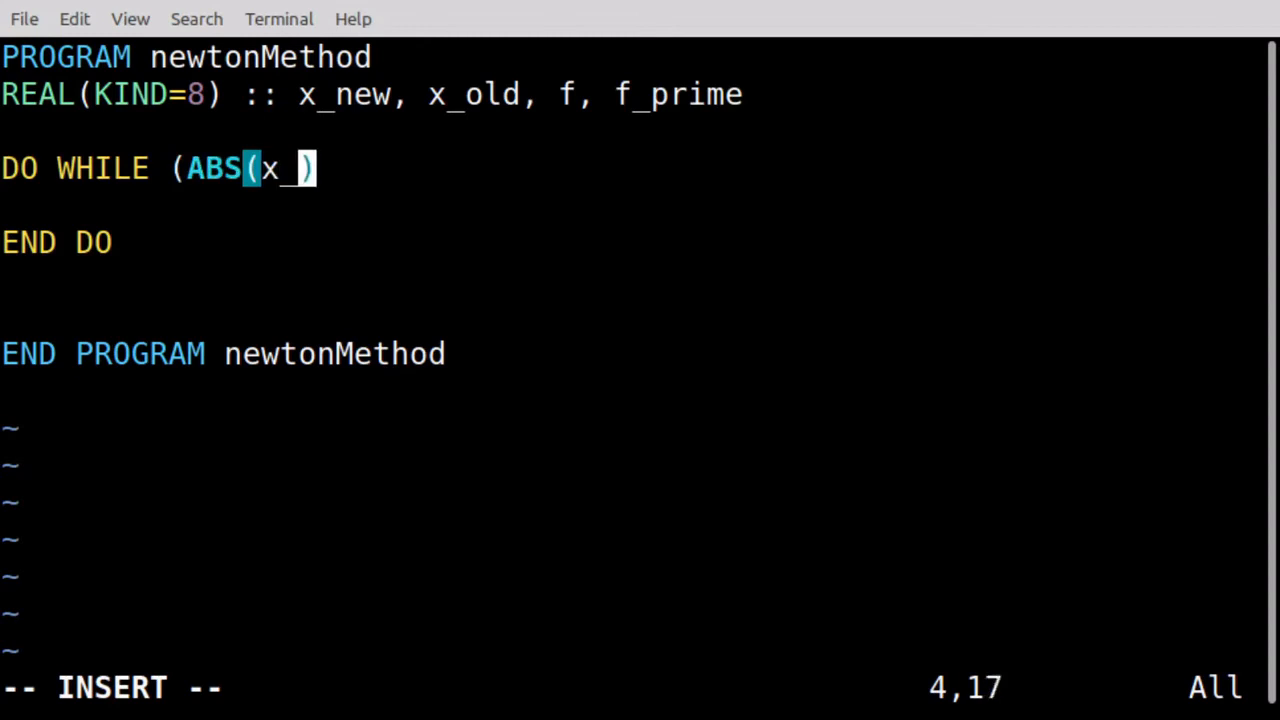
{"action": "type", "text": "new - x"}
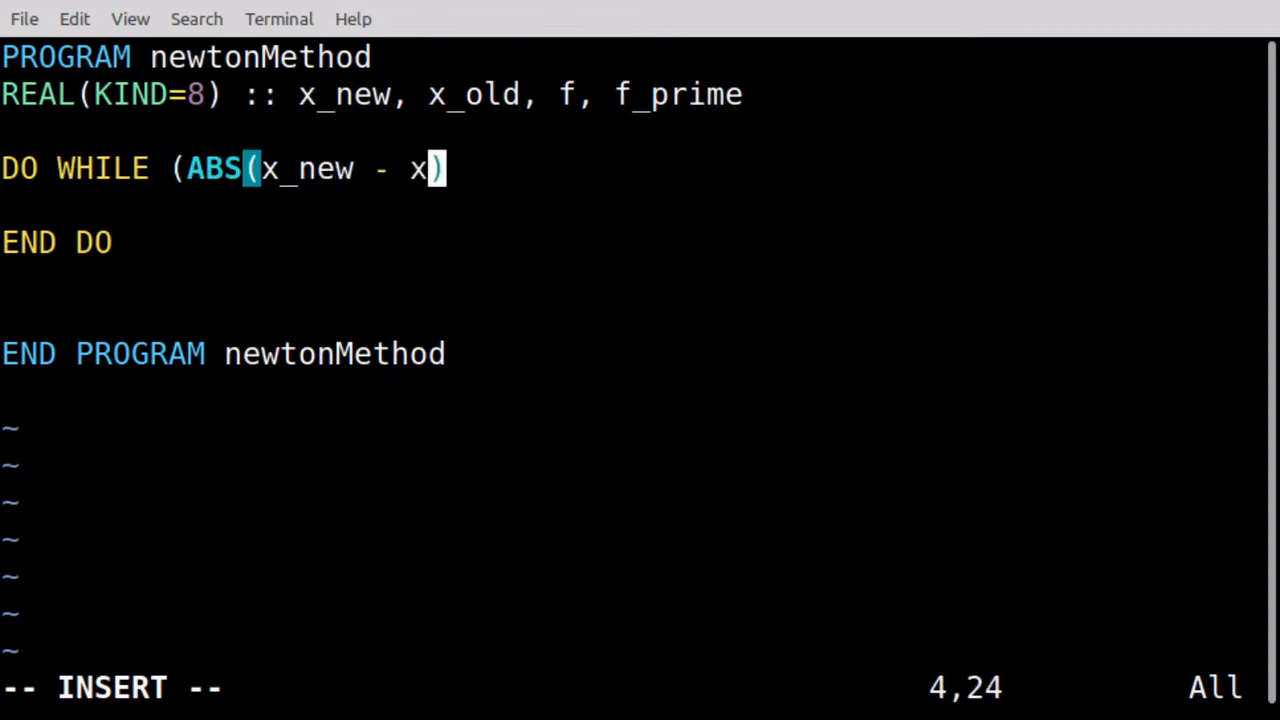
{"action": "type", "text": "_old"}
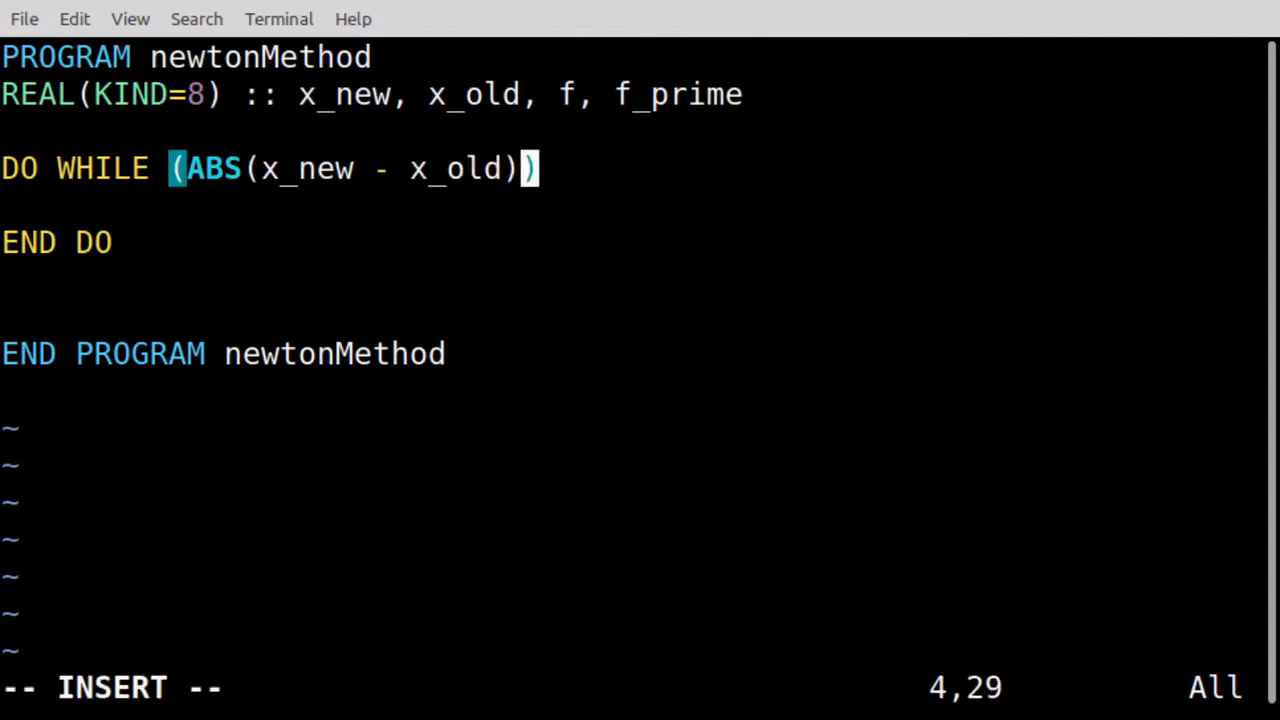
{"action": "type", "text": "."}
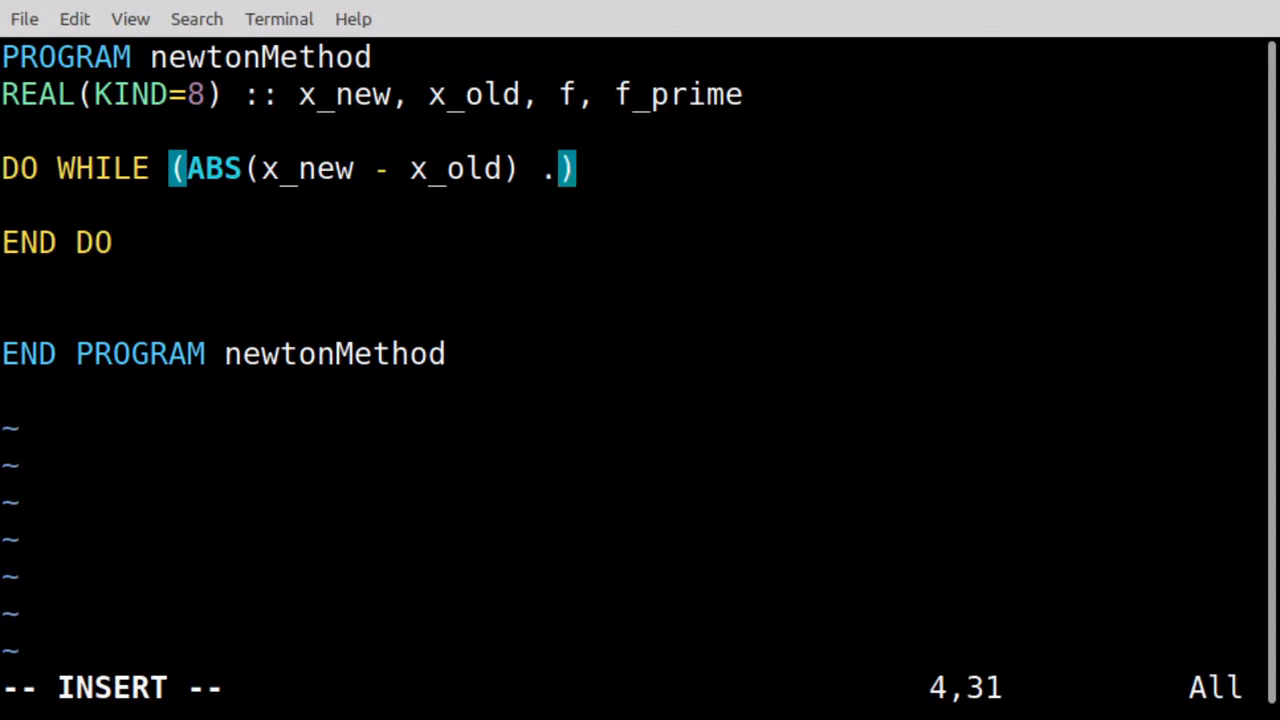
{"action": "type", "text": "G"}
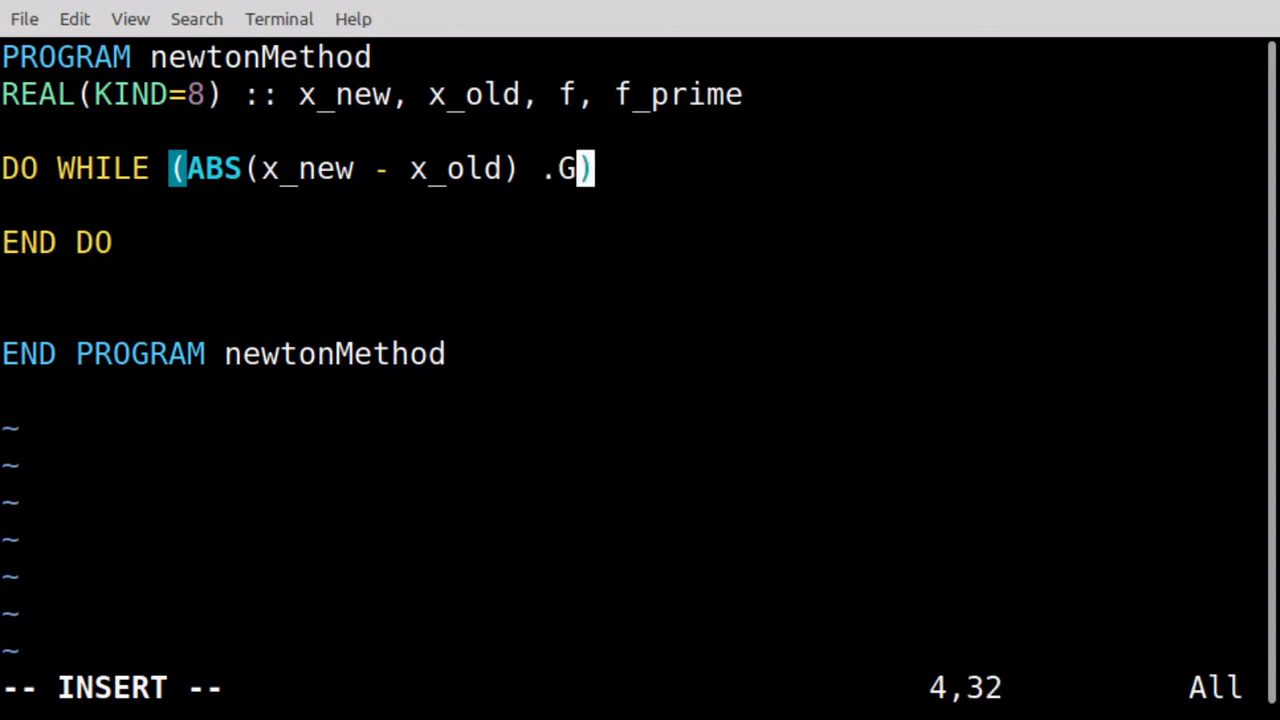
{"action": "type", "text": "E."}
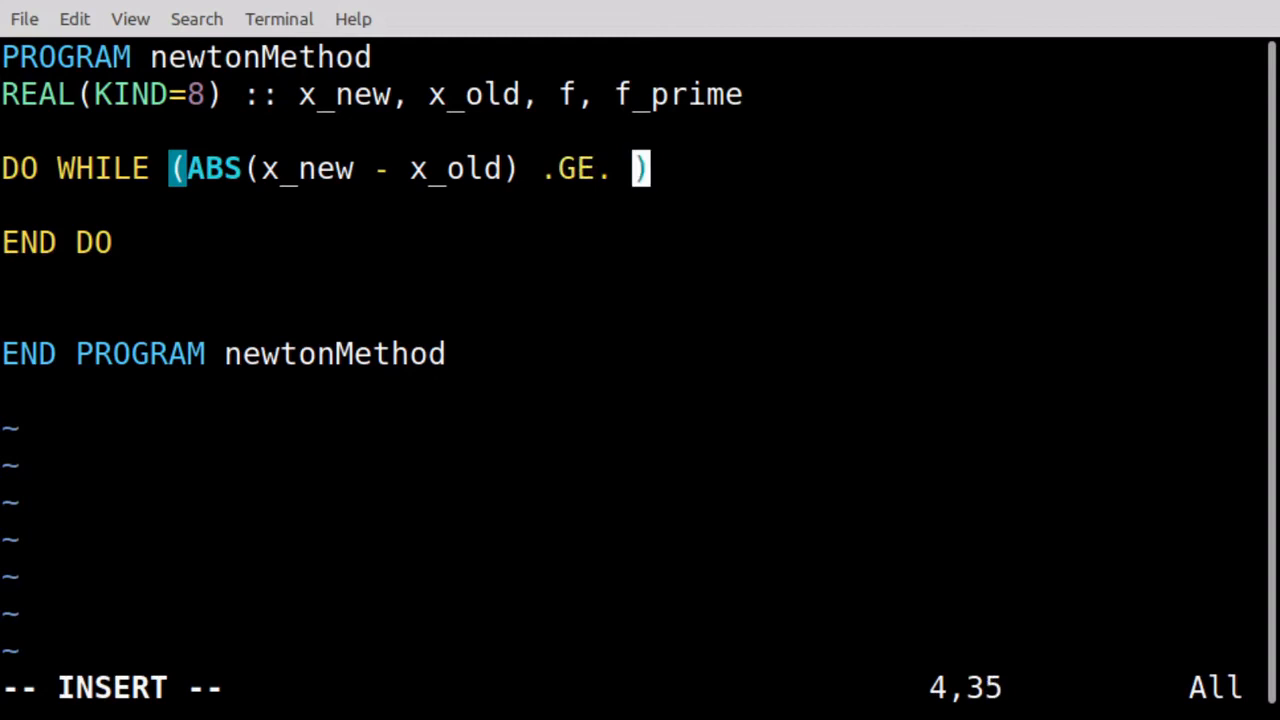
{"action": "type", "text": "TOL"}
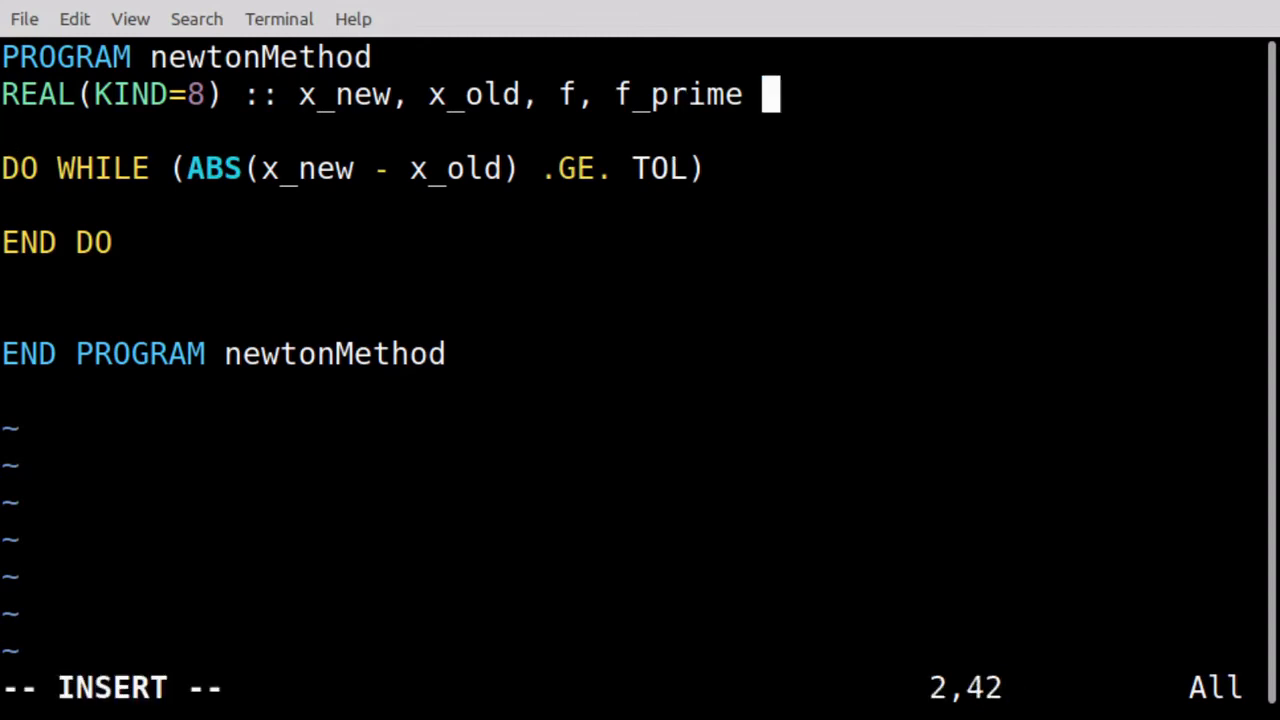
Declare the tolerance as REAL(KIND=8) :: TOL=1.d-7
{"action": "type", "text": "REAL("}
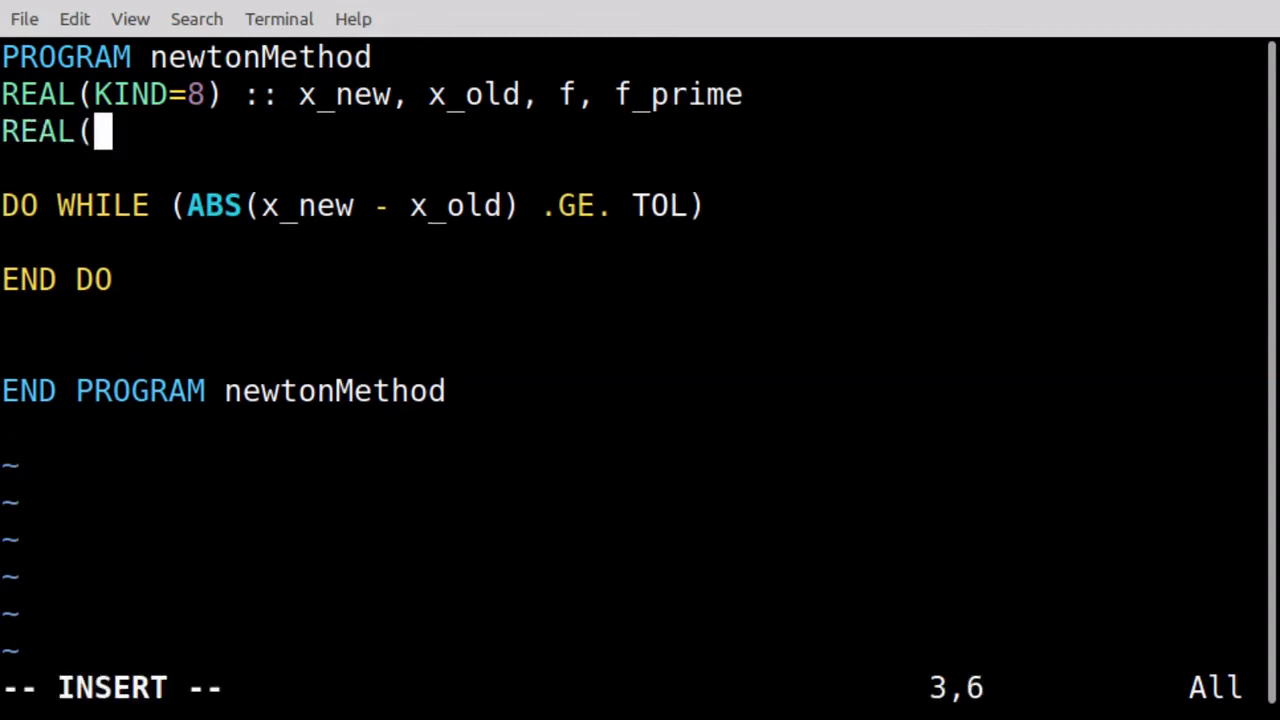
{"action": "type", "text": "KIND="}
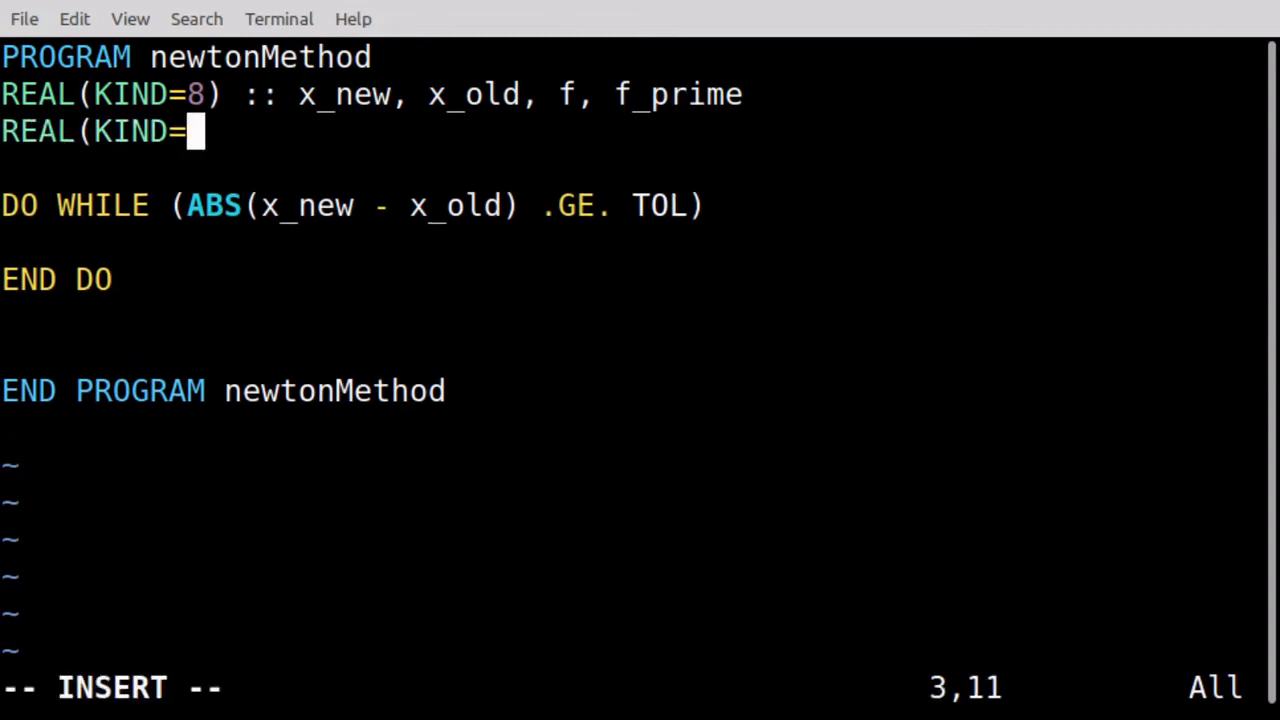
{"action": "type", "text": "8) :: TOL"}
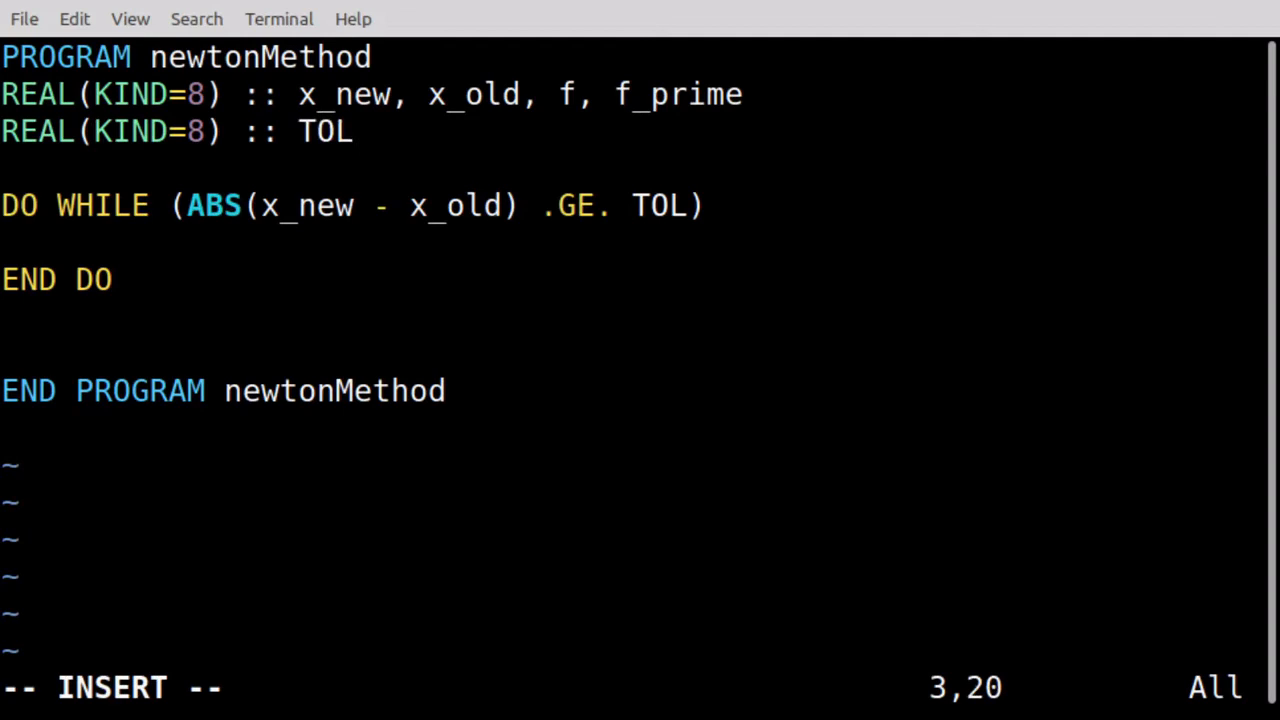
{"action": "type", "text": "="}
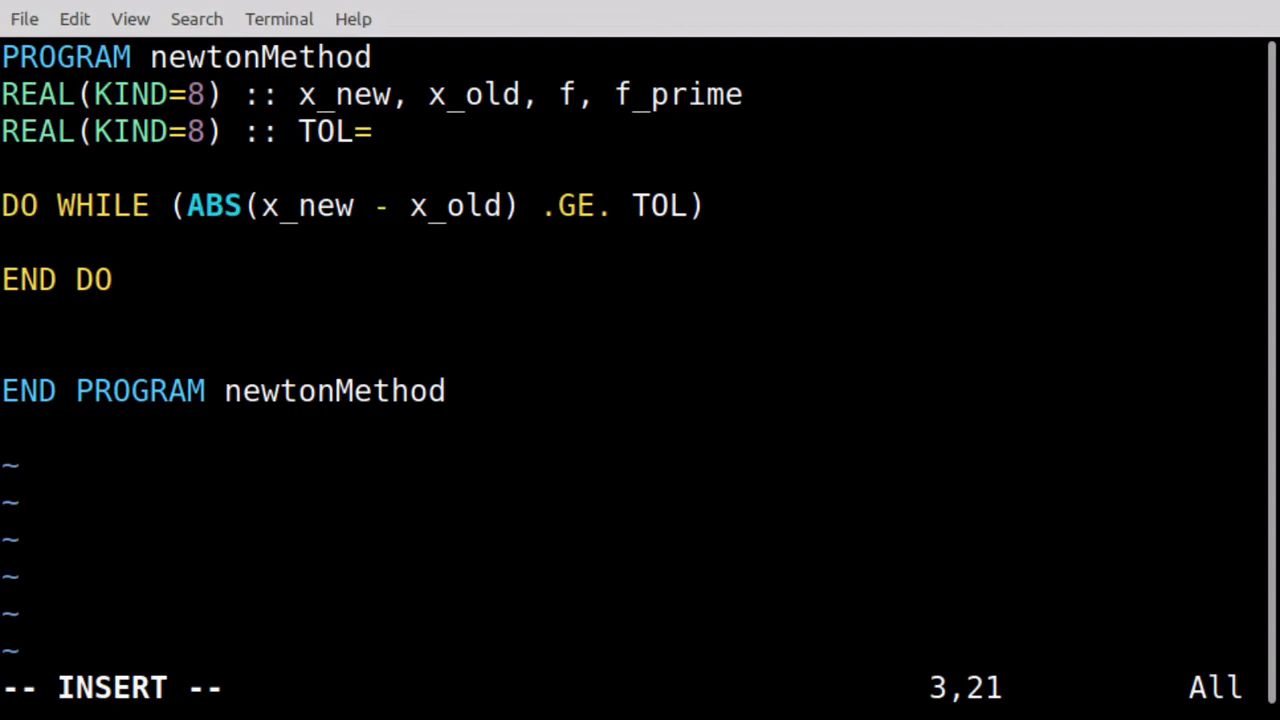
{"action": "type", "text": "1"}
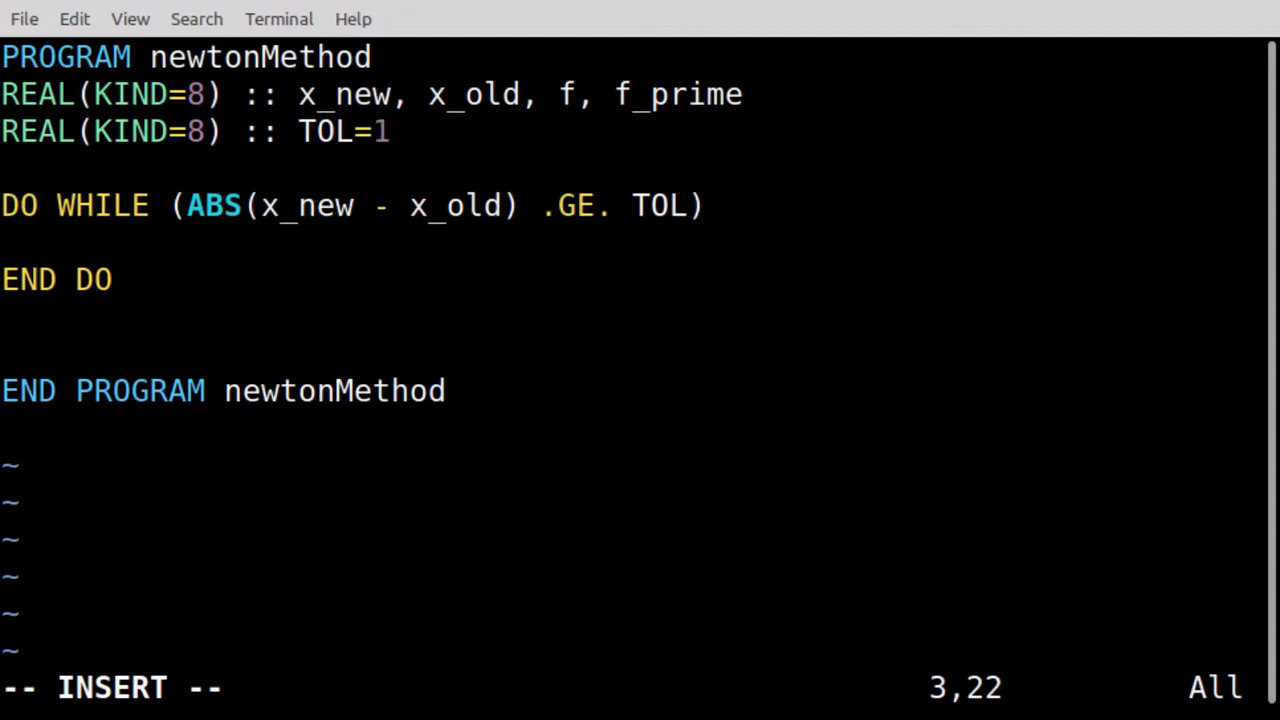
{"action": "type", "text": ".d"}
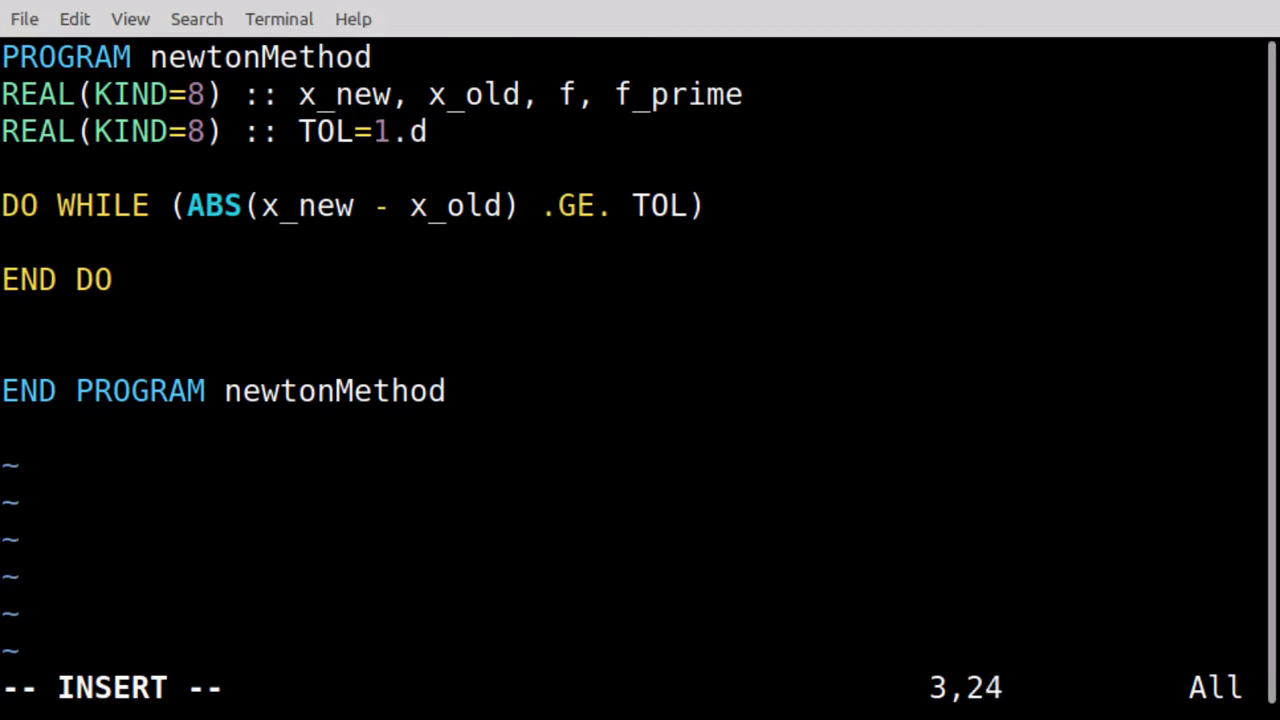
{"action": "type", "text": "-7"}
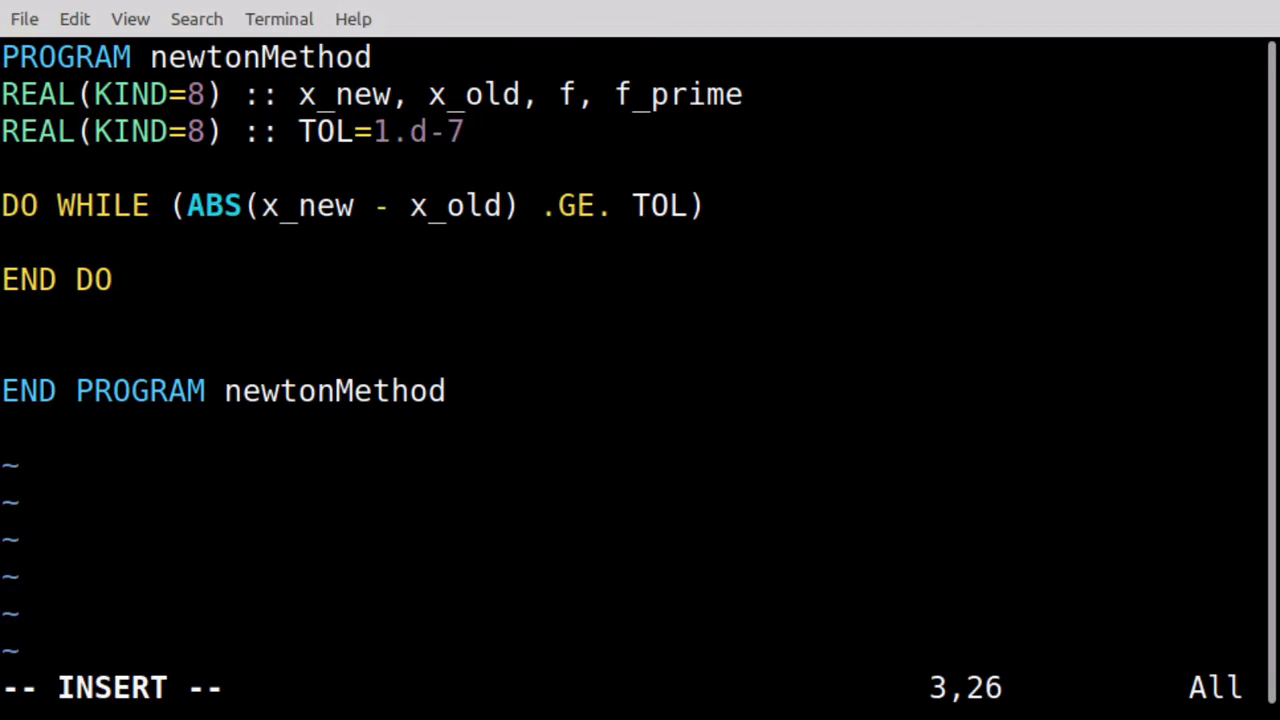
Add a temporary '= 10.d0**(-7)' equivalent beside TOL, then drop it back to TOL=1.d-7
{"action": "type", "text": "= 10.d0"}
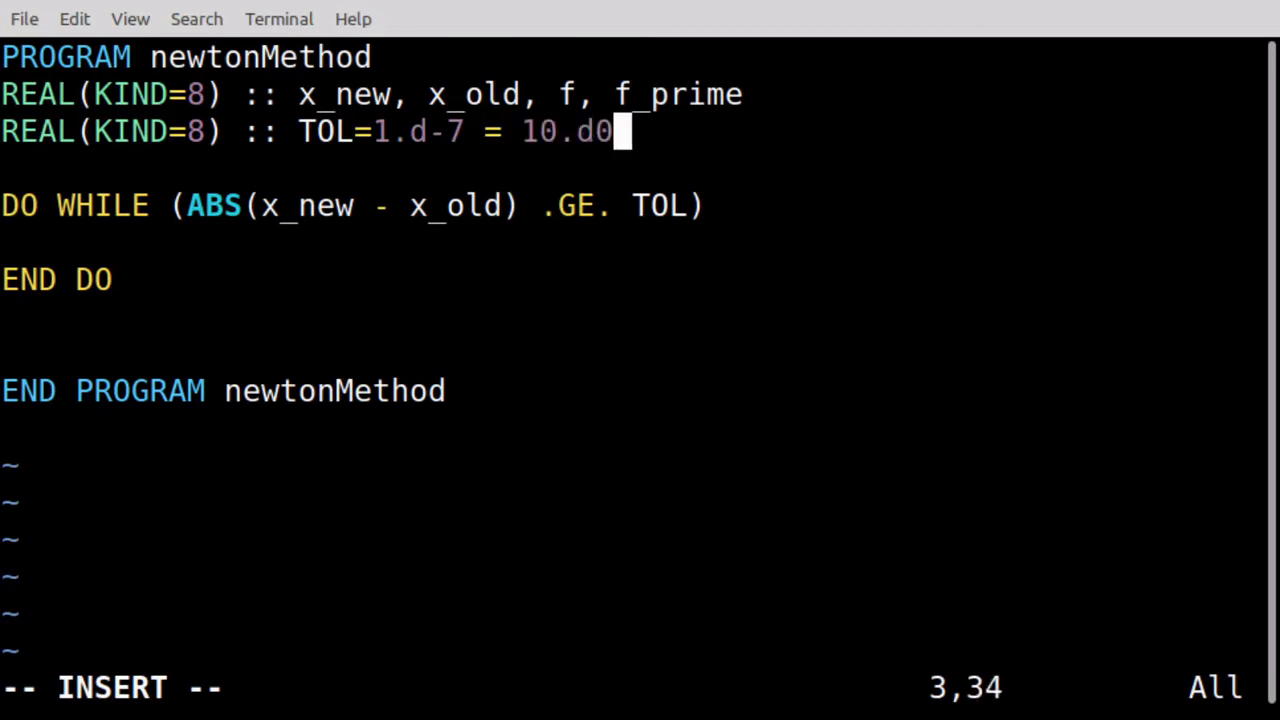
{"action": "type", "text": "**("}
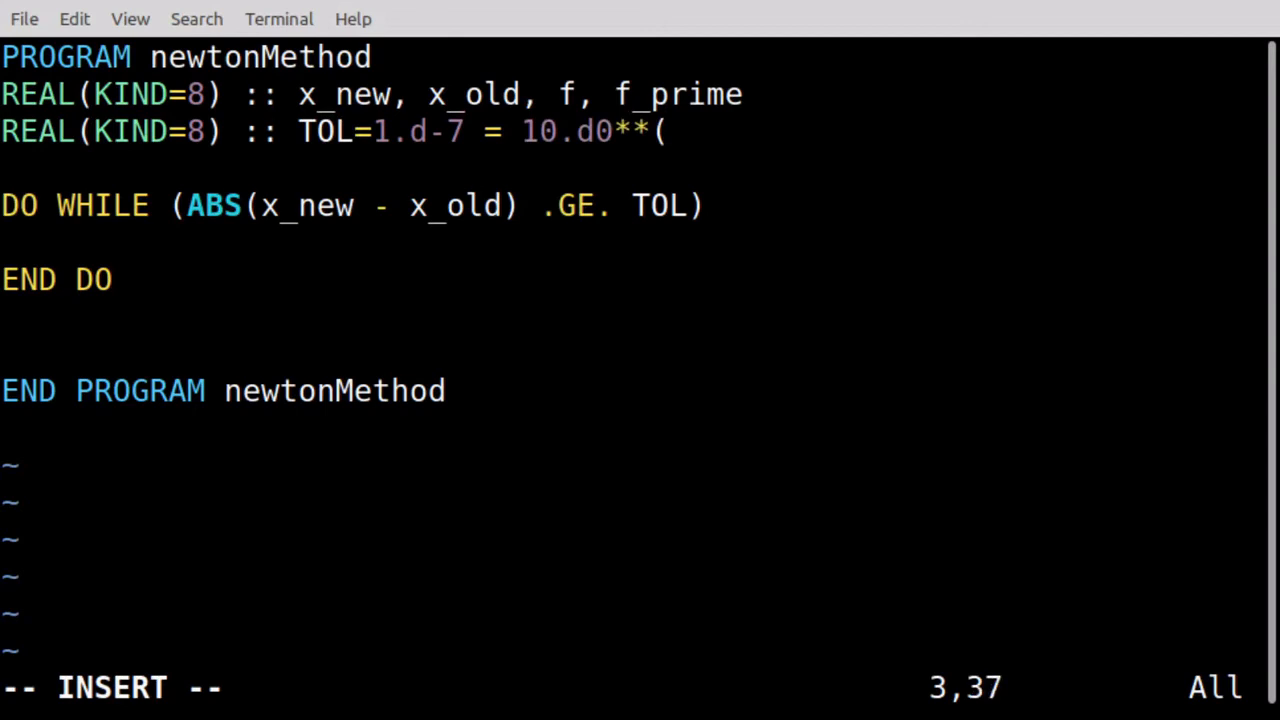
{"action": "type", "text": "-7"}
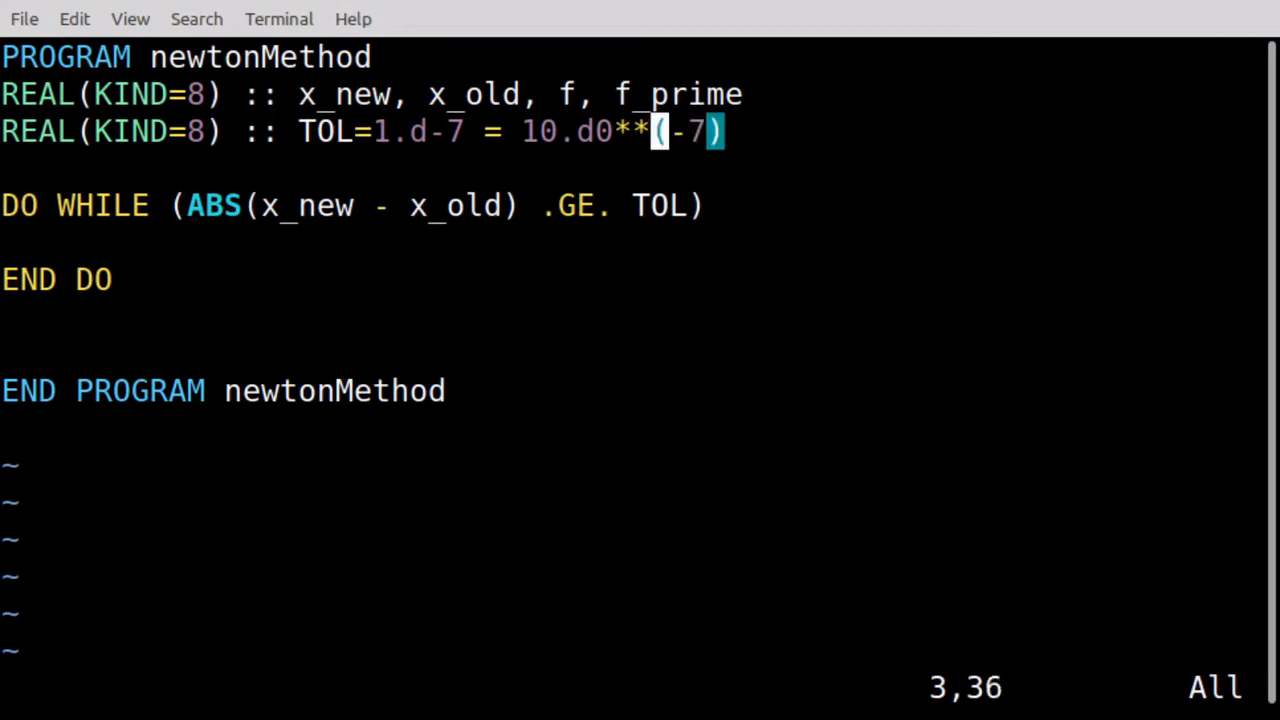
{"action": "mouse_move", "coordinate": [492, 132]}
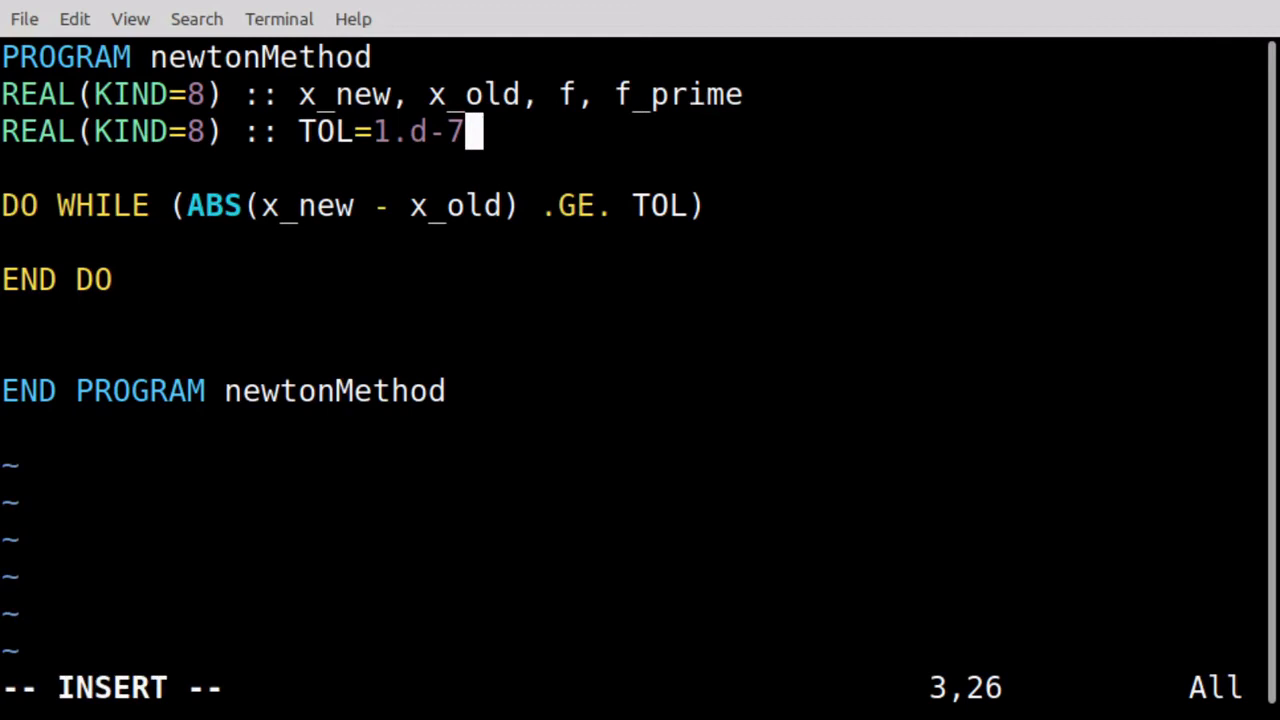
{"action": "key", "text": "Escape"}
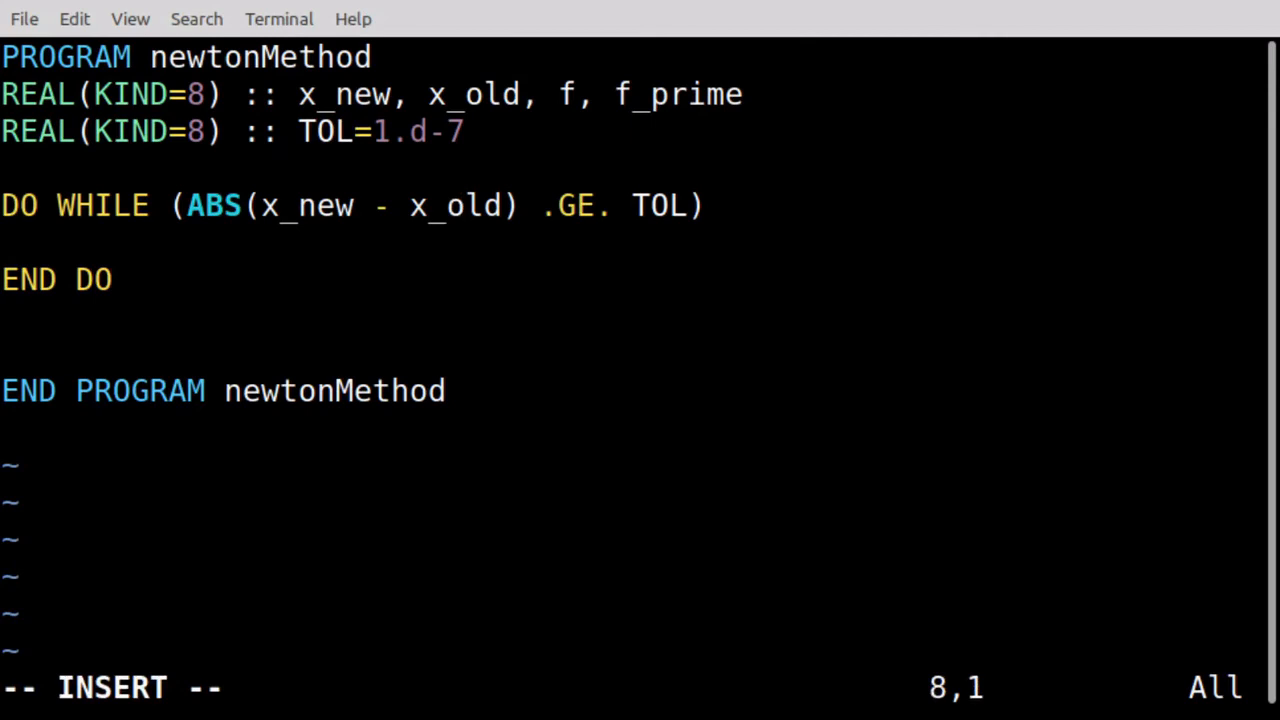
Add WRITE(*,*) 'The root is: ', x_new after END DO
{"action": "type", "text": "WRITE"}
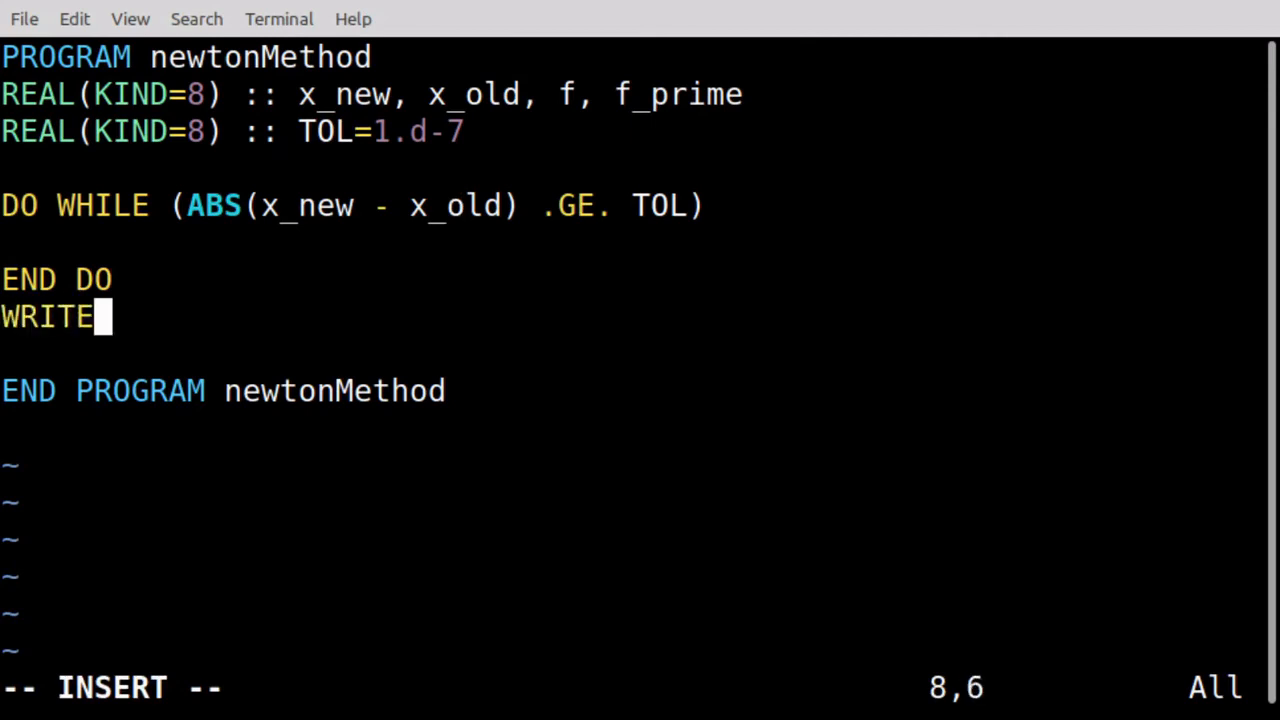
{"action": "type", "text": "(*,*)"}
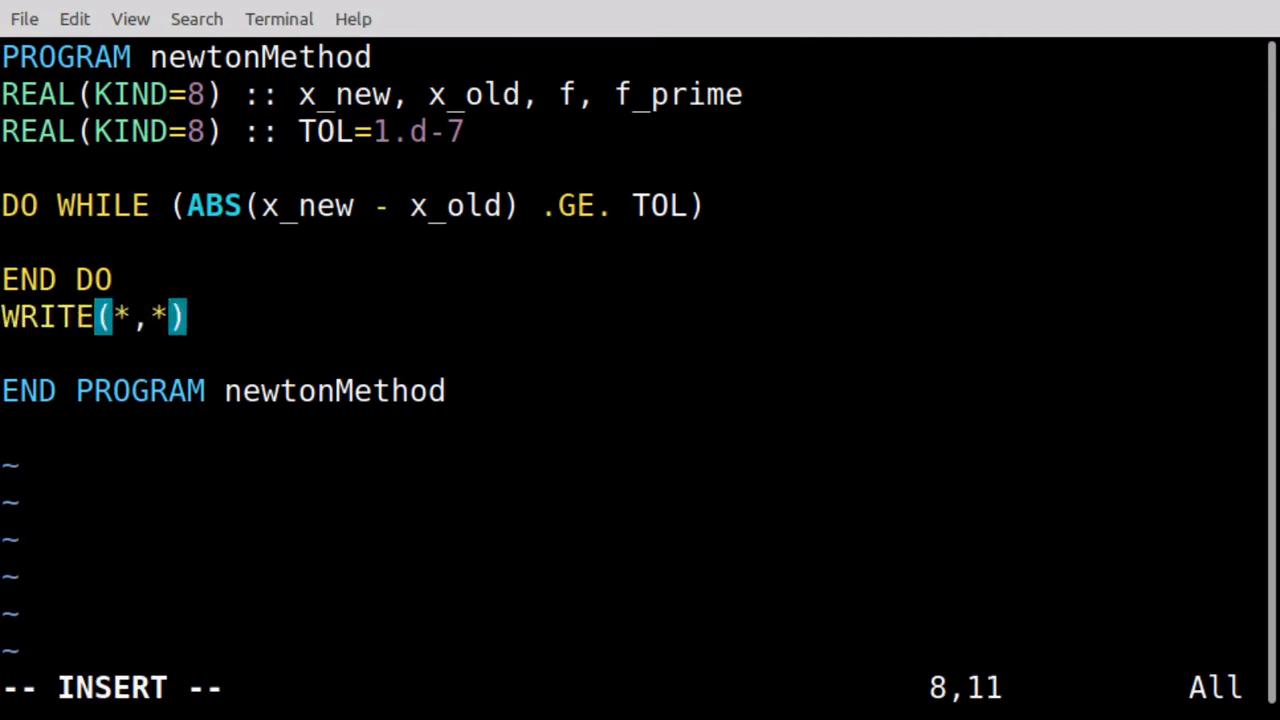
{"action": "type", "text": "'The root"}
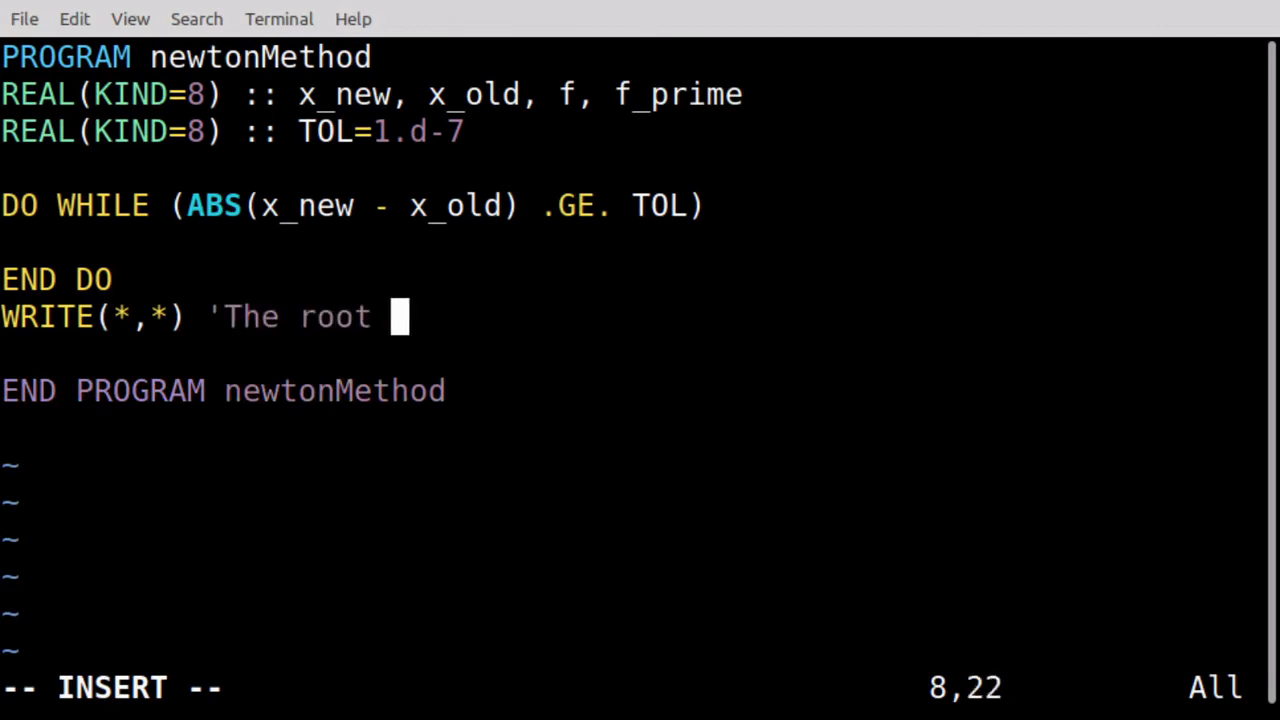
{"action": "type", "text": "is: ',"}
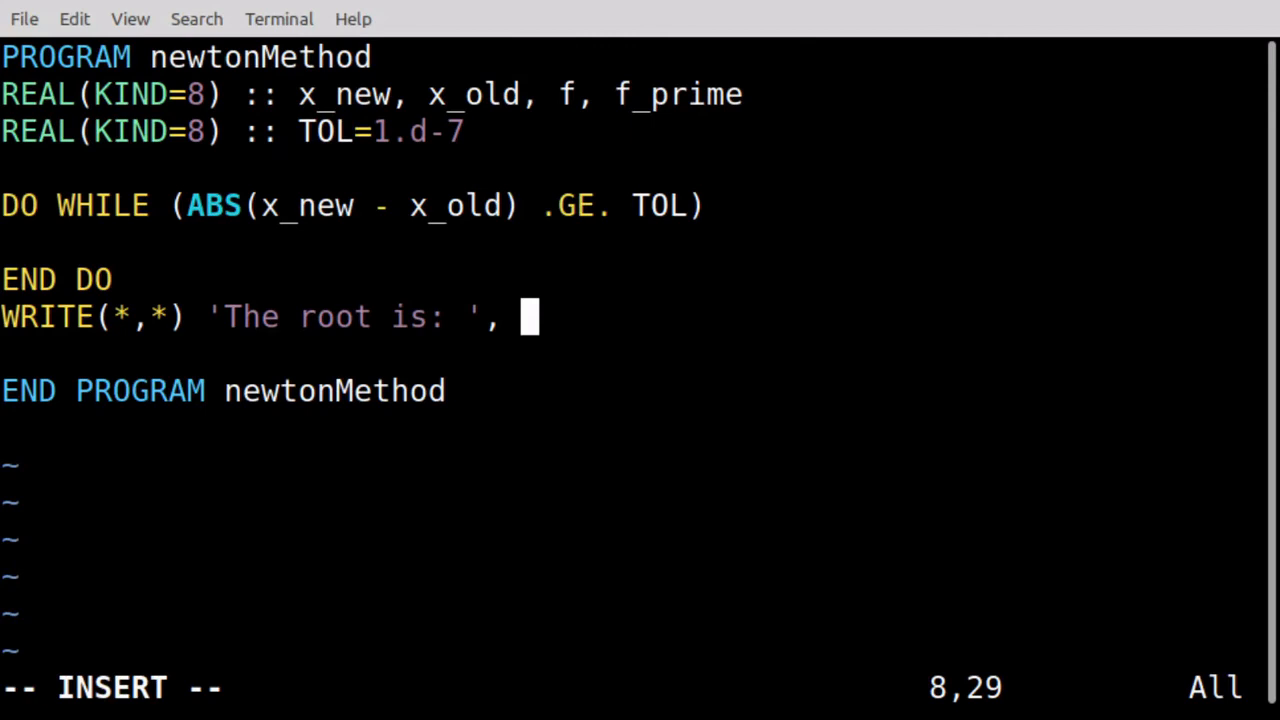
{"action": "type", "text": "x_new"}
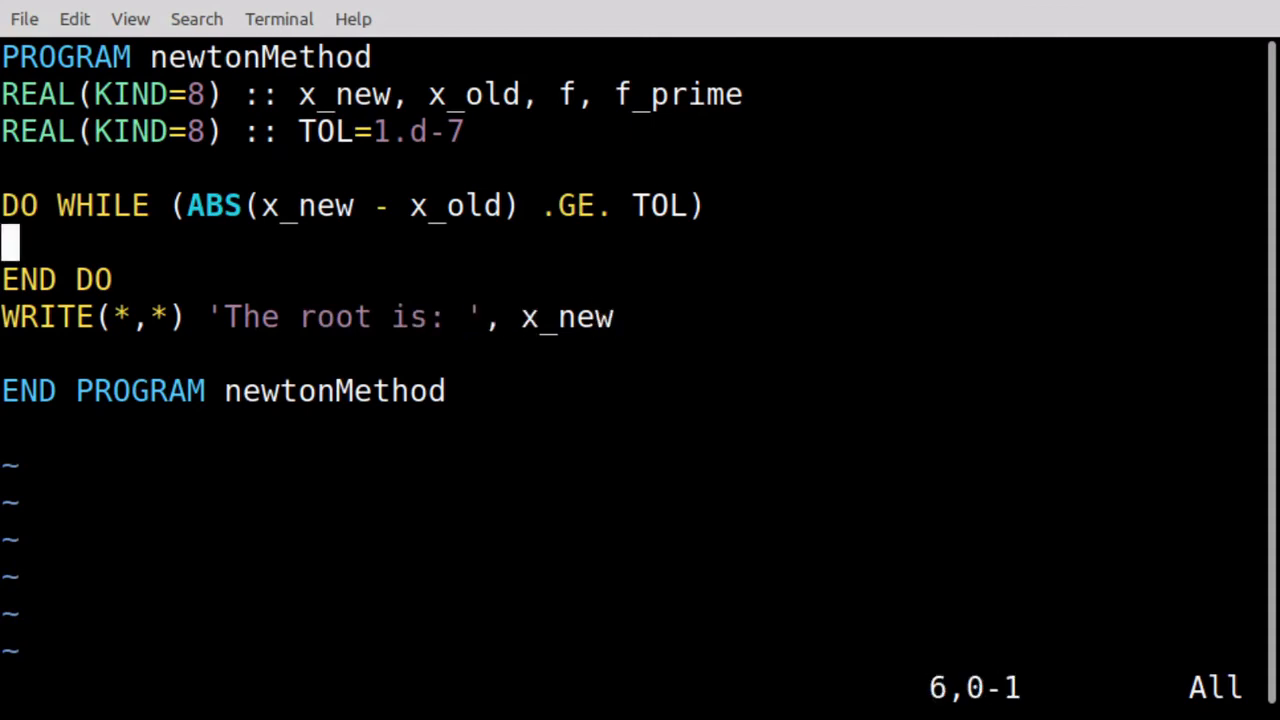
{"action": "key", "text": "i"}
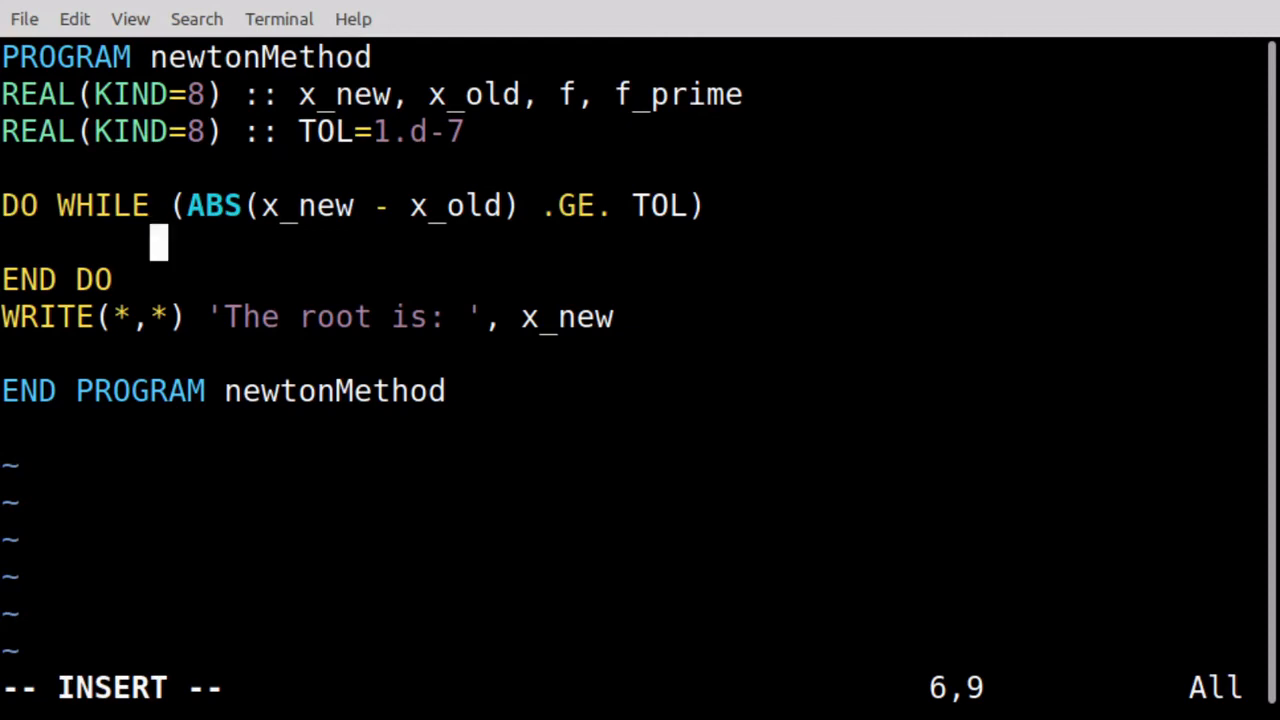
In the loop body compute f = x_old**2 - 2.d0 and f_prime = 2.d0*x_old
{"action": "type", "text": "f = x"}
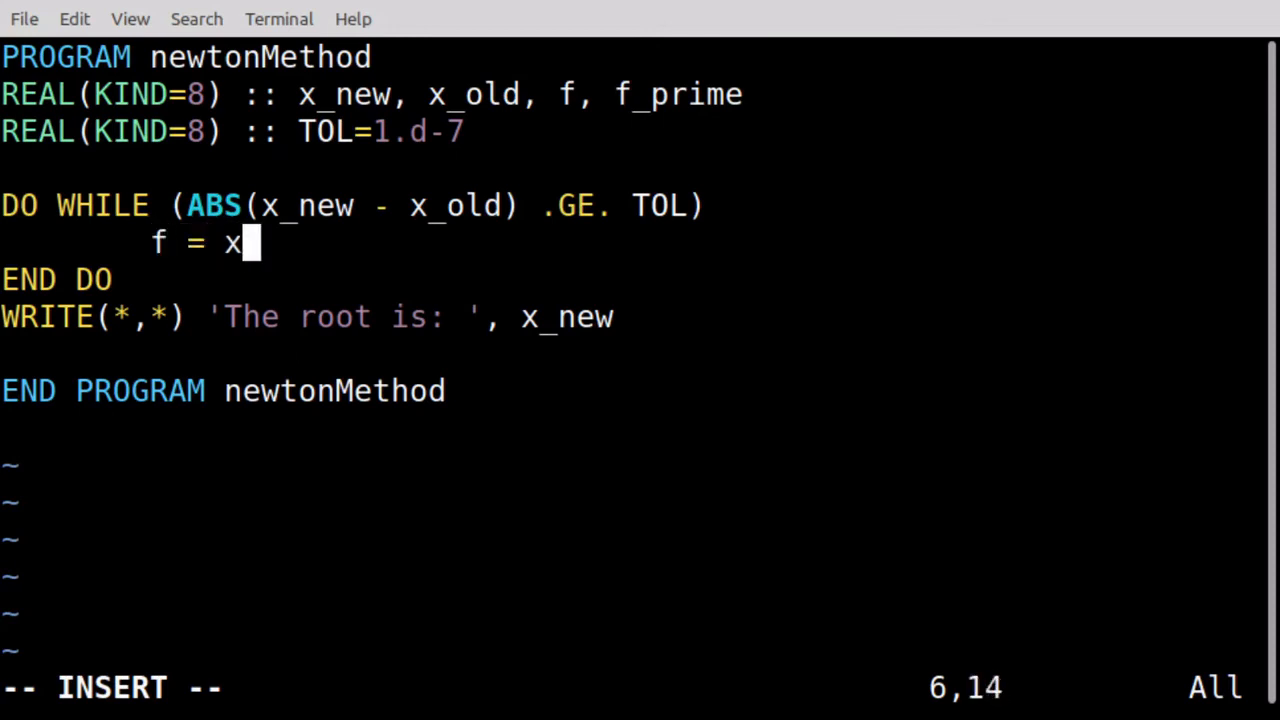
{"action": "type", "text": "_old**2"}
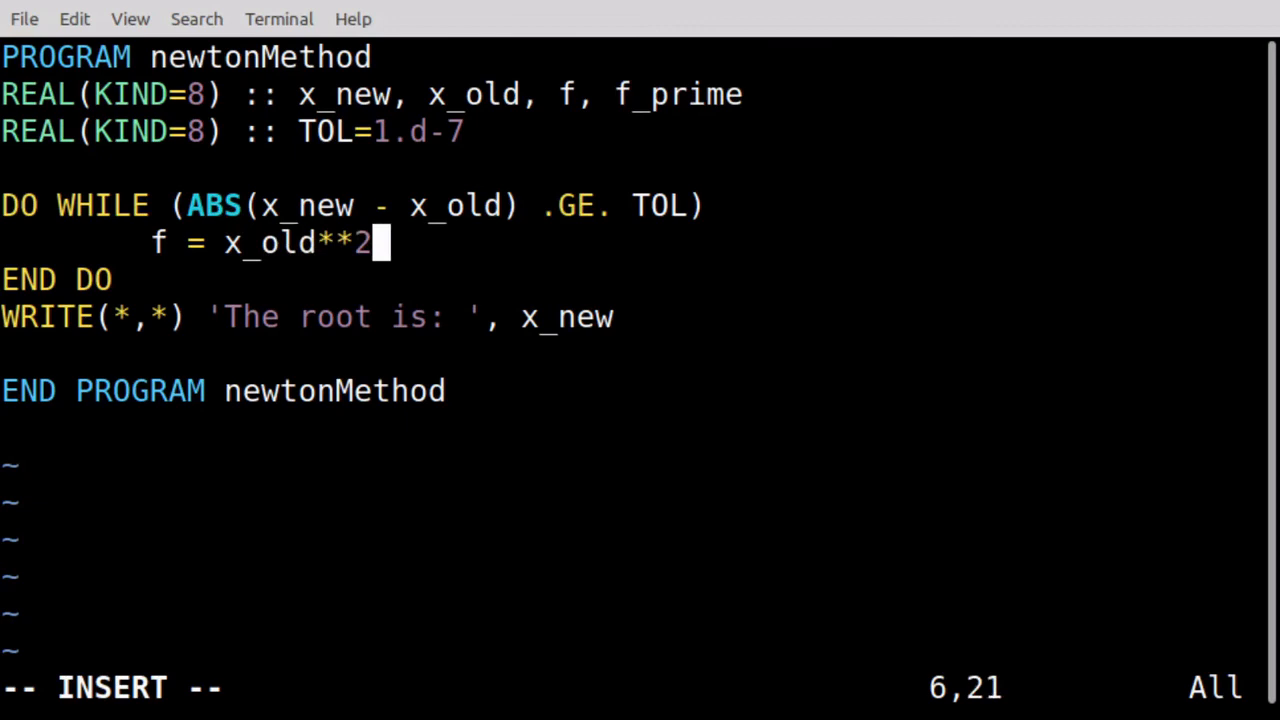
{"action": "type", "text": "-"}
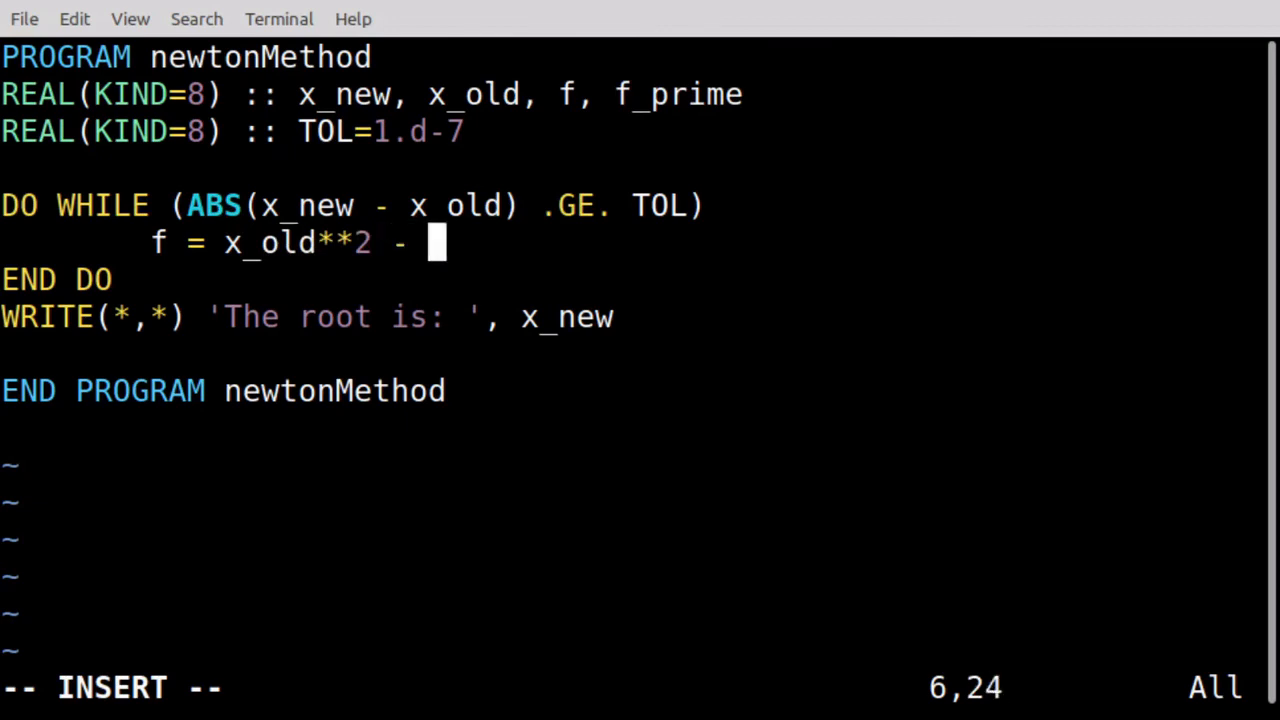
{"action": "type", "text": "2.d0"}
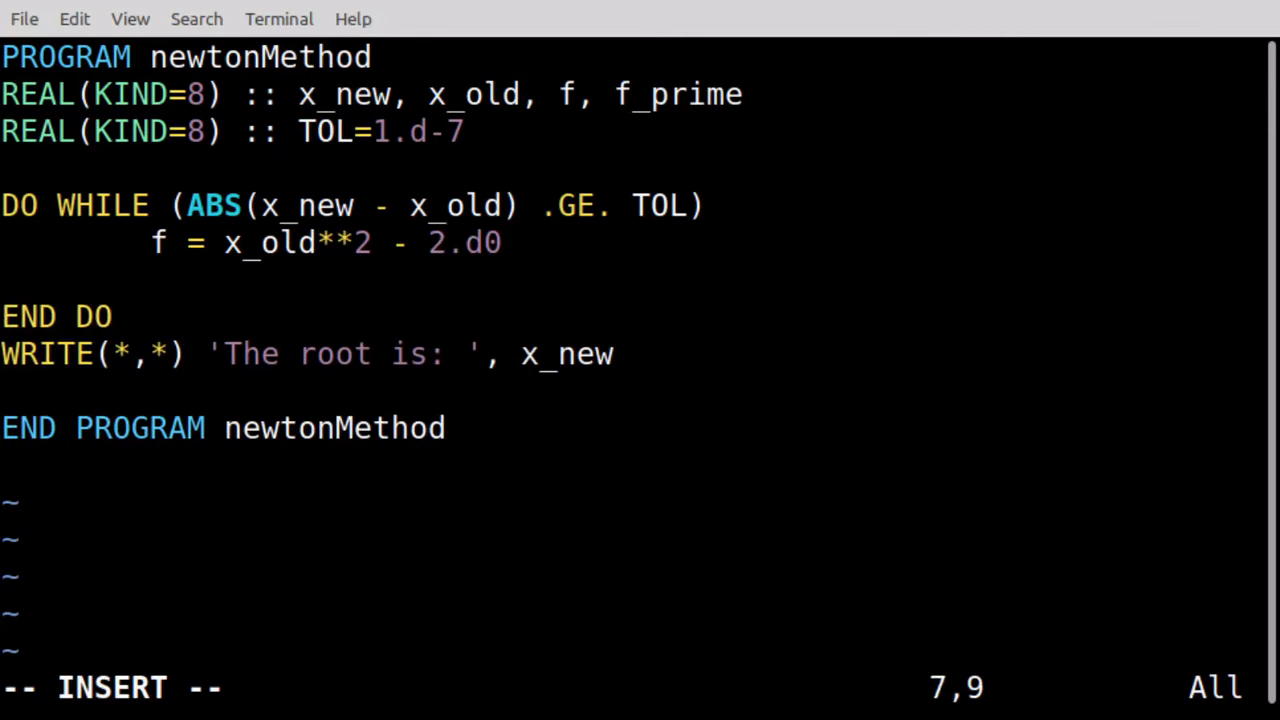
{"action": "type", "text": "f_prie"}
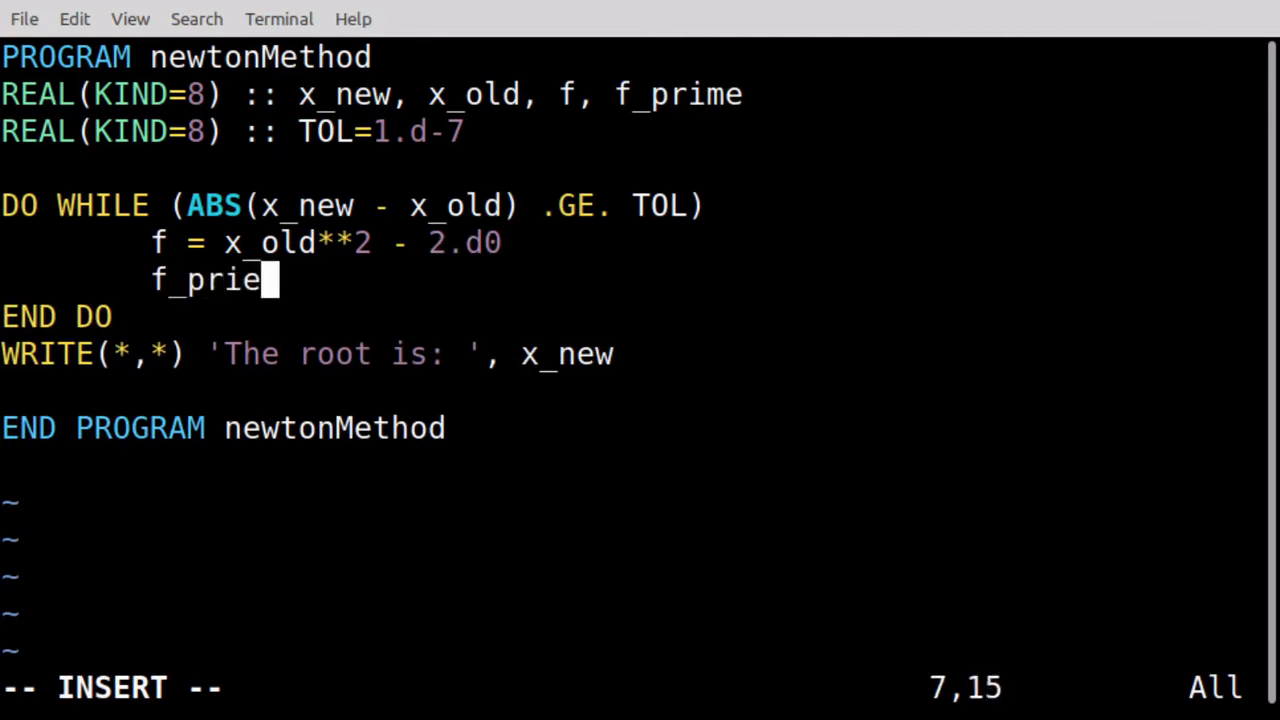
{"action": "type", "text": "me ="}
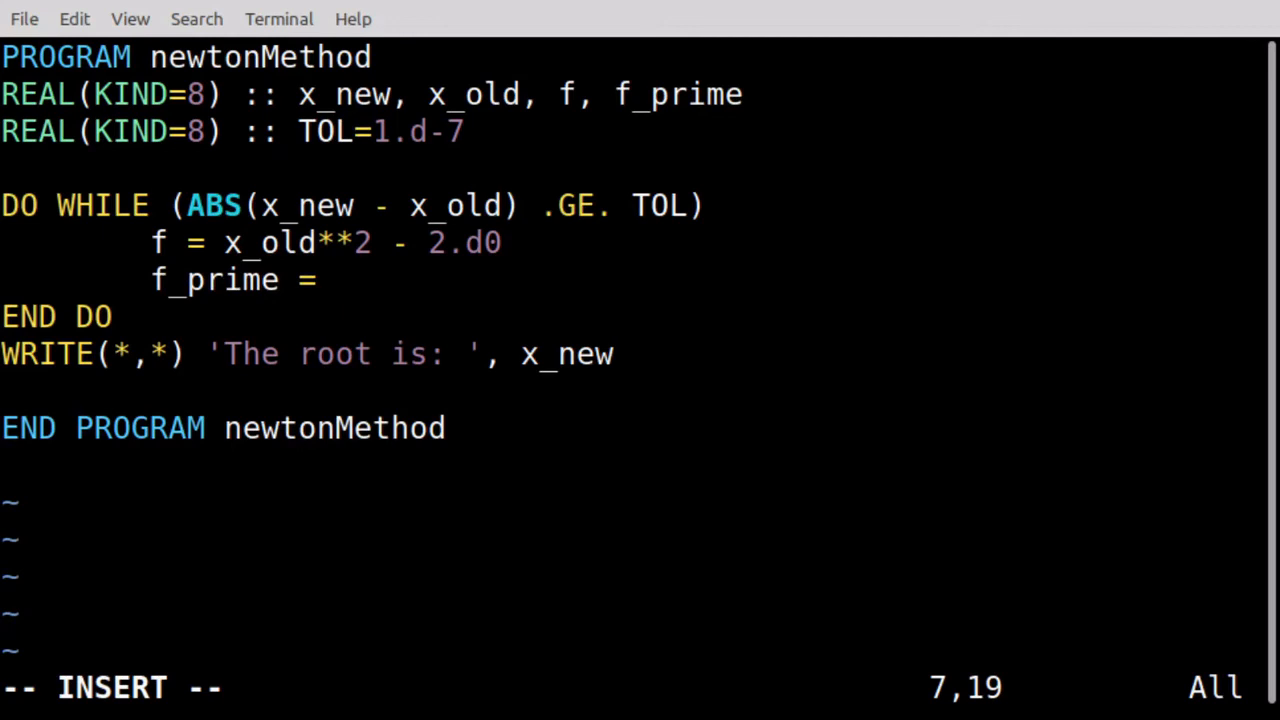
{"action": "type", "text": "2.d0"}
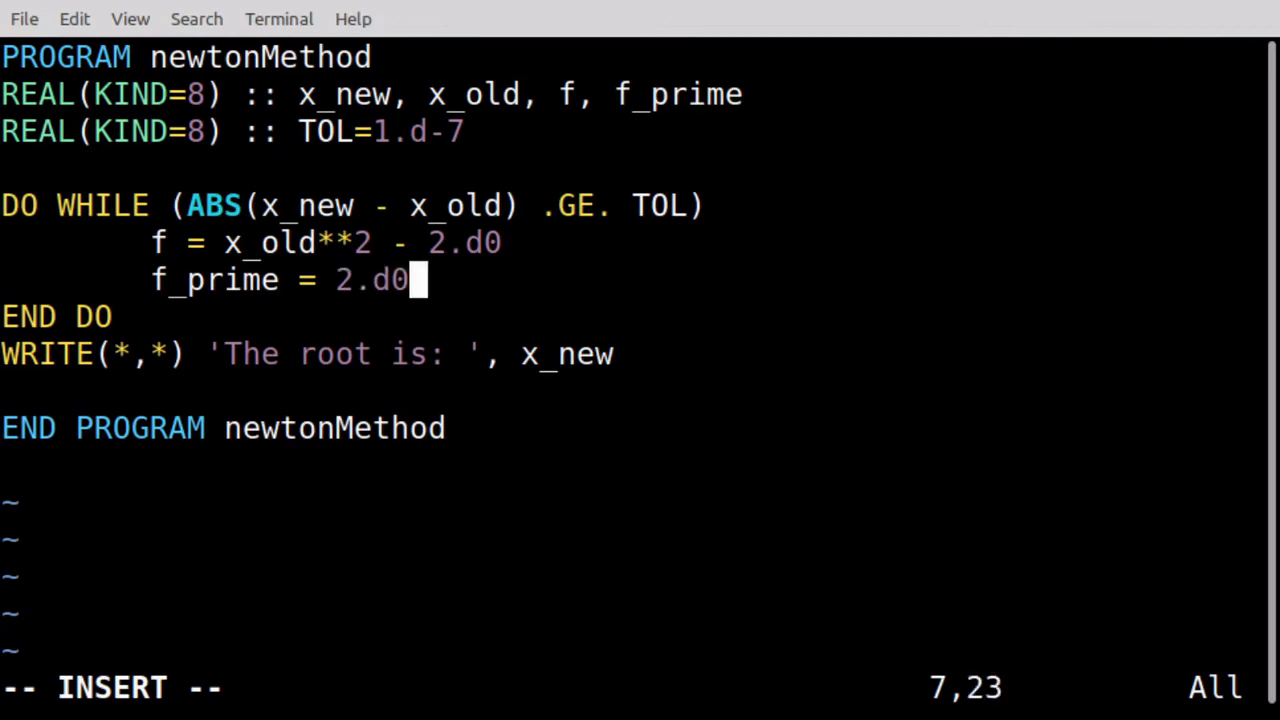
{"action": "type", "text": "*x_old"}
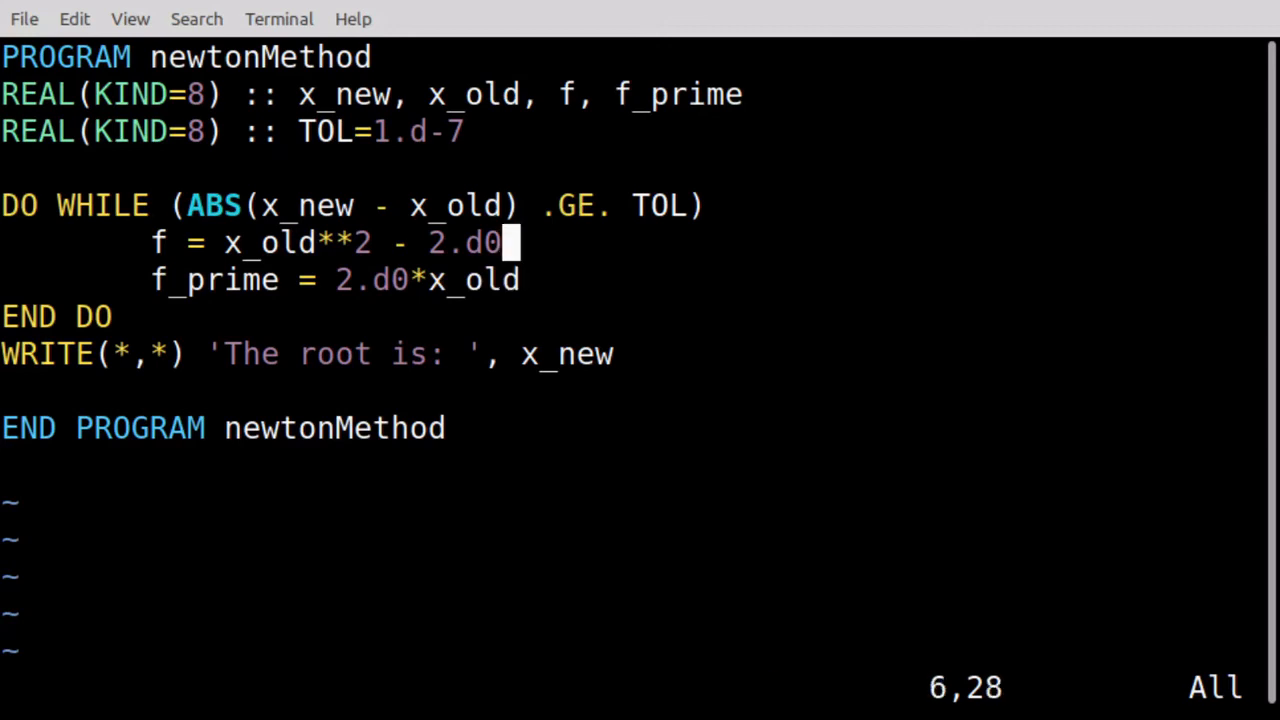
Add the update line x_new = x_old - f/f_prime
{"action": "key", "text": "o"}
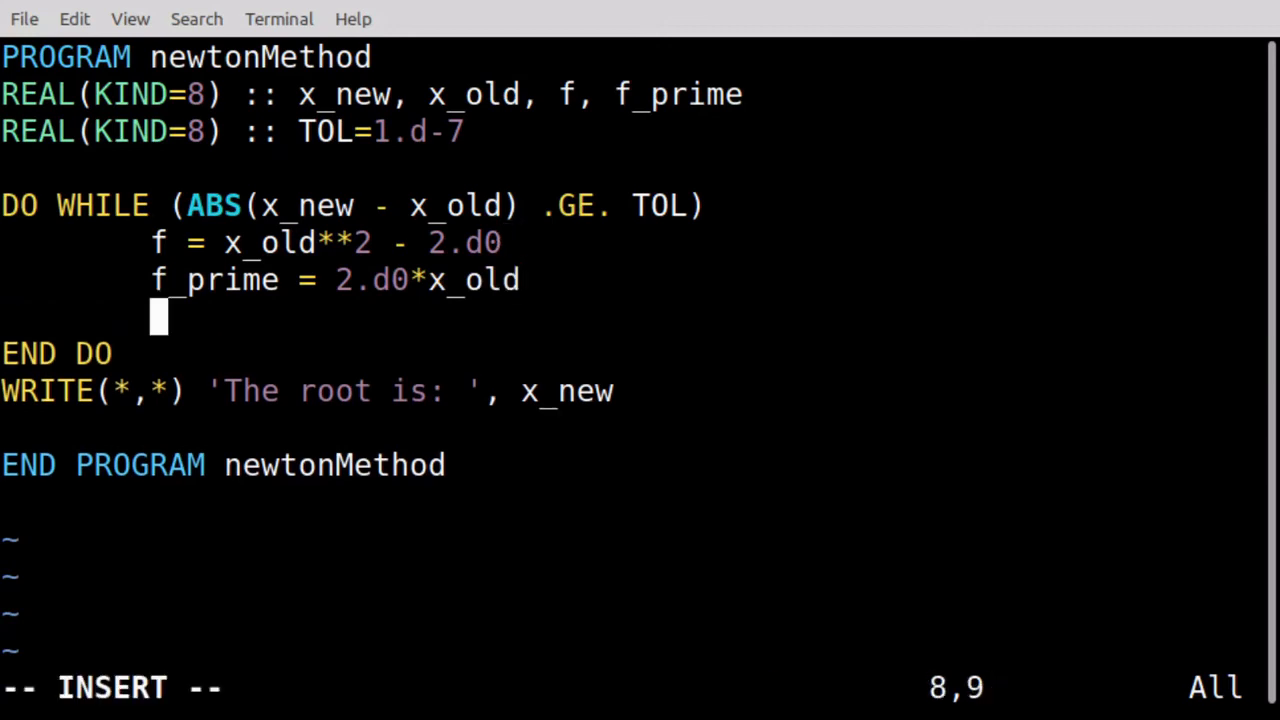
{"action": "type", "text": "x_new ="}
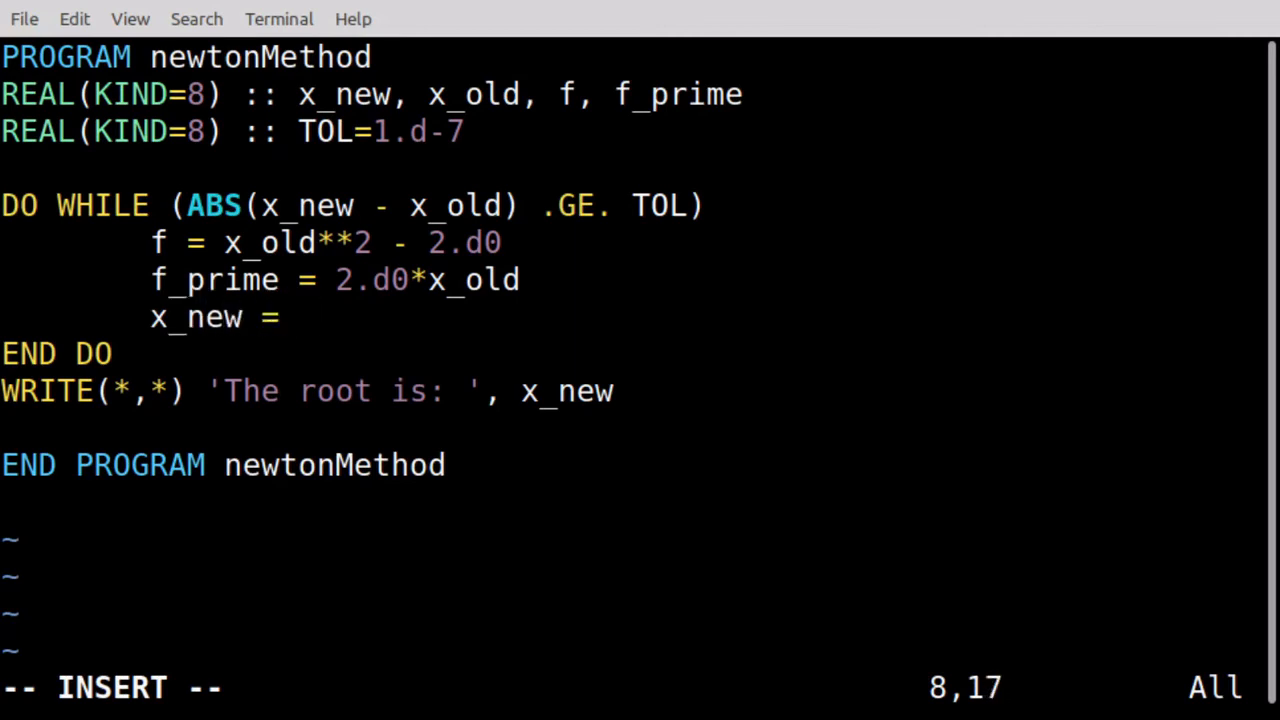
{"action": "type", "text": "x_o"}
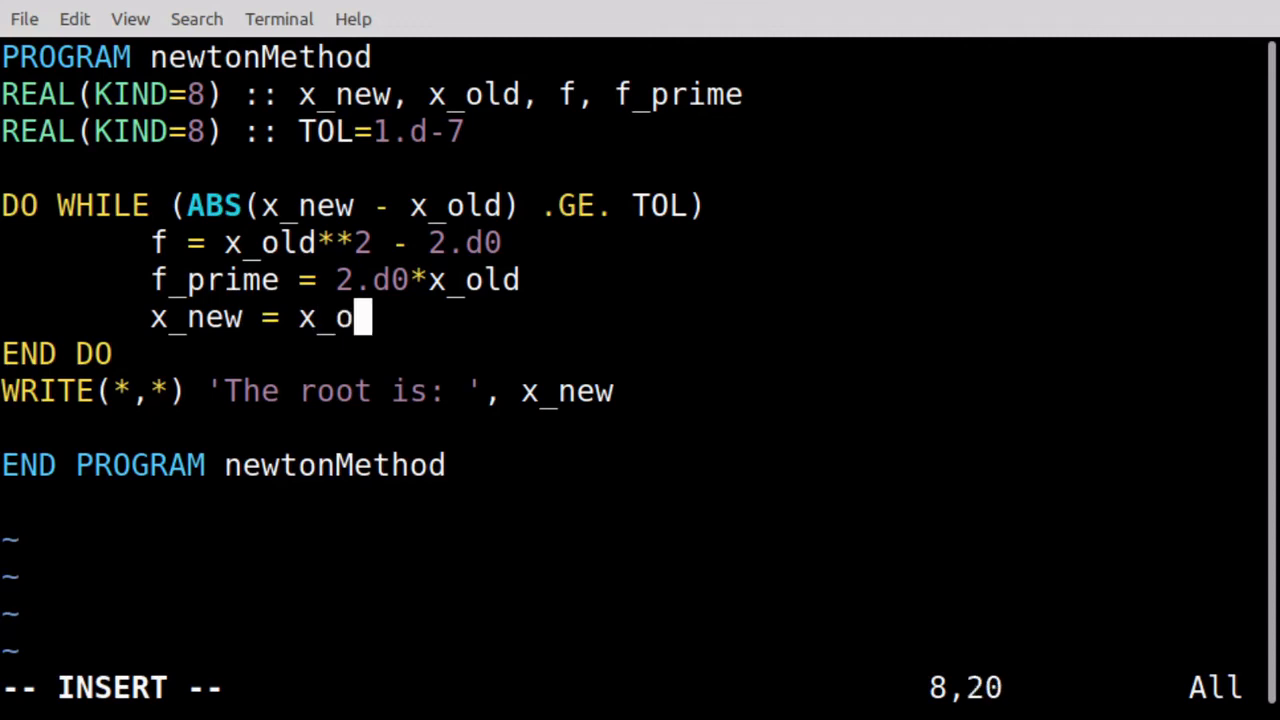
{"action": "type", "text": "ld -"}
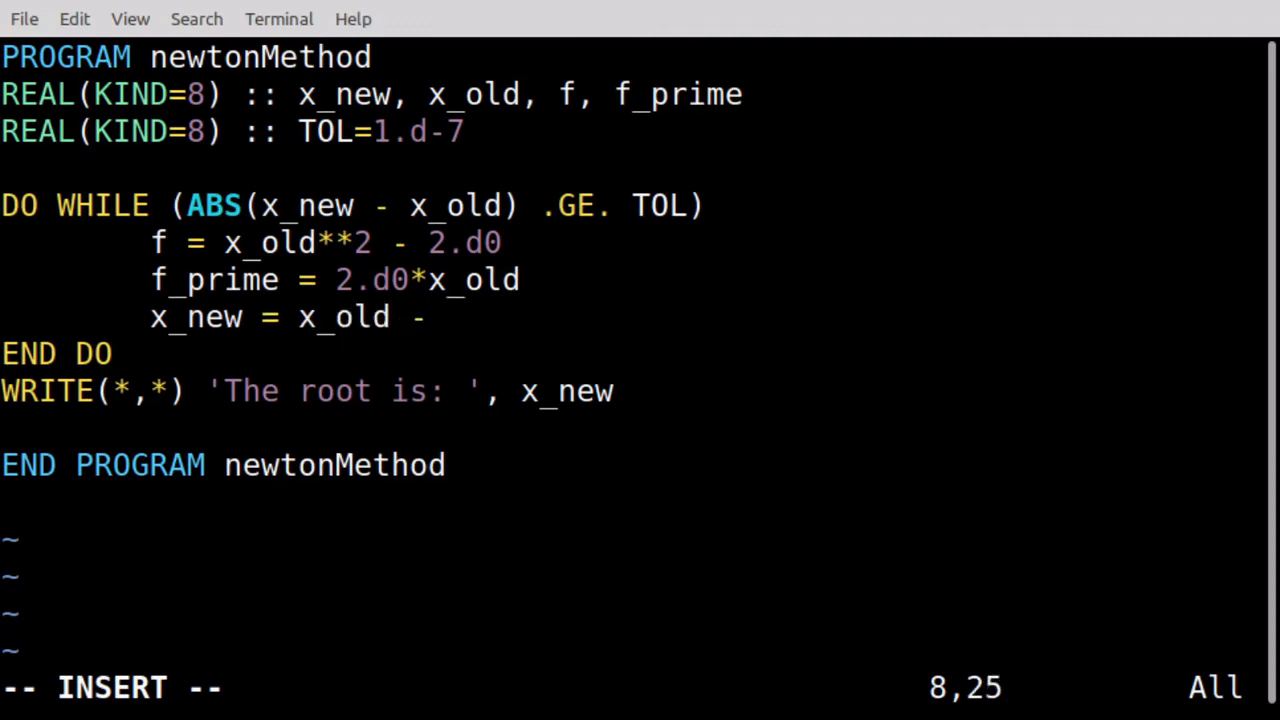
{"action": "type", "text": "f/f"}
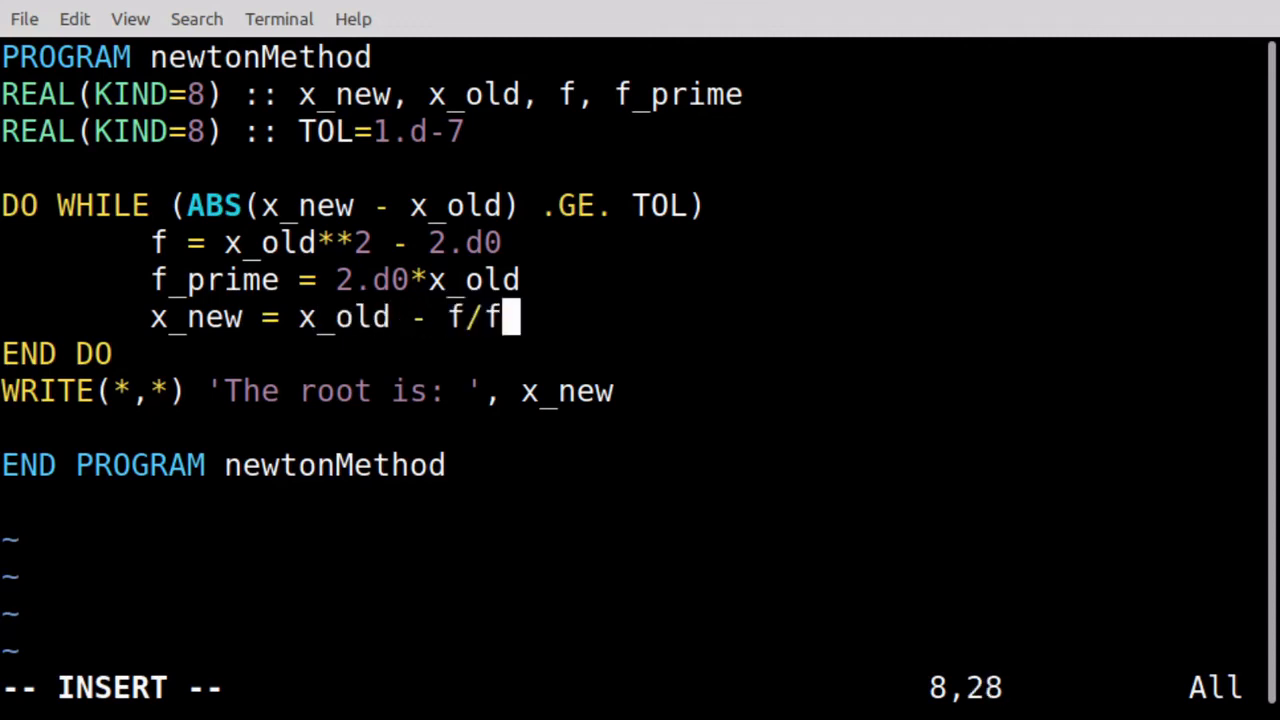
{"action": "type", "text": "_prime"}
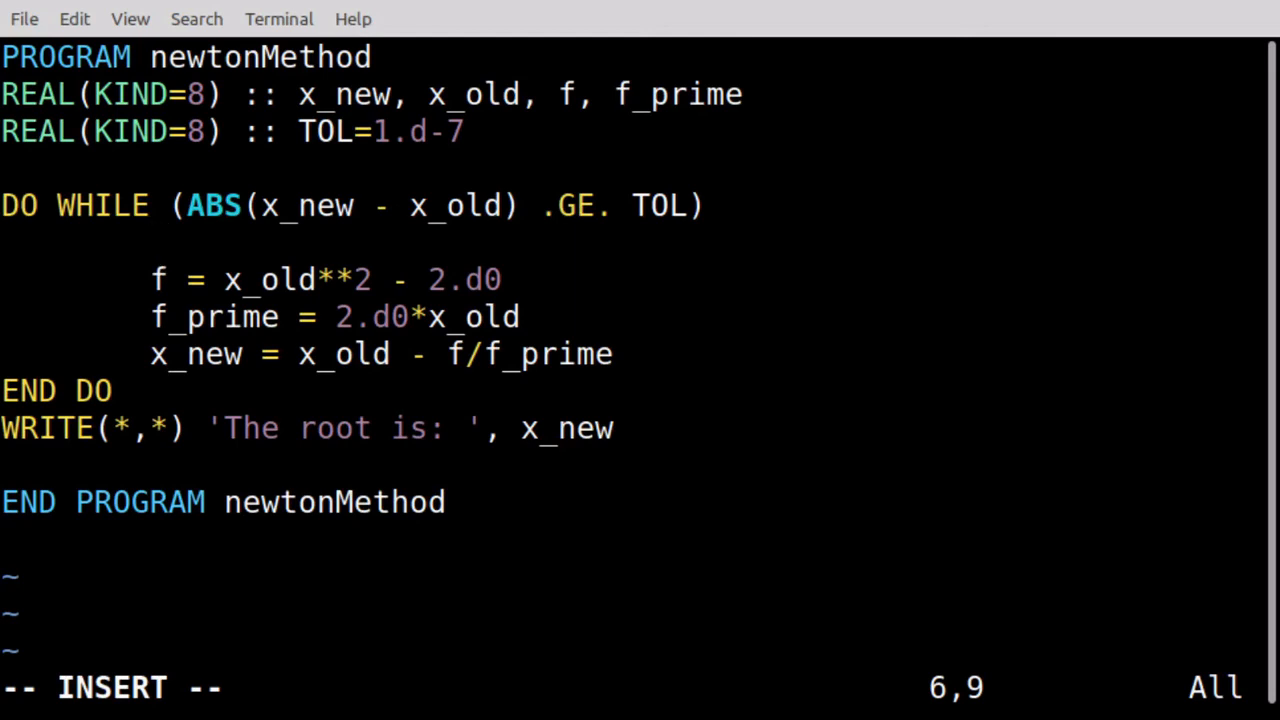
Begin the loop body with x_old = x_new and open empty lines above DO WHILE
{"action": "type", "text": "x_old"}
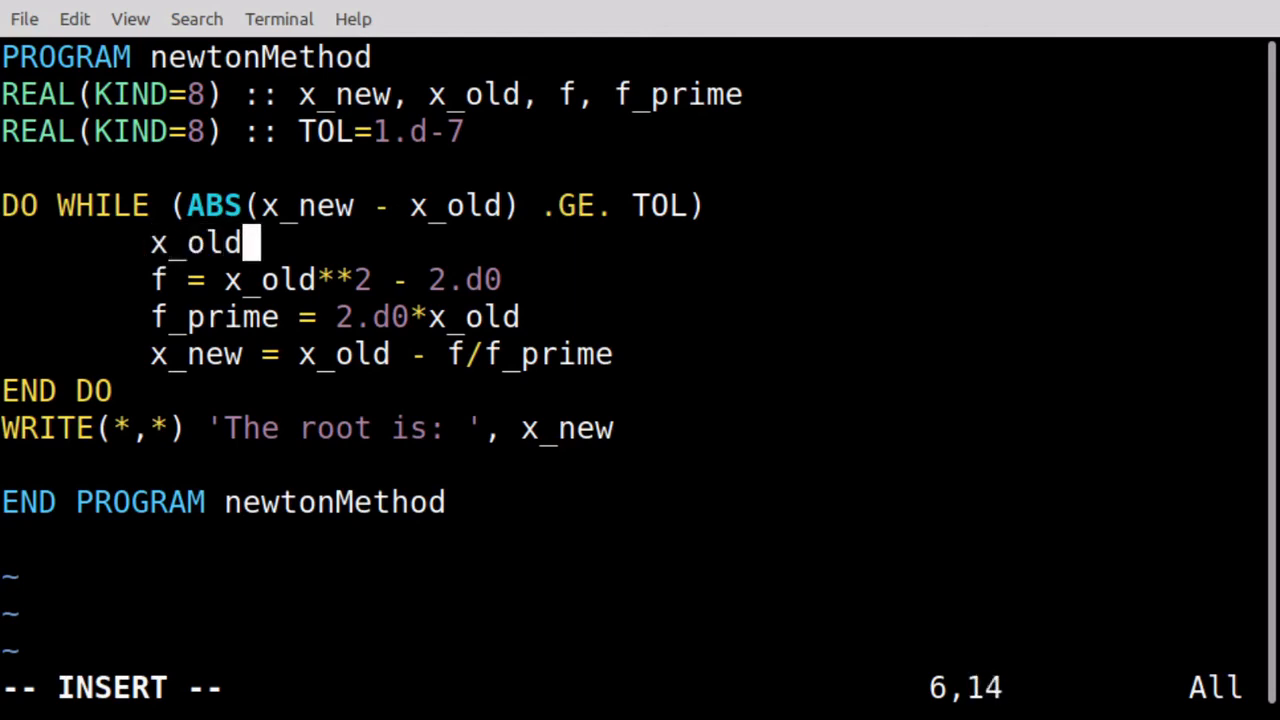
{"action": "type", "text": "= x_new"}
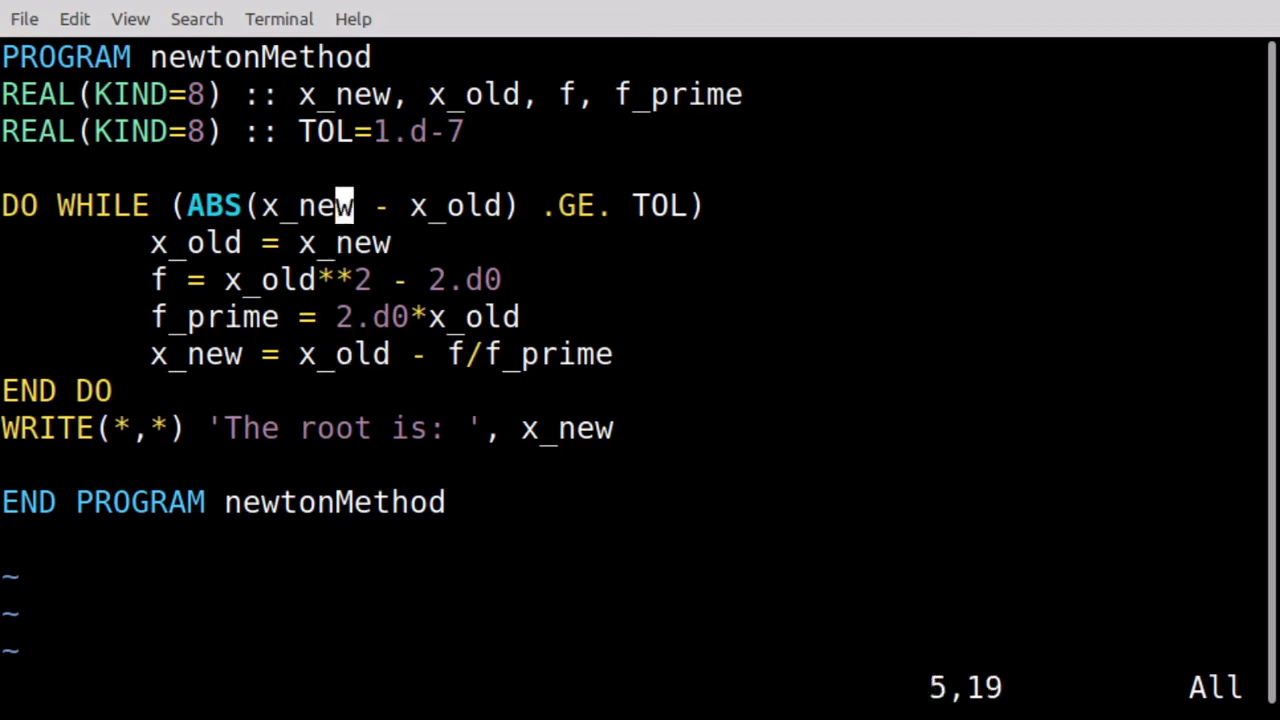
{"action": "key", "text": "Right"}
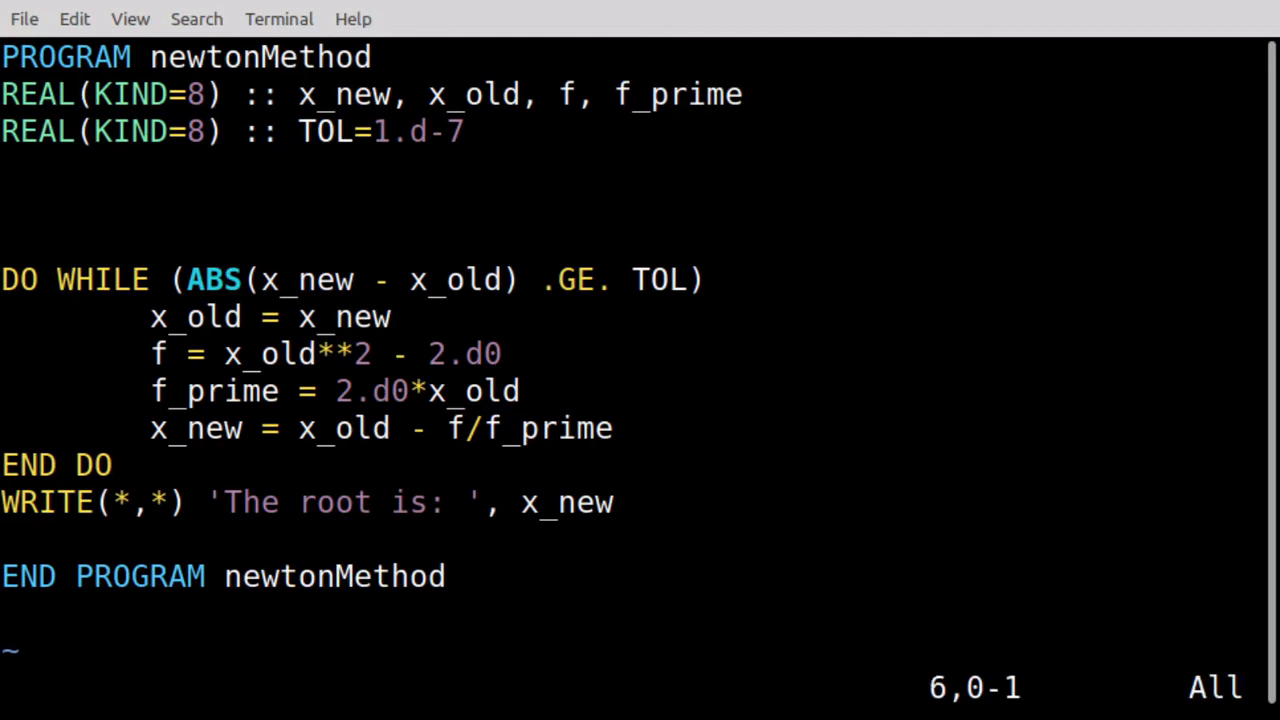
Set the starting value x_old = 2.d0 above the loop and begin the x_new line
{"action": "key", "text": "i"}
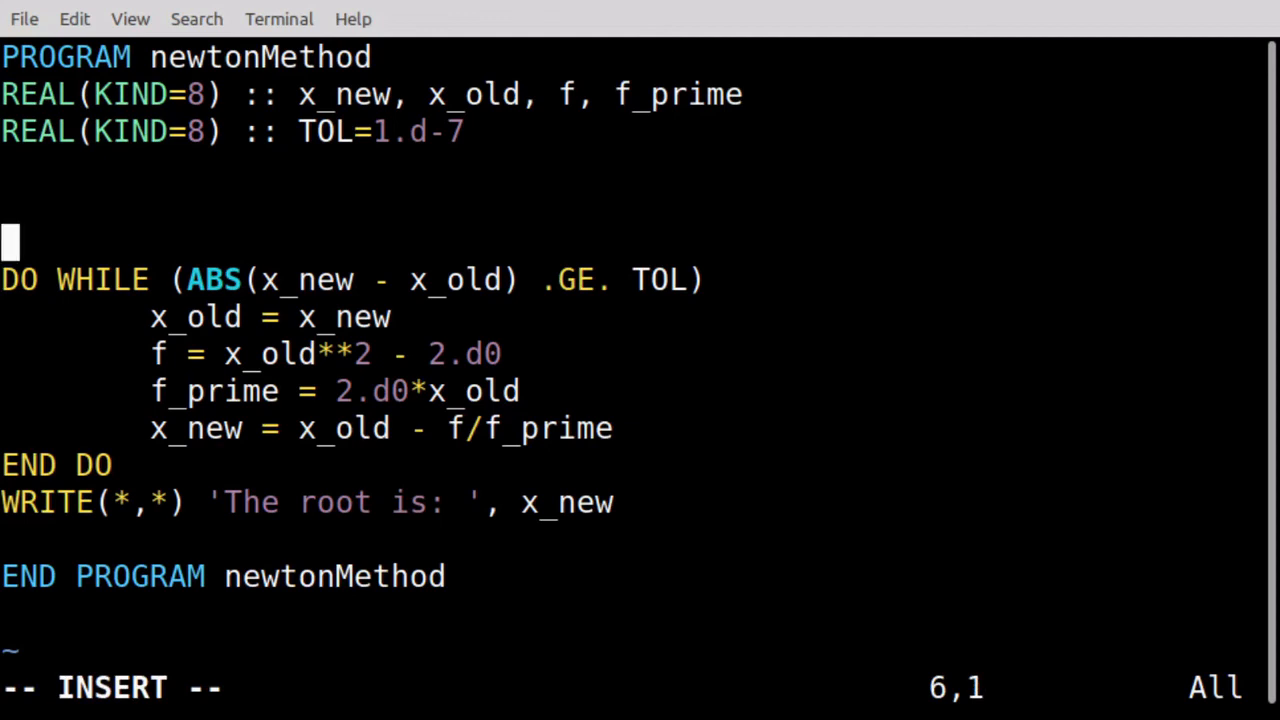
{"action": "type", "text": "x"}
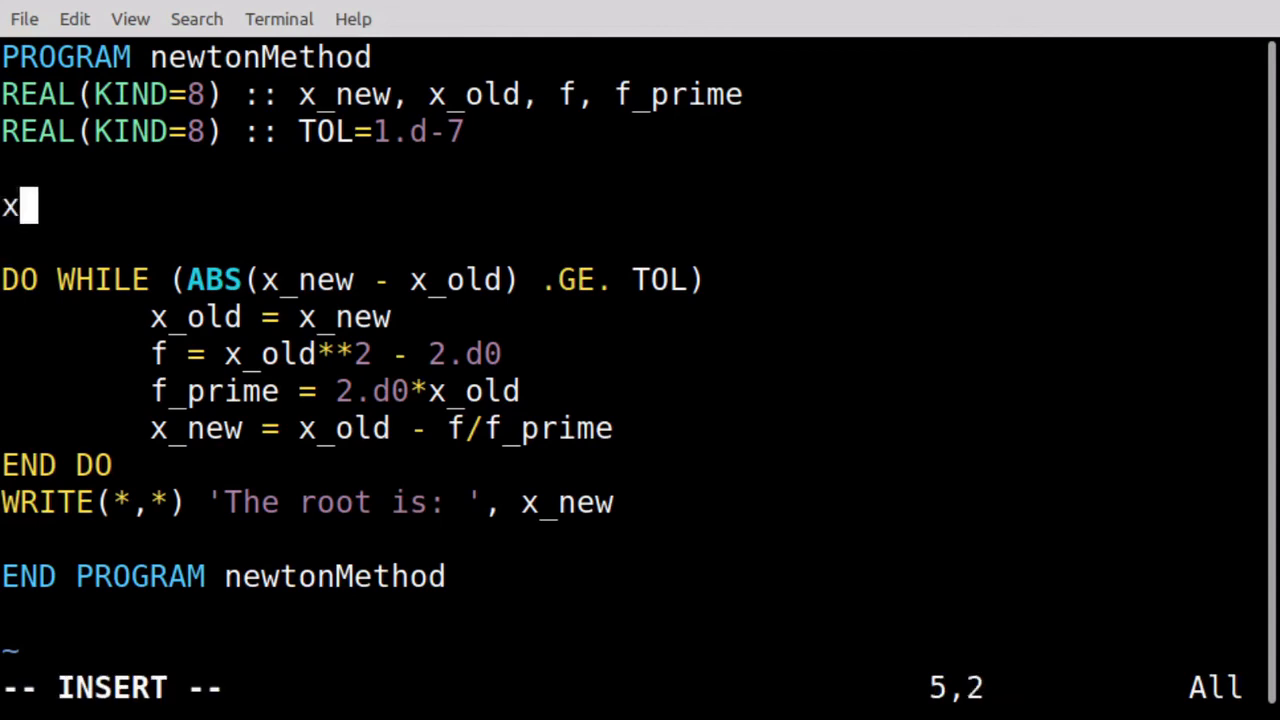
{"action": "type", "text": "_old ="}
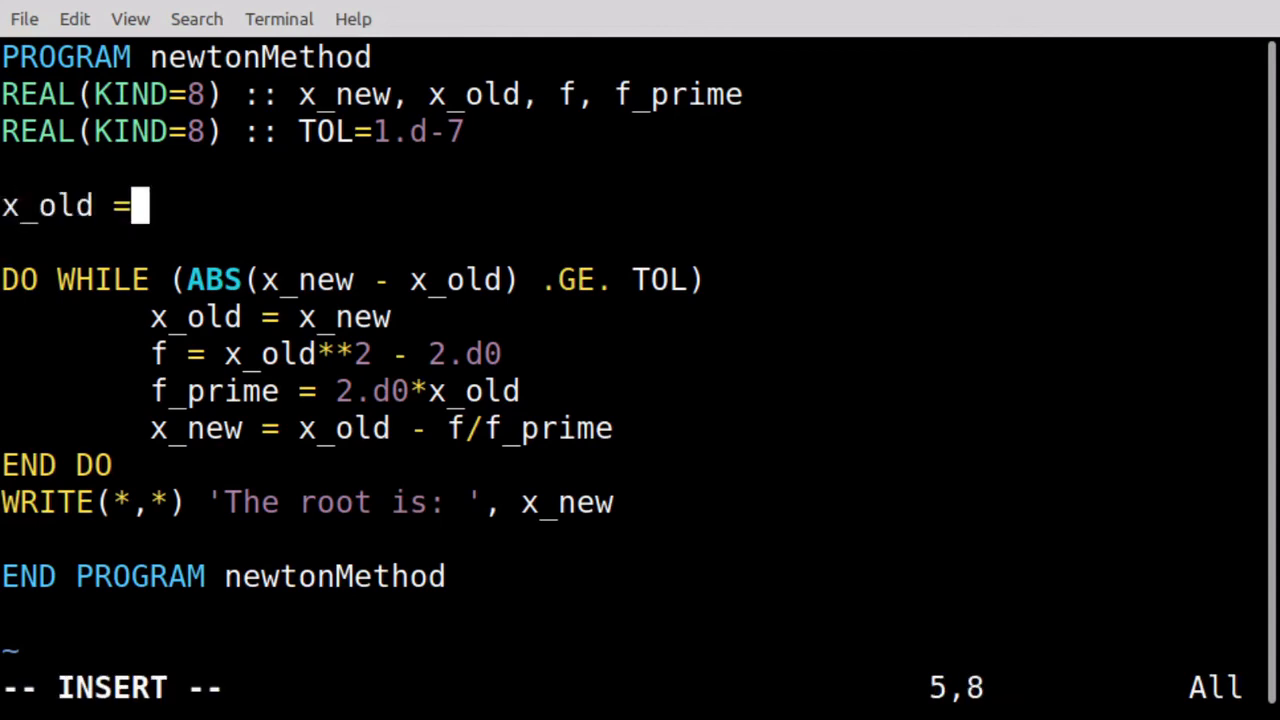
{"action": "type", "text": "2.d0"}
{"action": "type", "text": "x"}
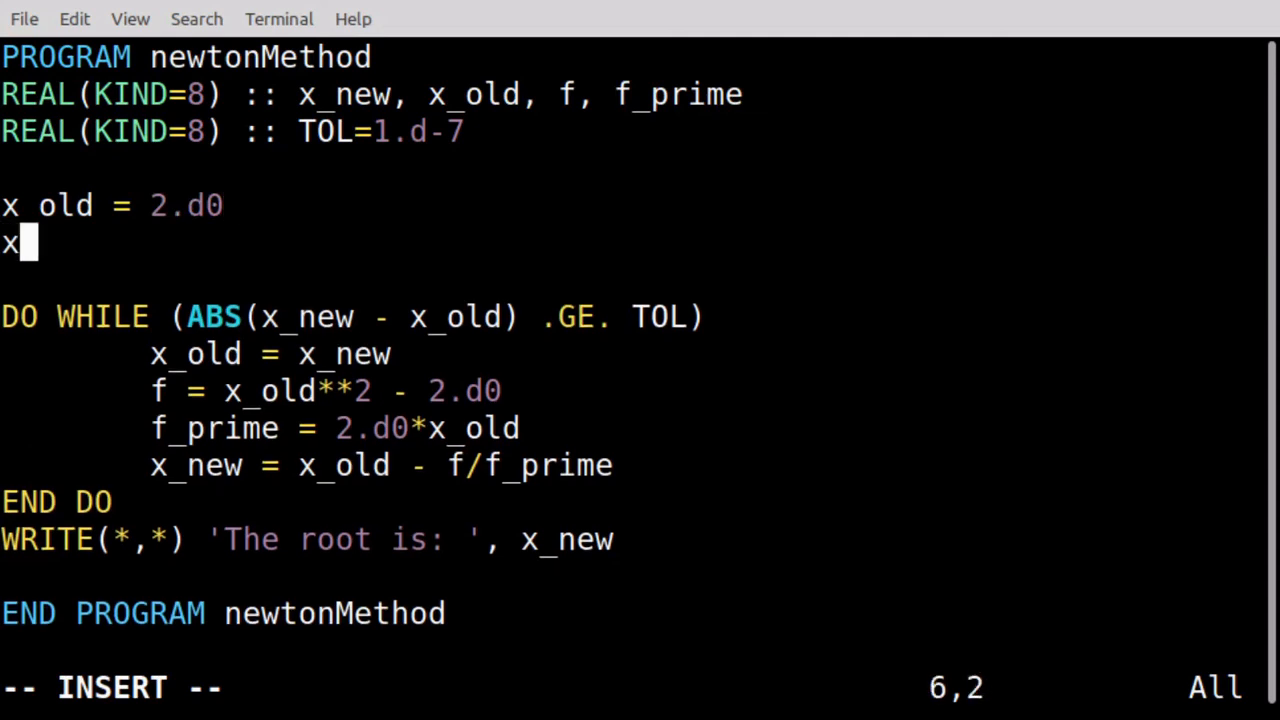
{"action": "type", "text": "_new_"}
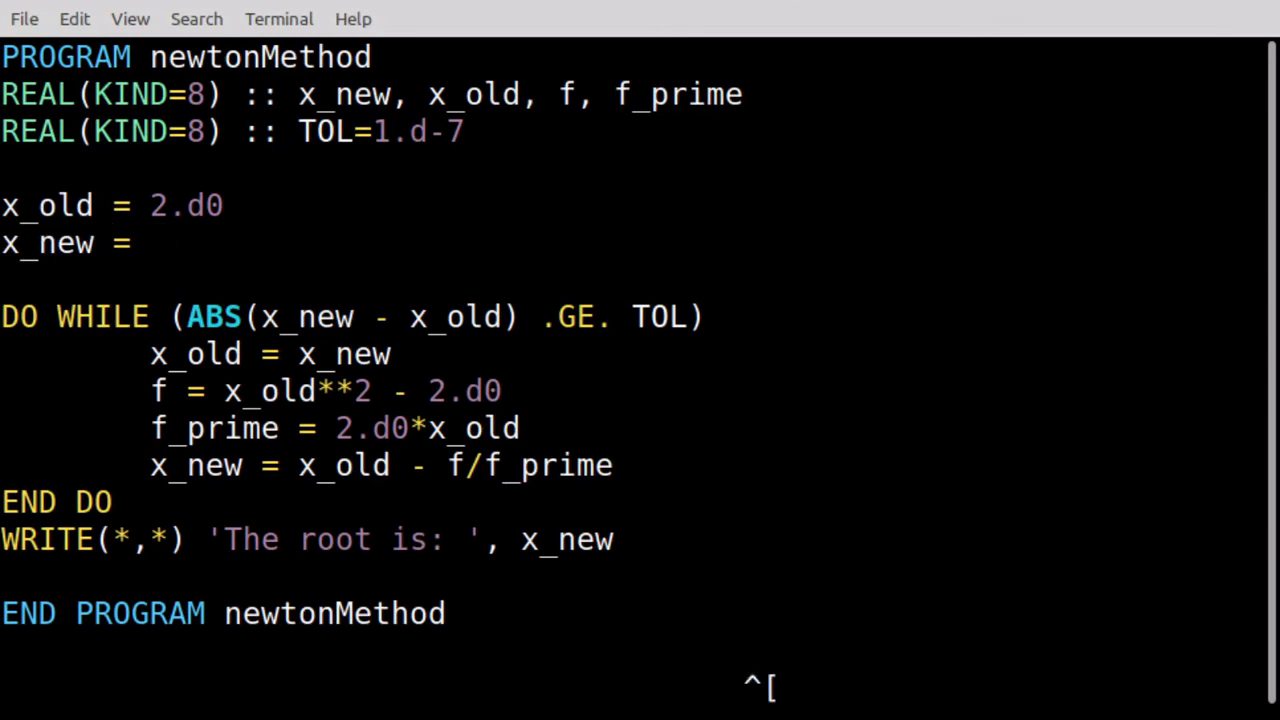
{"action": "key", "text": "i"}
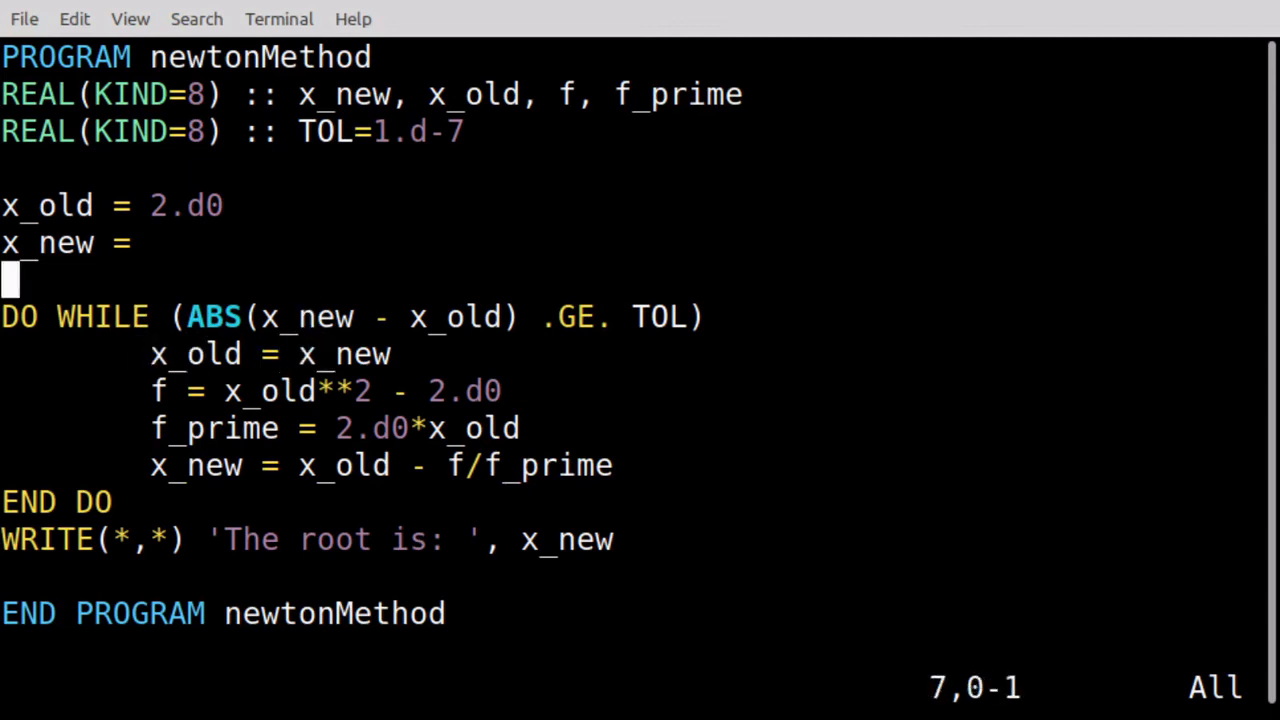
Complete x_new = 1.d0, then save and quit Vim back to the shell
{"action": "key", "text": "i"}
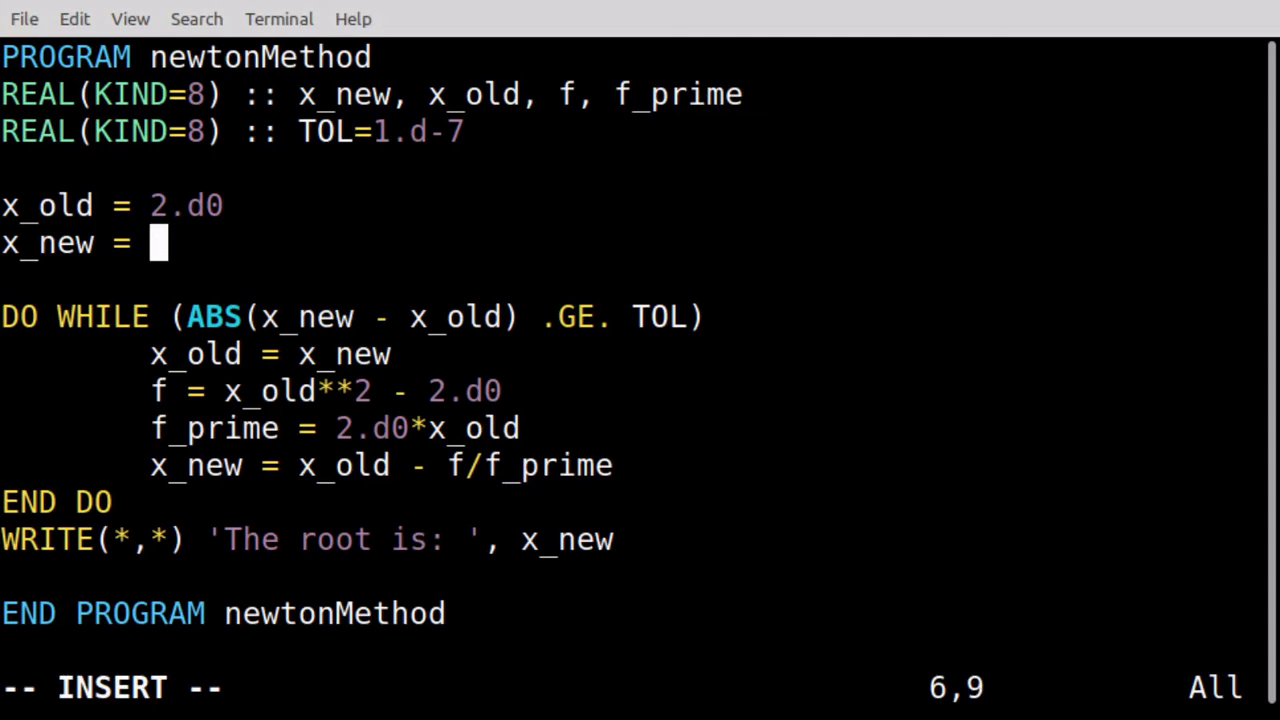
{"action": "type", "text": "1."}
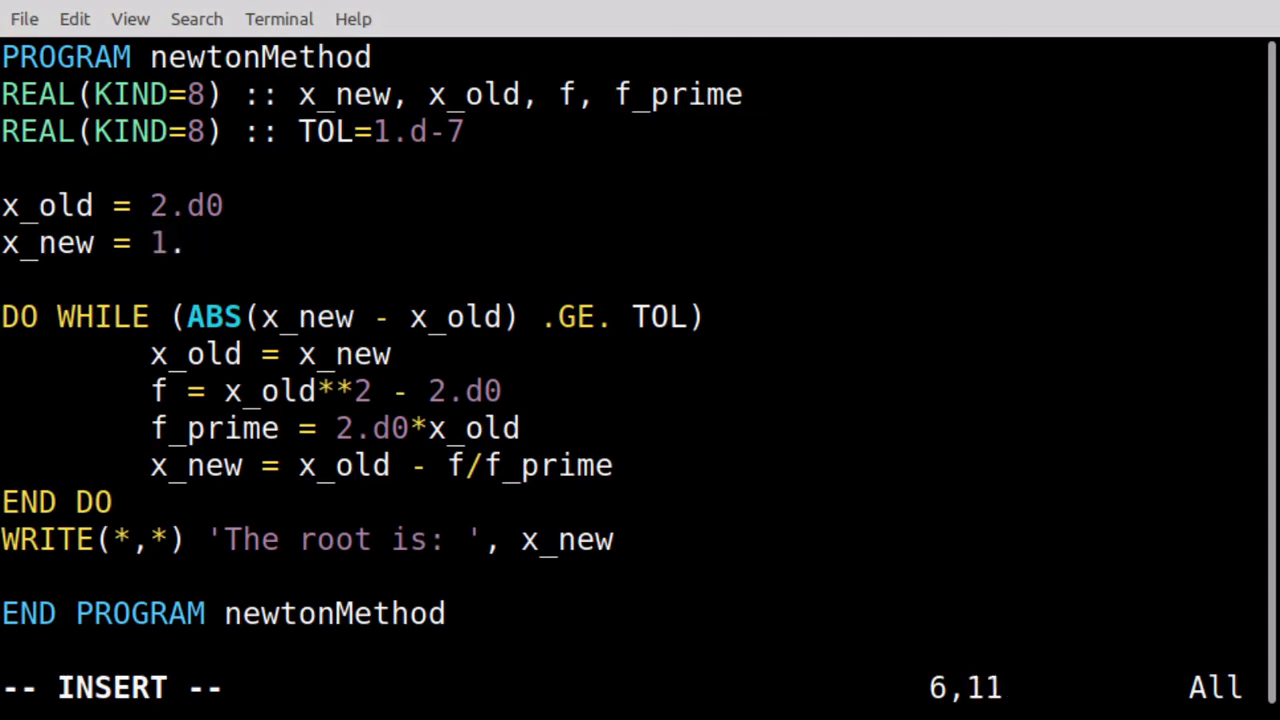
{"action": "type", "text": "d0"}
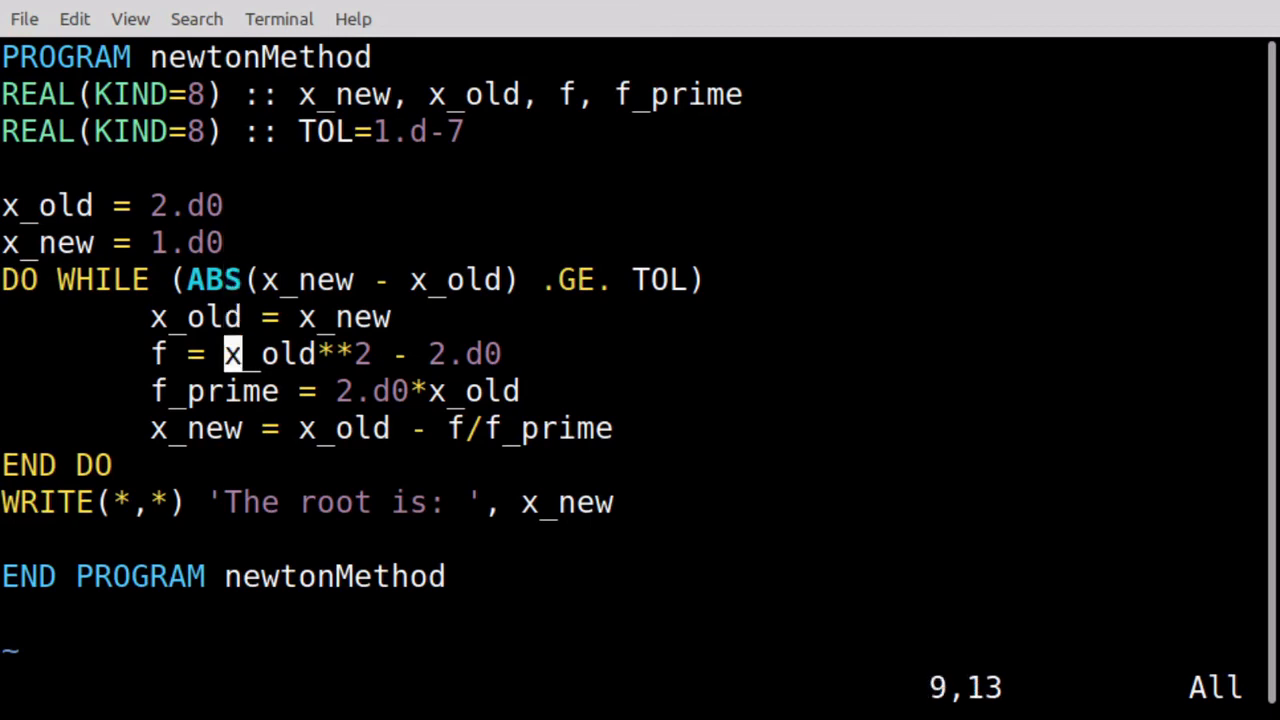
{"action": "key", "text": "Up"}
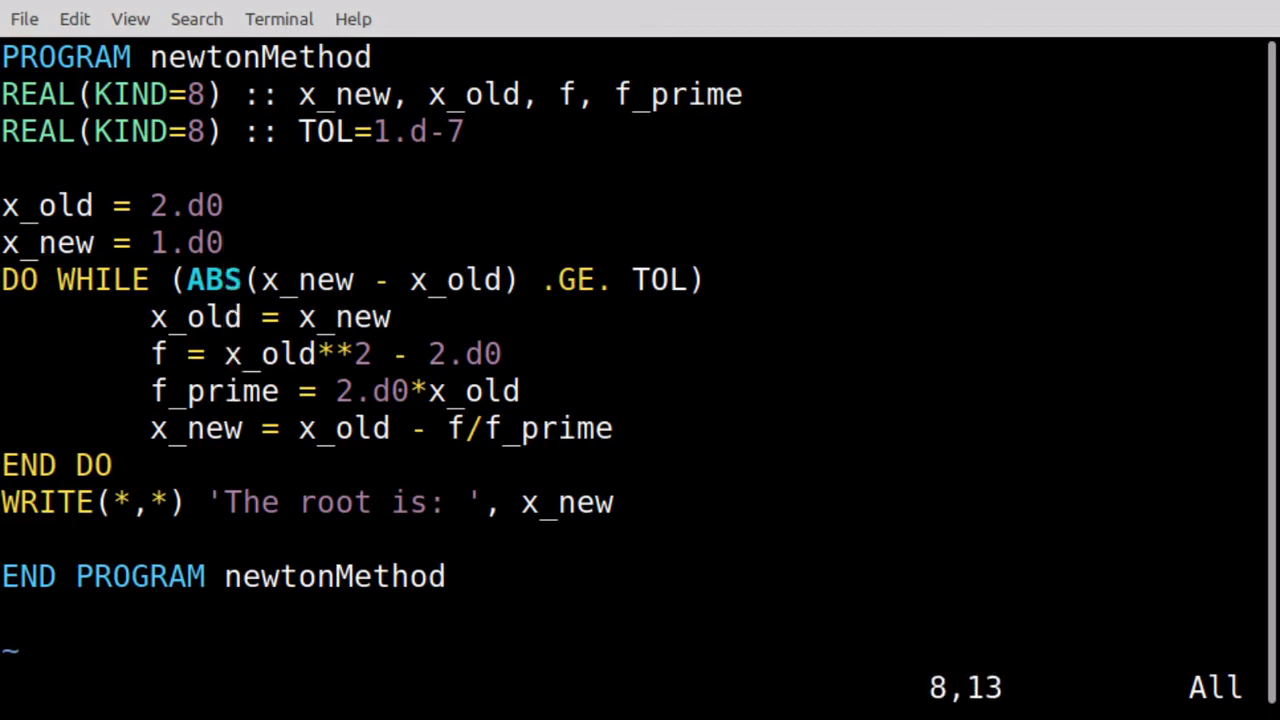
{"action": "key", "text": "Escape"}
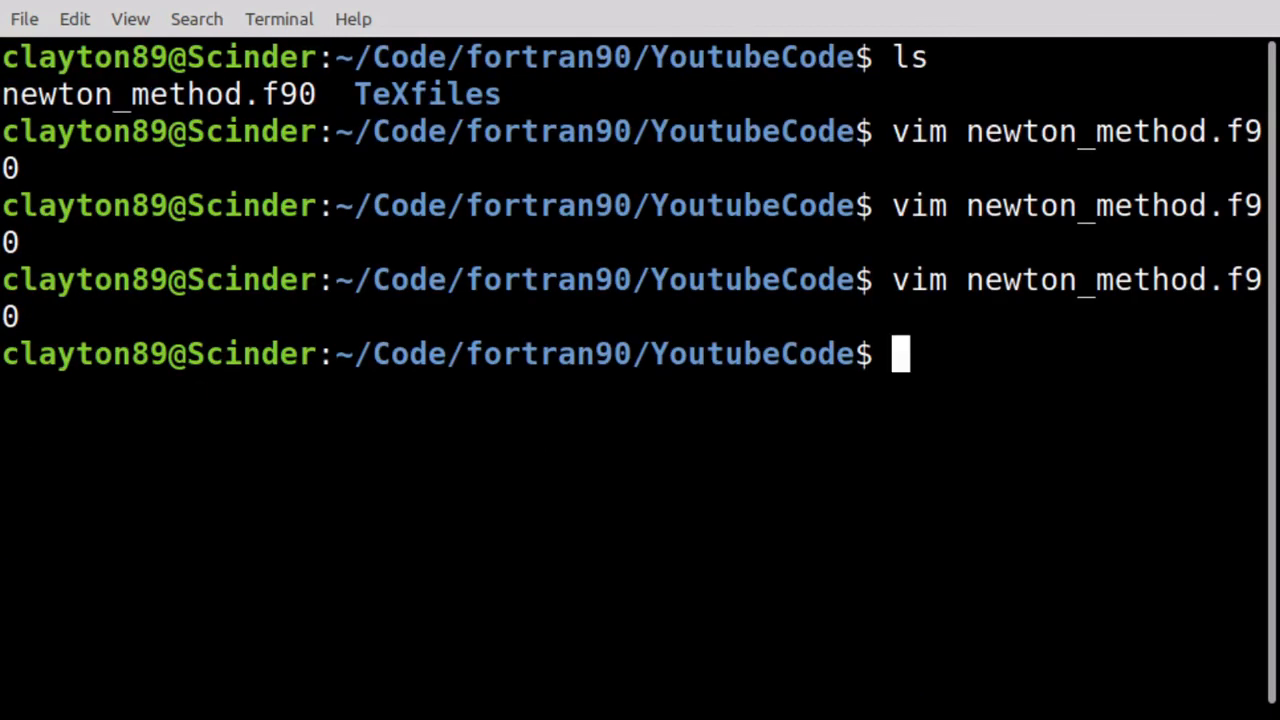
Compile newton_method.f90 with gfortran, correcting the misspelled 'gfortron' attempt, producing a.out
{"action": "type", "text": "g"}
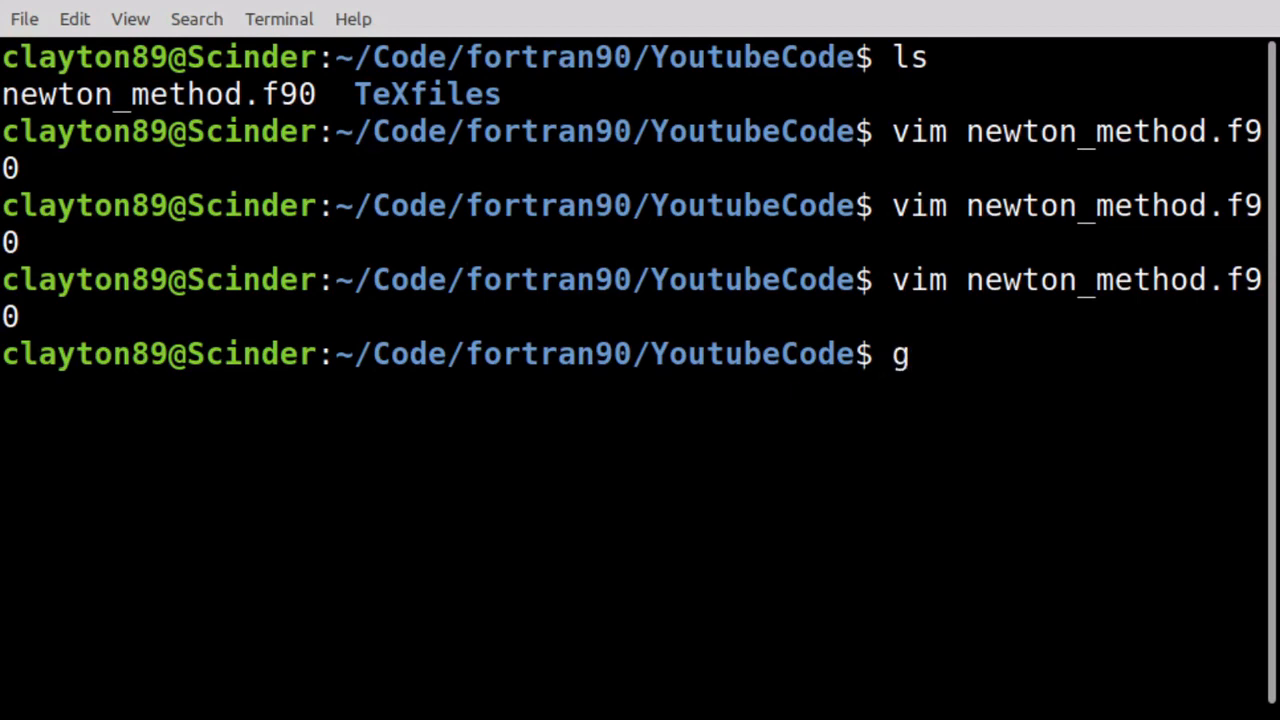
{"action": "type", "text": "fortro"}
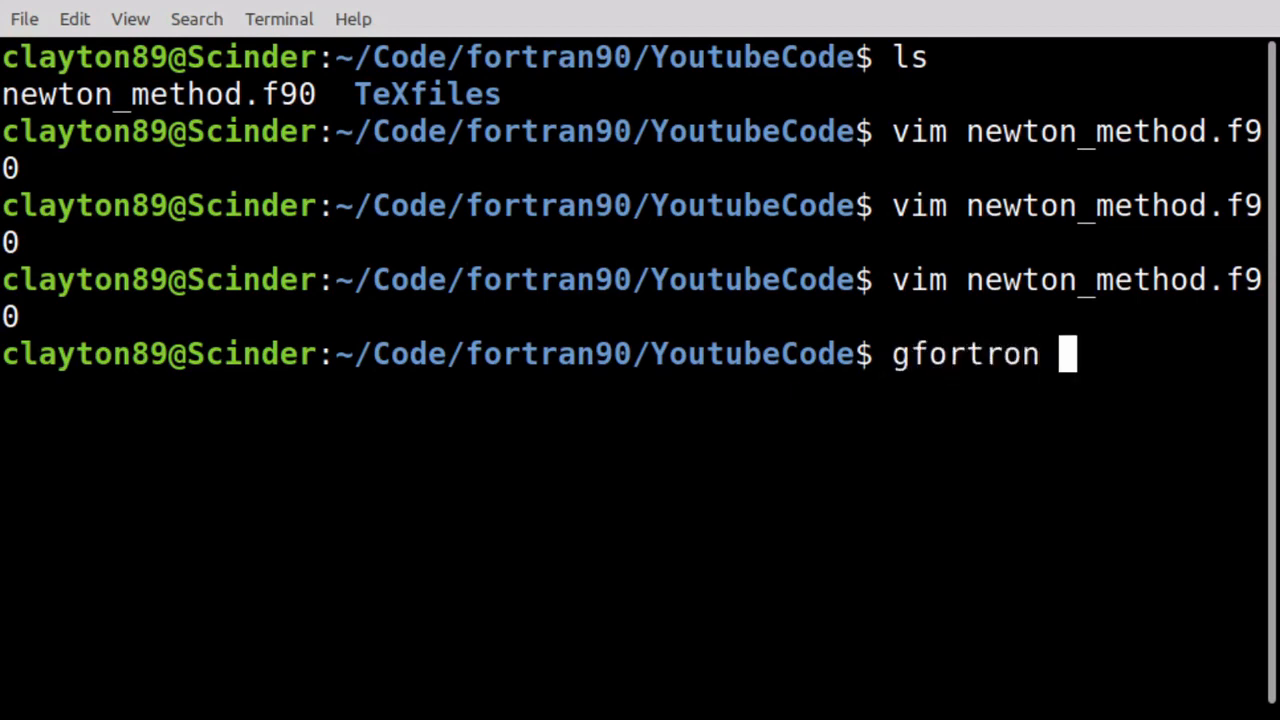
{"action": "type", "text": "n"}
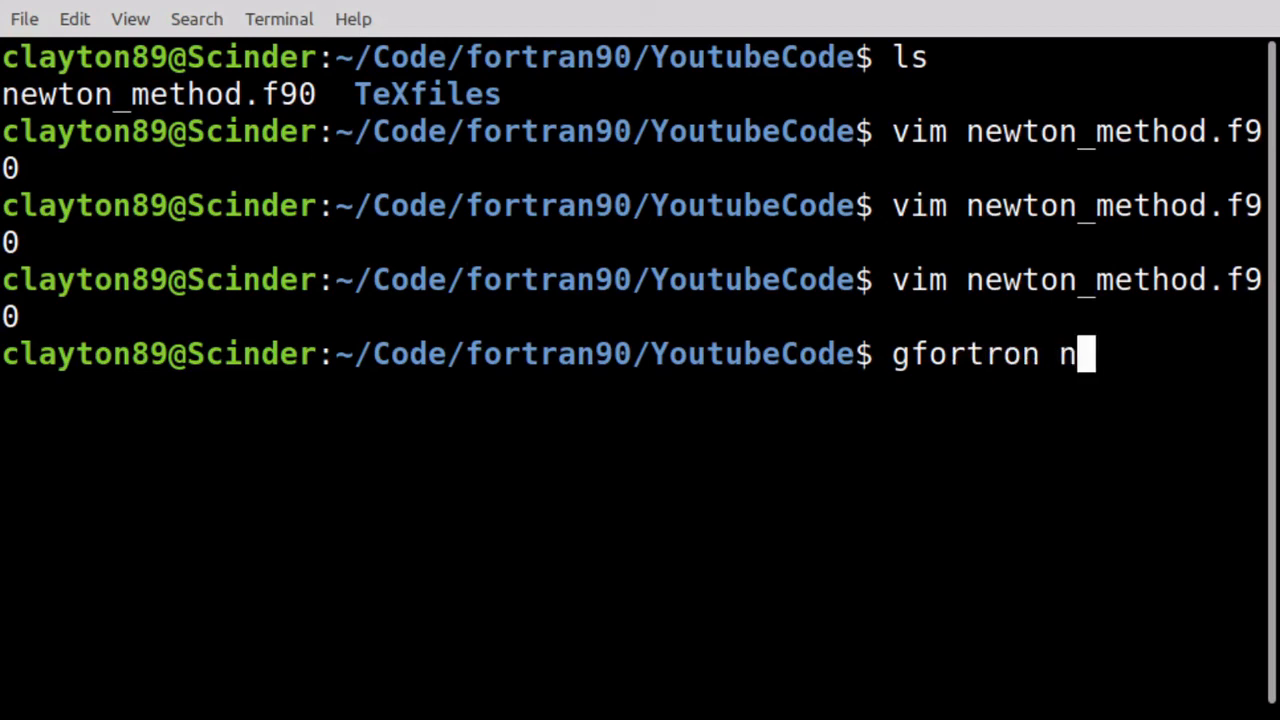
{"action": "type", "text": "ewton"}
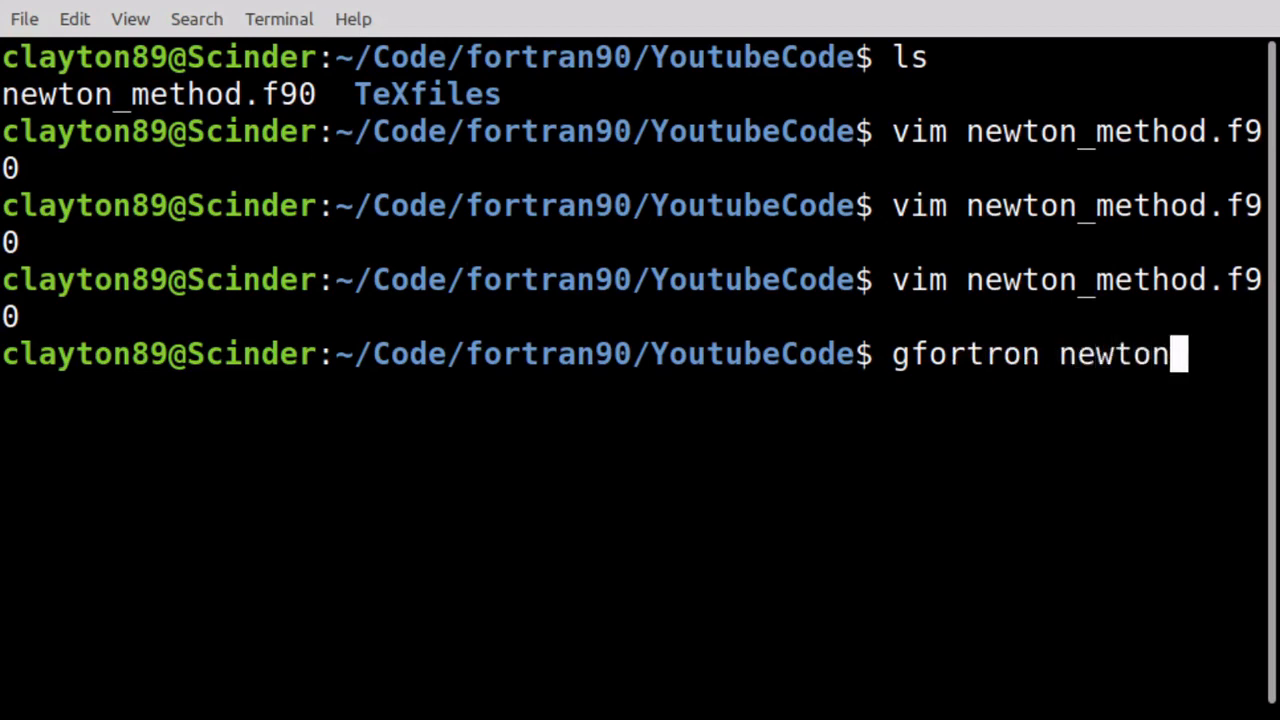
{"action": "type", "text": "_method.f90"}
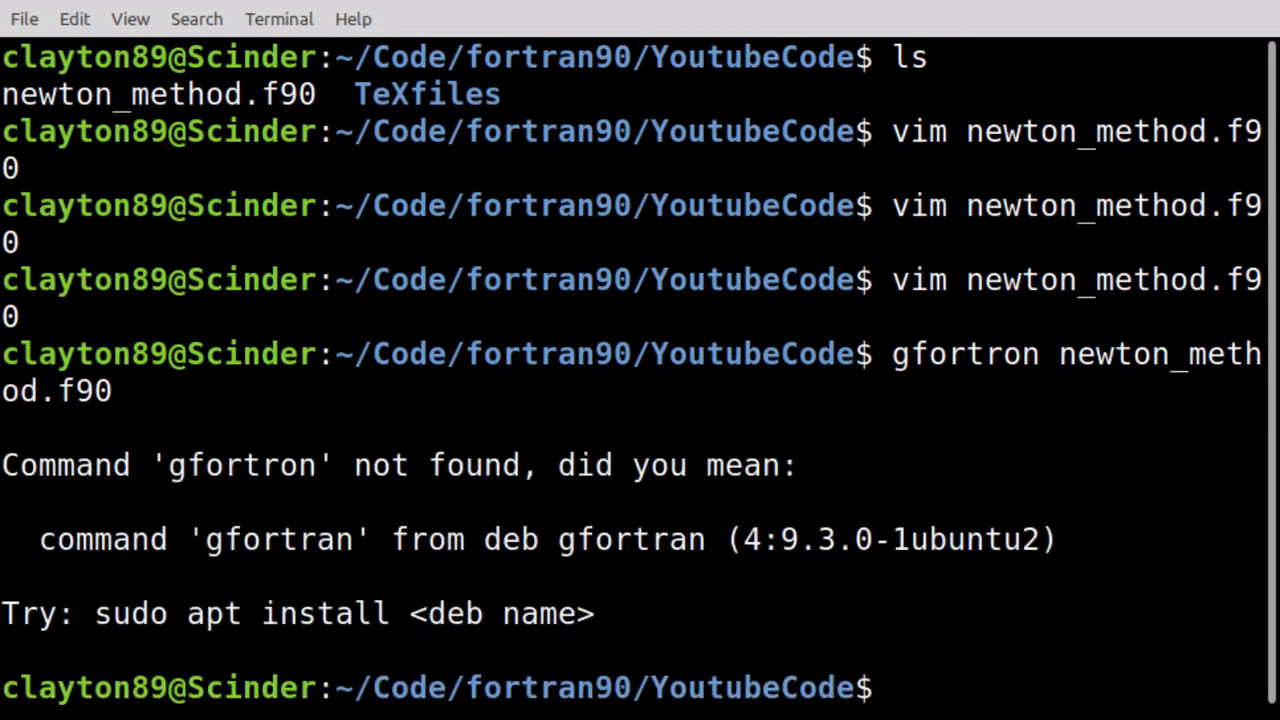
{"action": "type", "text": "gfortron newton_method.f90"}
{"action": "type", "text": "gfortra"}
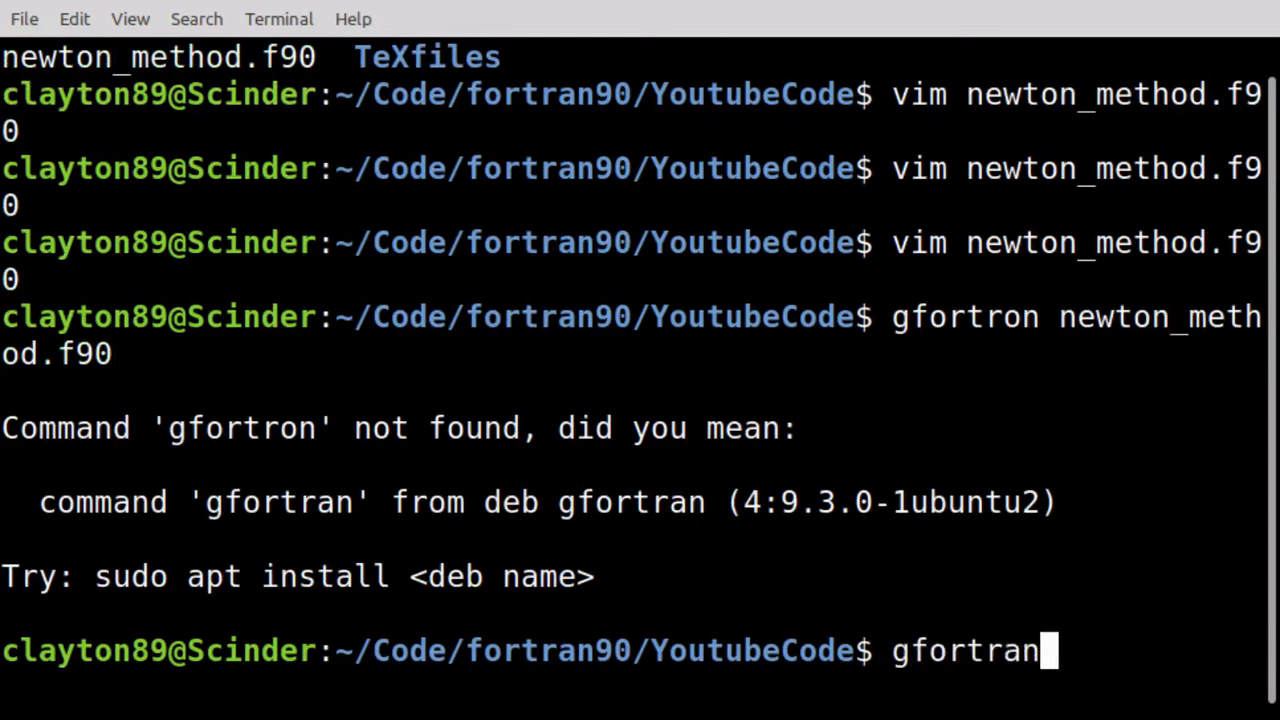
{"action": "type", "text": "newton_method.f90"}
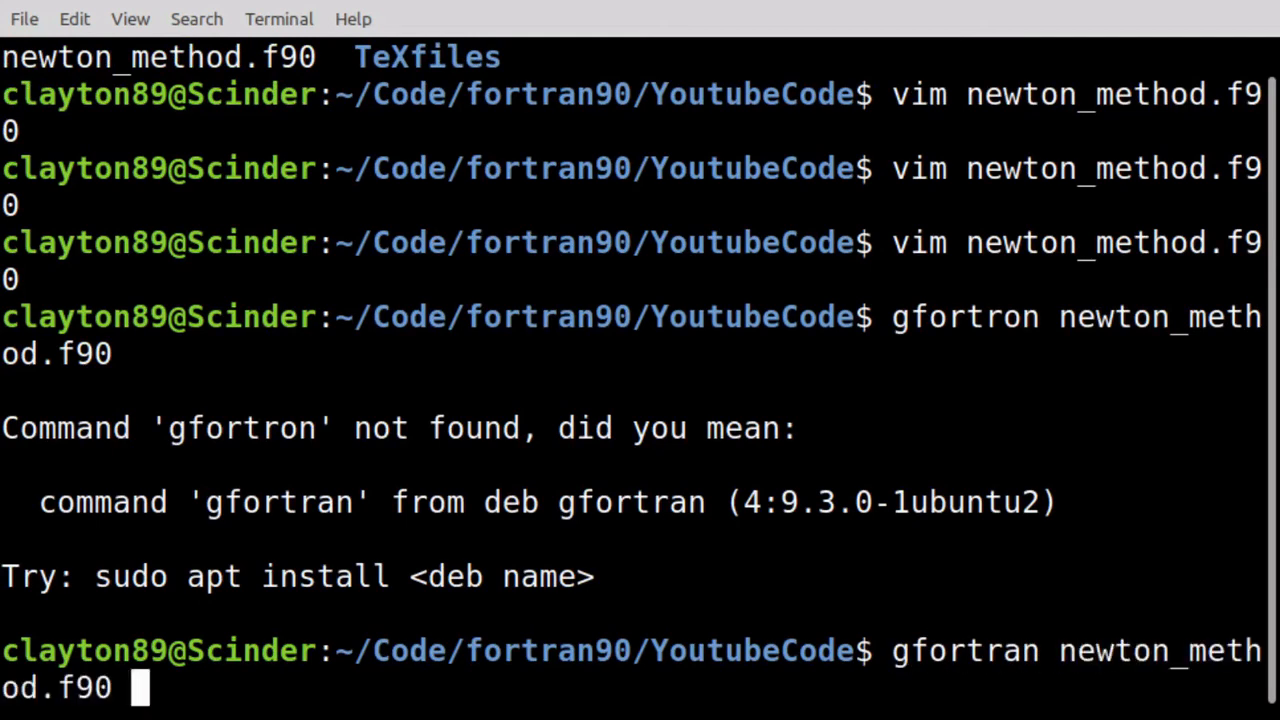
{"action": "key", "text": "Return"}
{"action": "type", "text": "ls"}
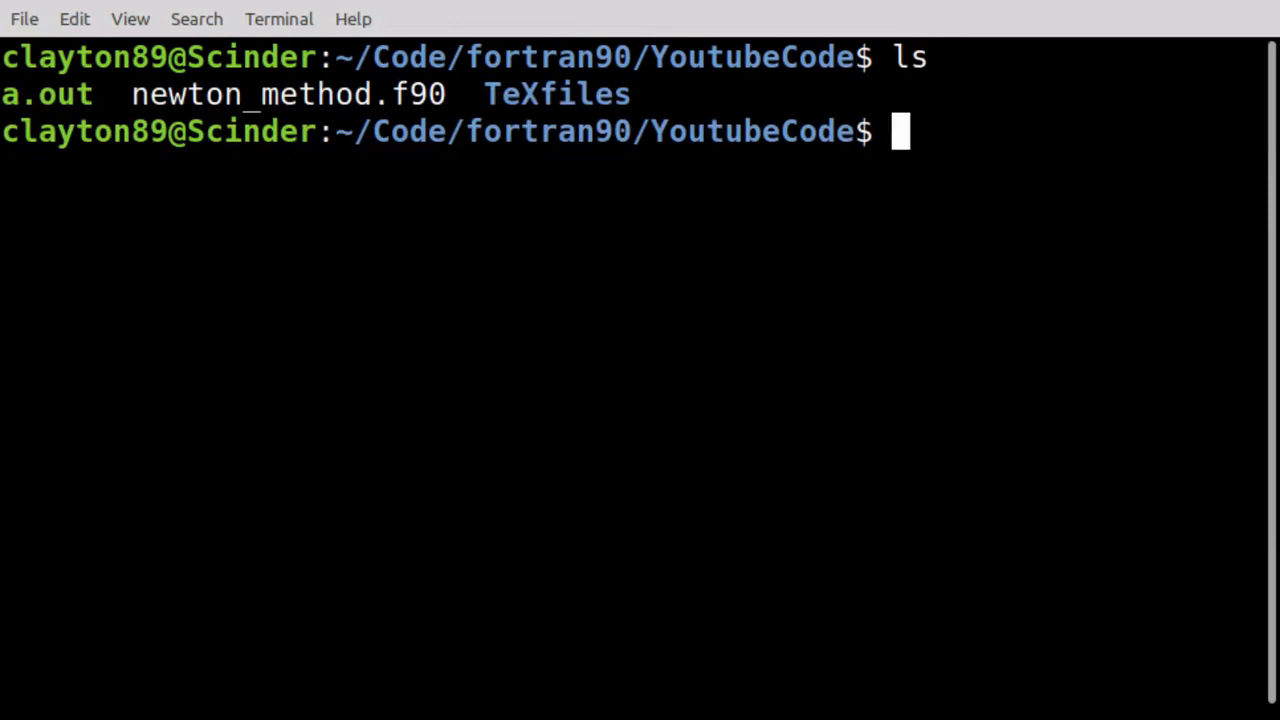
Run ./a.out and highlight the printed root 1.4142135623730951
{"action": "type", "text": "./a.out"}
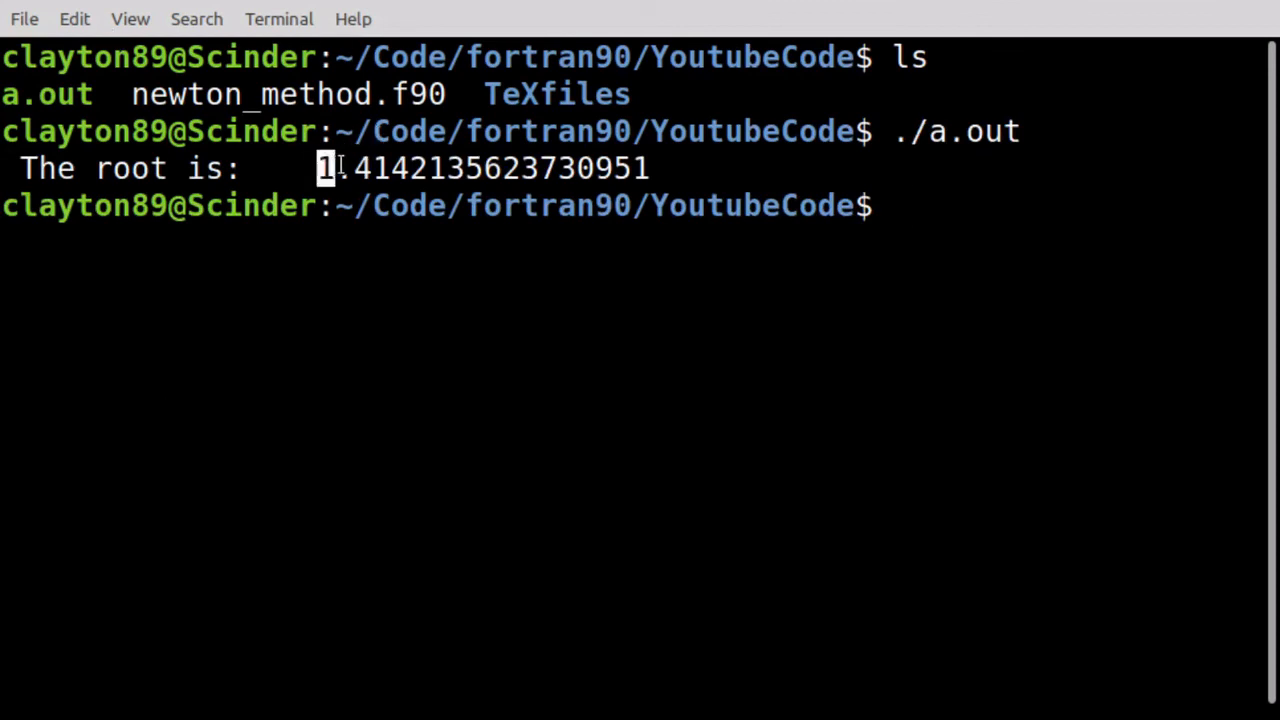
{"action": "left_click_drag", "start_coordinate": [320, 168], "coordinate": [596, 168]}
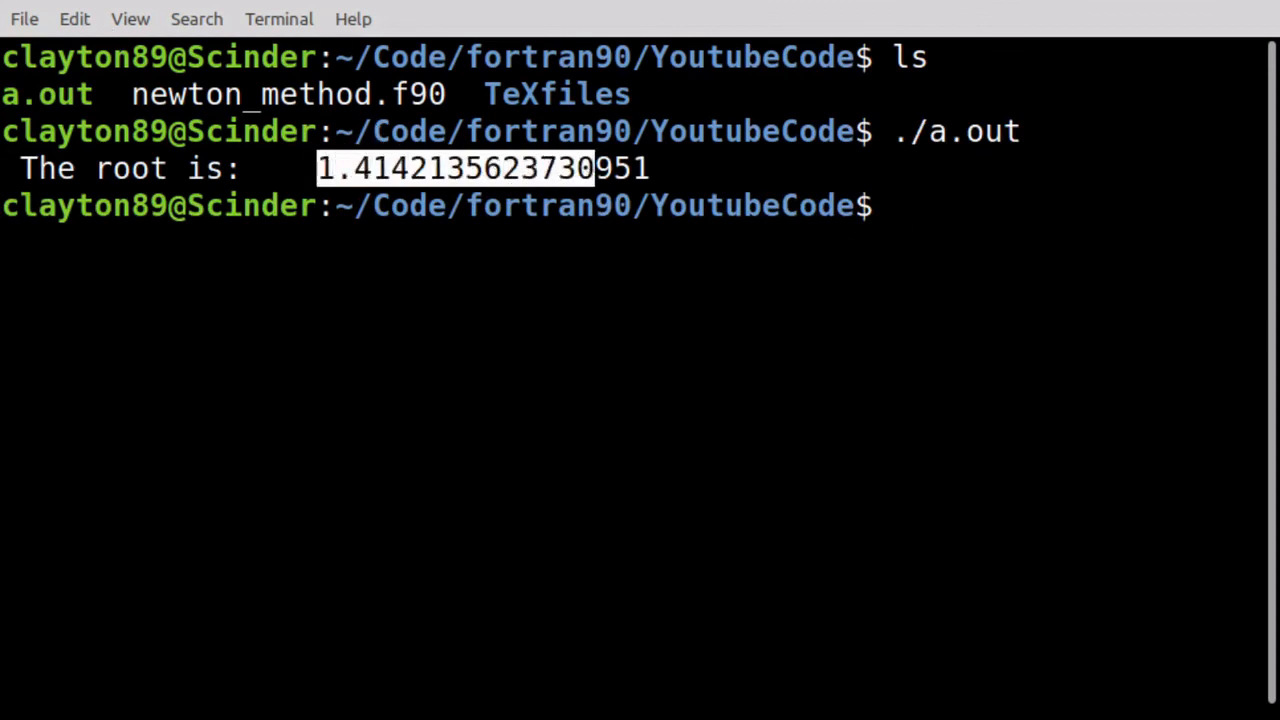